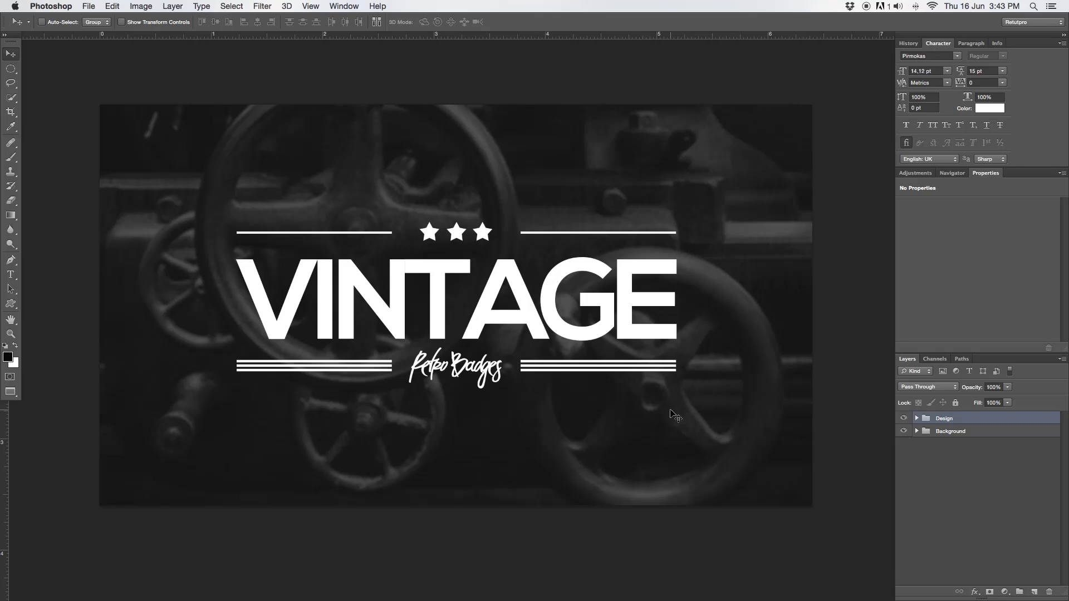
mouse_move(467, 284)
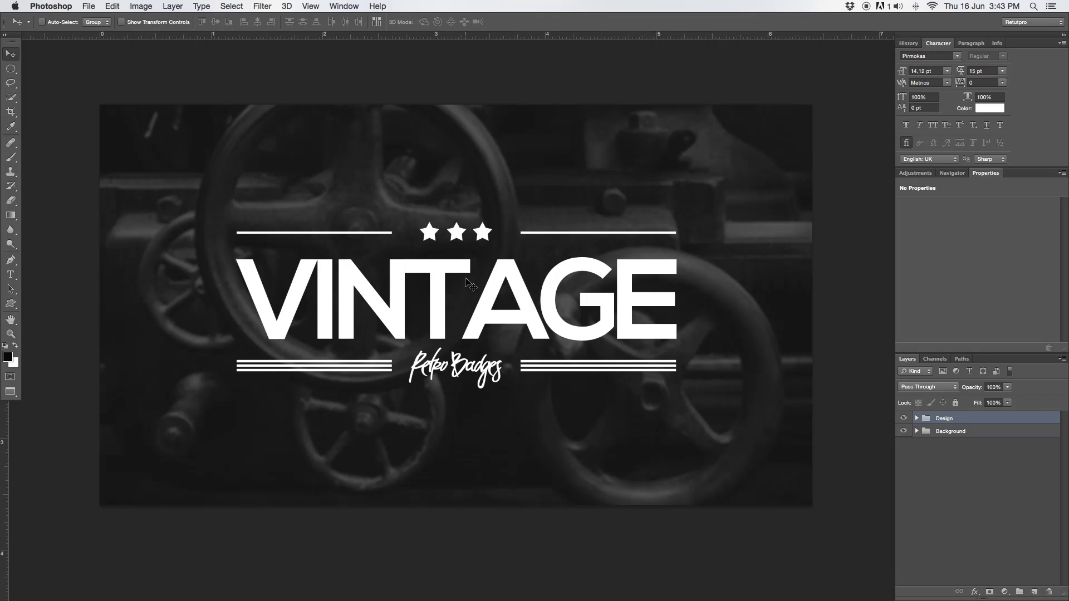
mouse_move(847, 361)
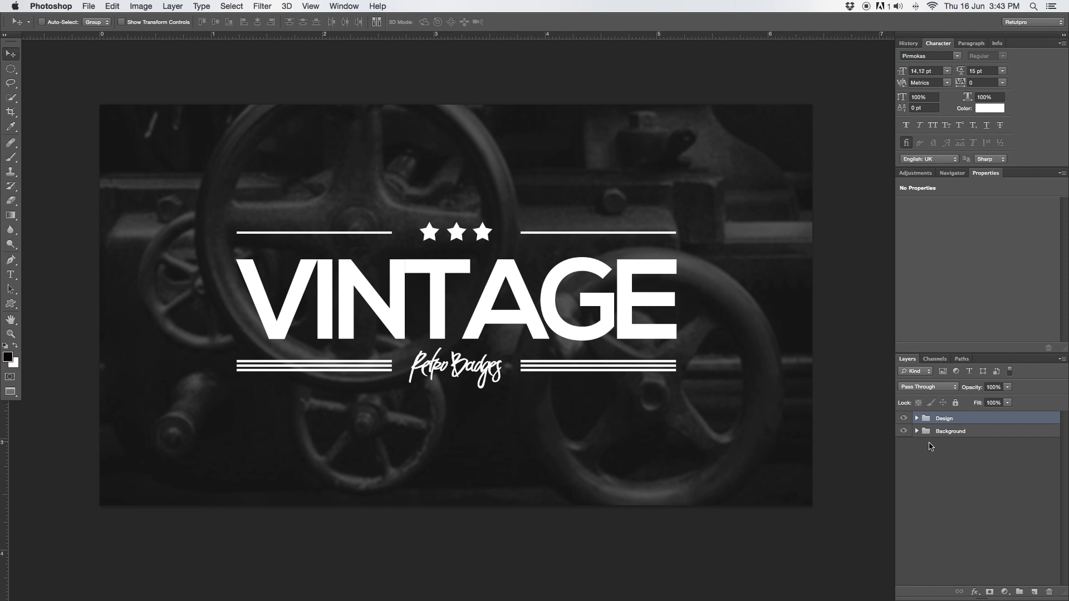
Step: Hide the Design group and expand the Background group to inspect its layers
click(905, 418)
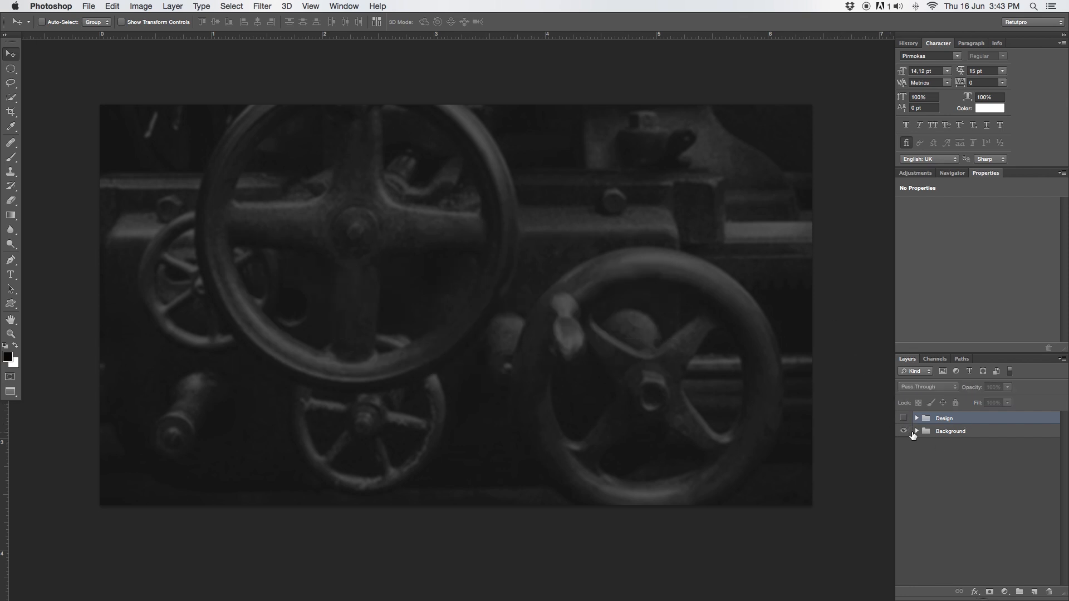
click(916, 431)
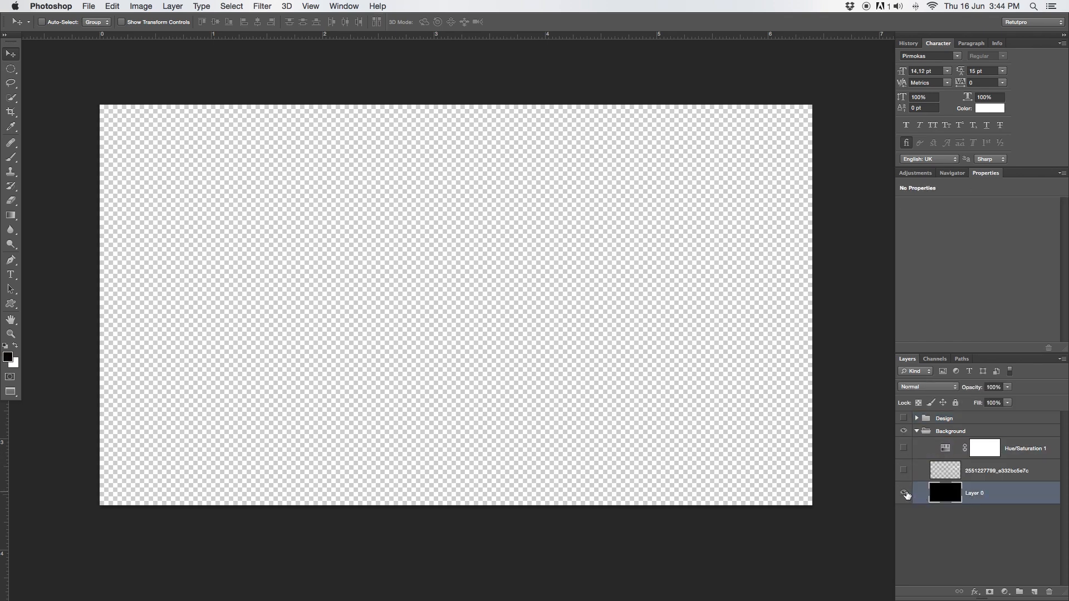
click(904, 419)
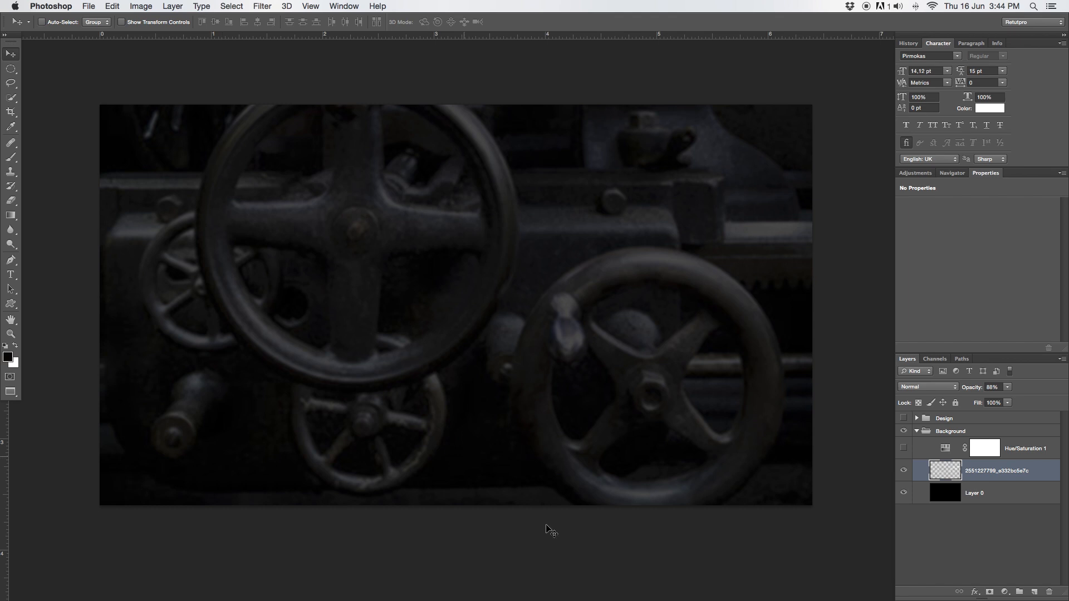
mouse_move(576, 417)
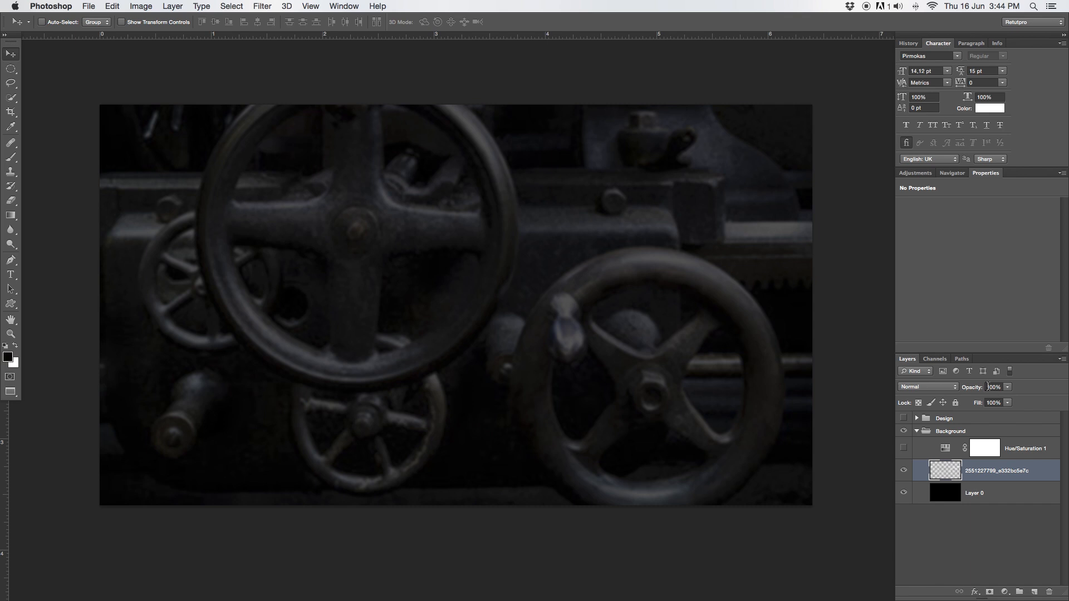
mouse_move(986, 390)
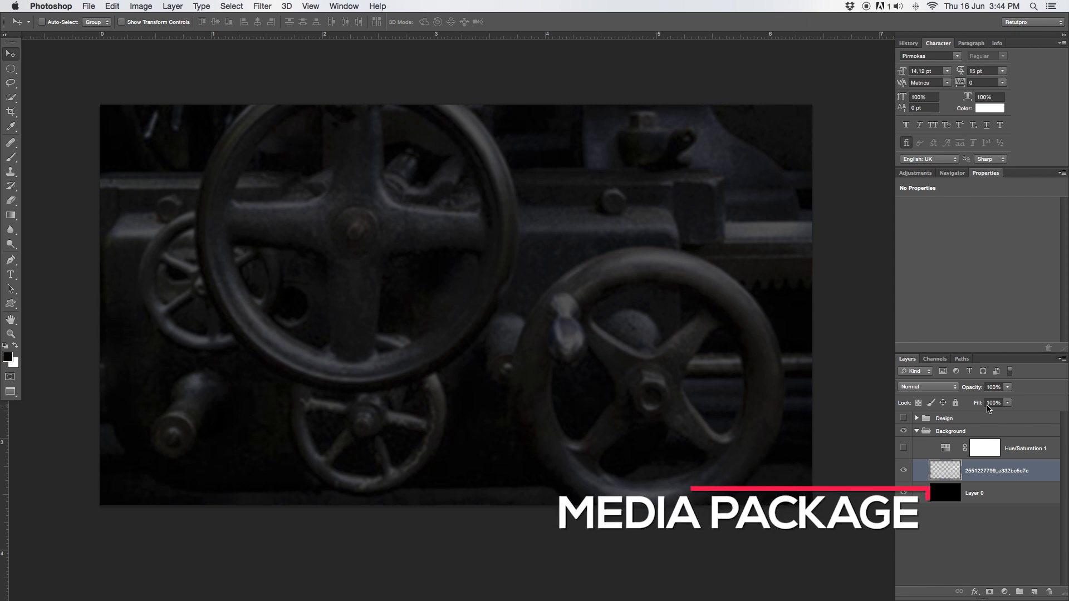
Step: Raise the Hue/Saturation lightness on the machinery photo to +10, then collapse Background
click(994, 386)
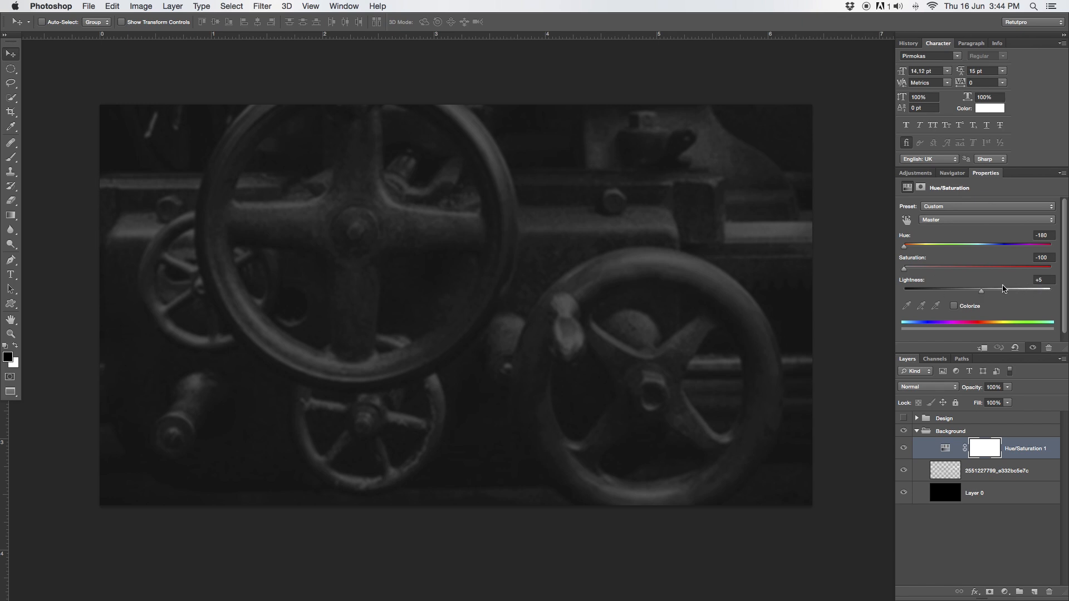
drag(980, 289, 984, 290)
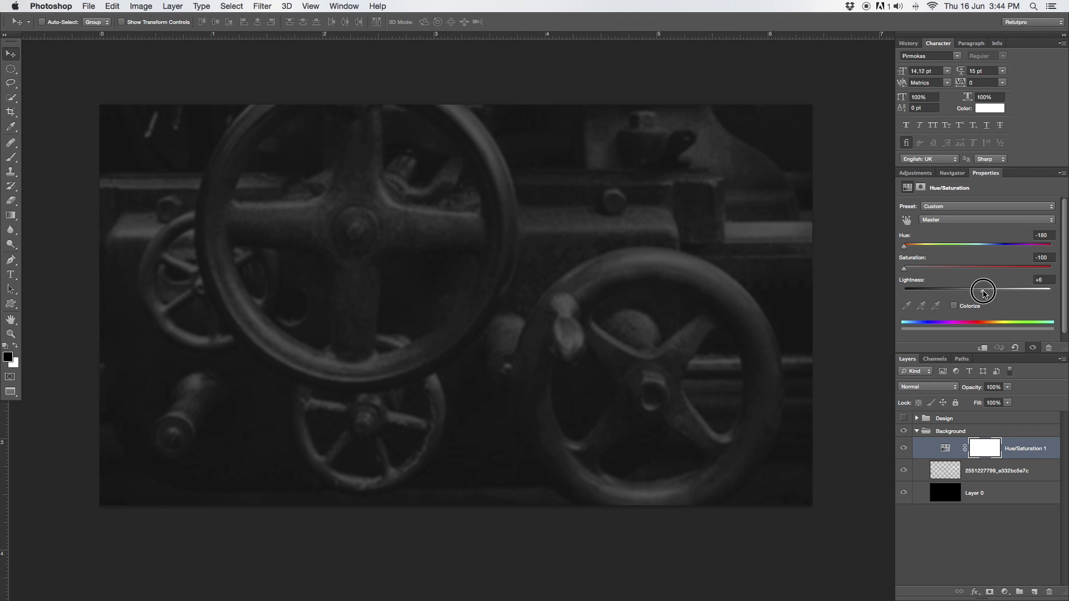
drag(982, 289, 985, 289)
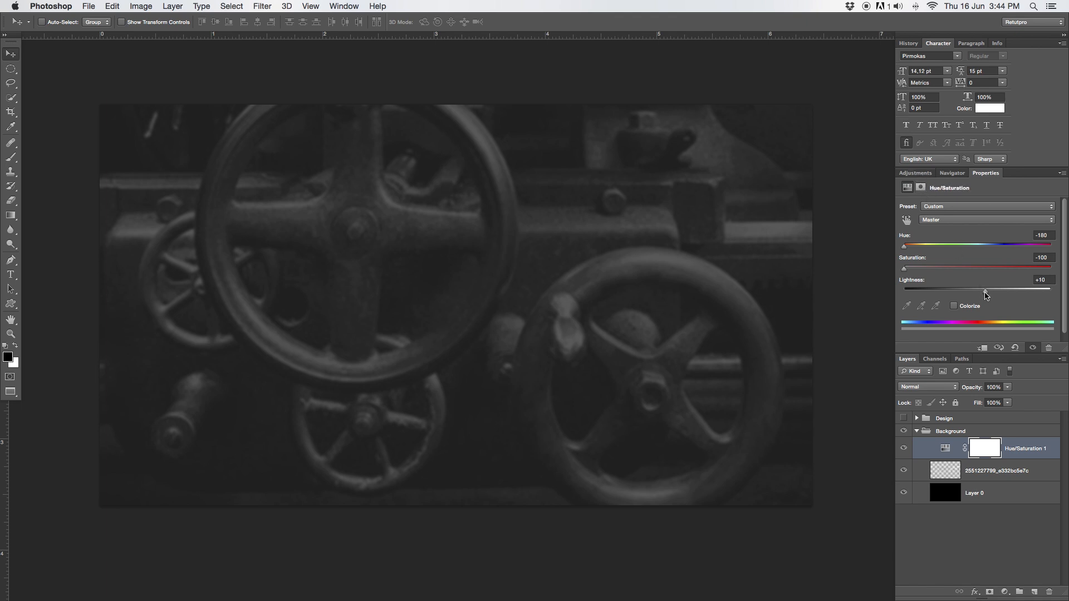
click(950, 431)
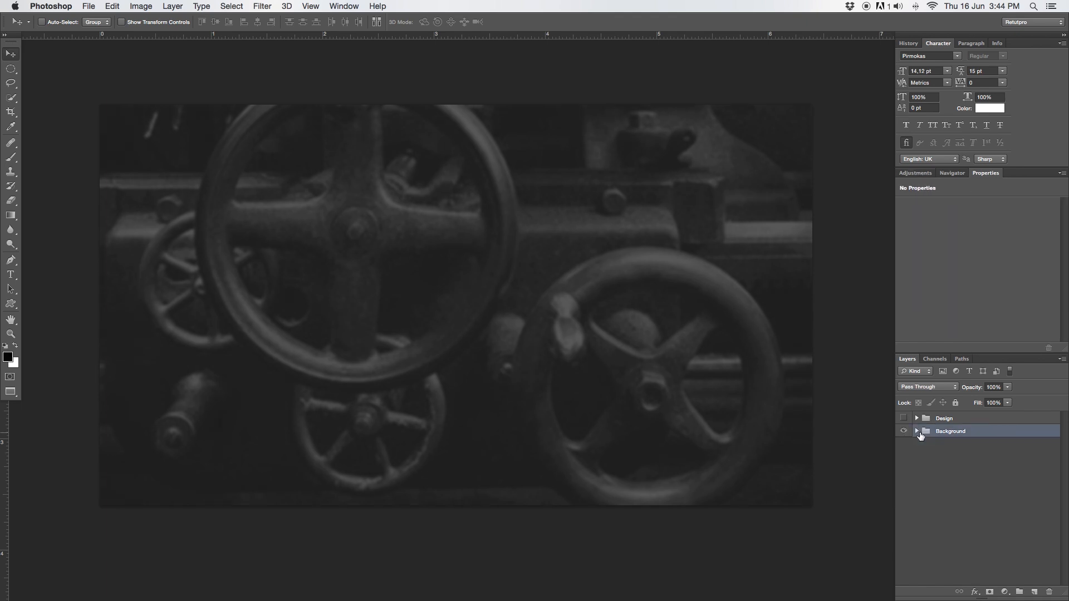
Step: With the design hidden, create a paragraph text box across the photo reading VINTAGE
click(903, 419)
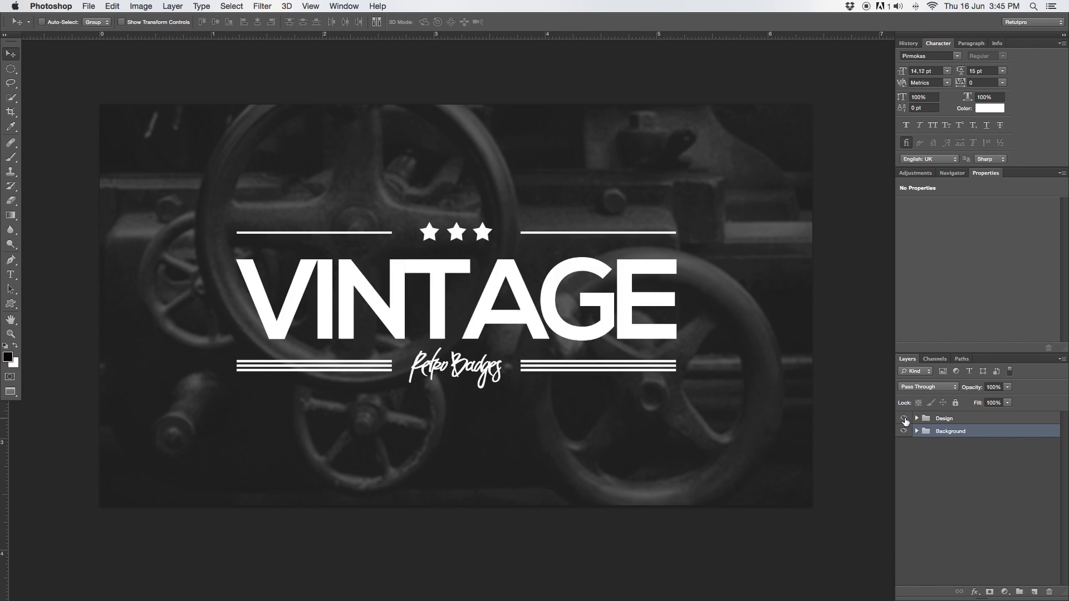
click(903, 418)
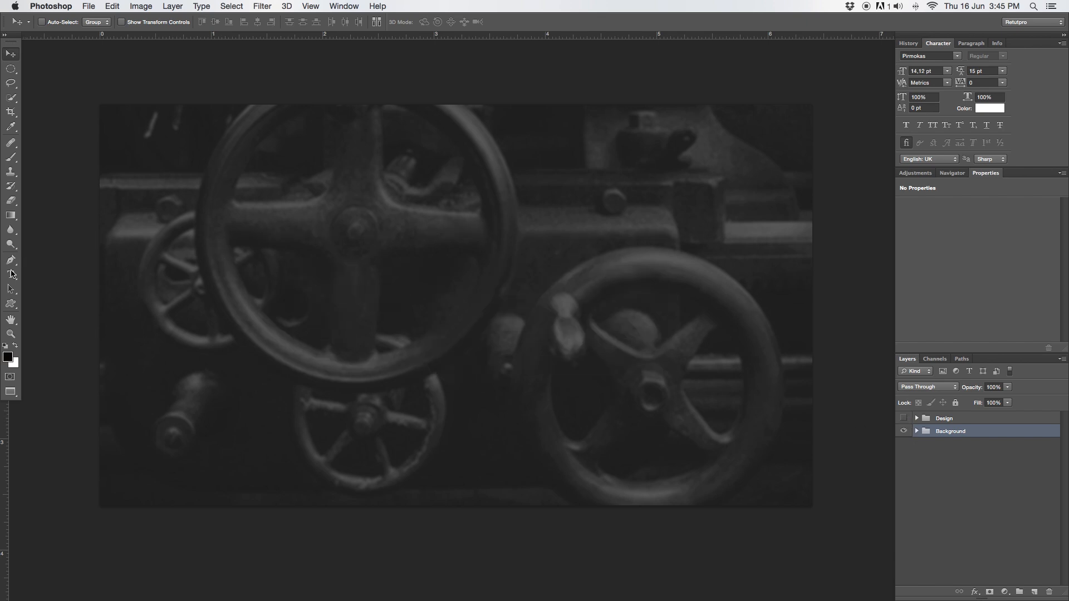
drag(215, 200, 736, 398)
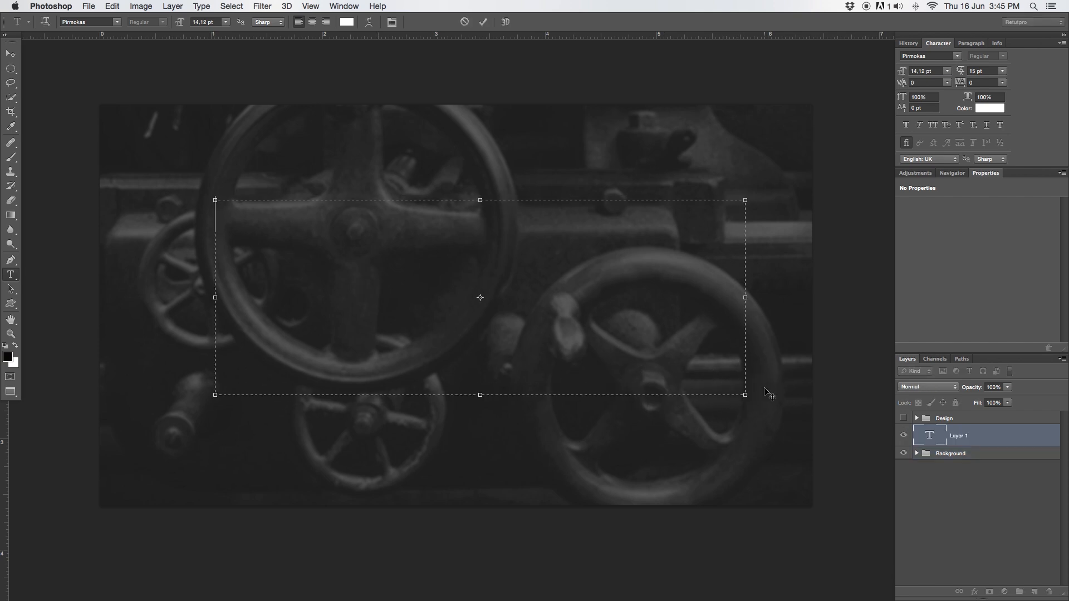
text(M)
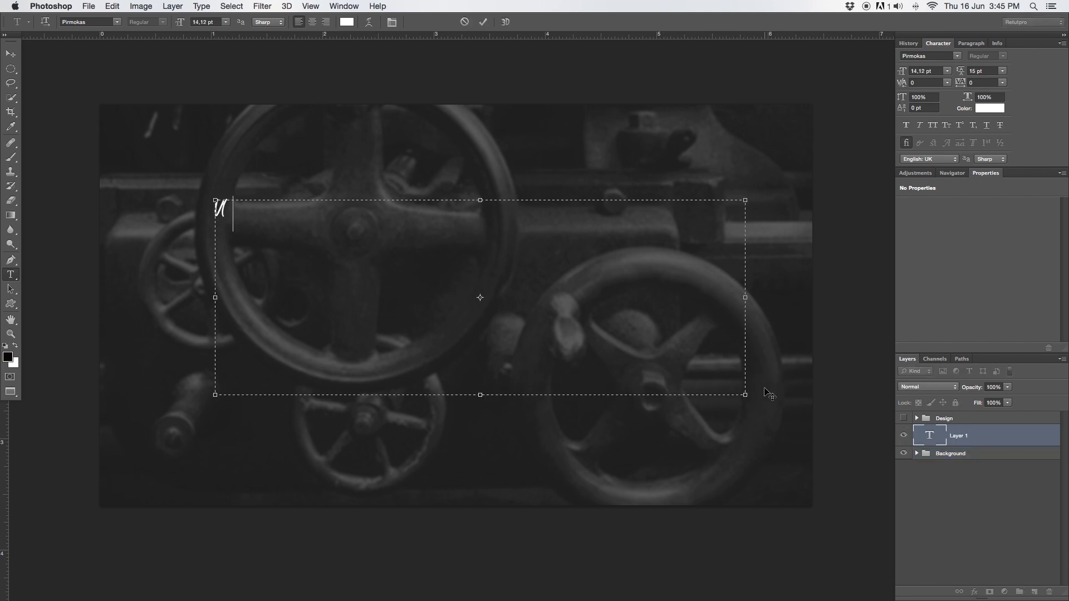
text(VINTAGE)
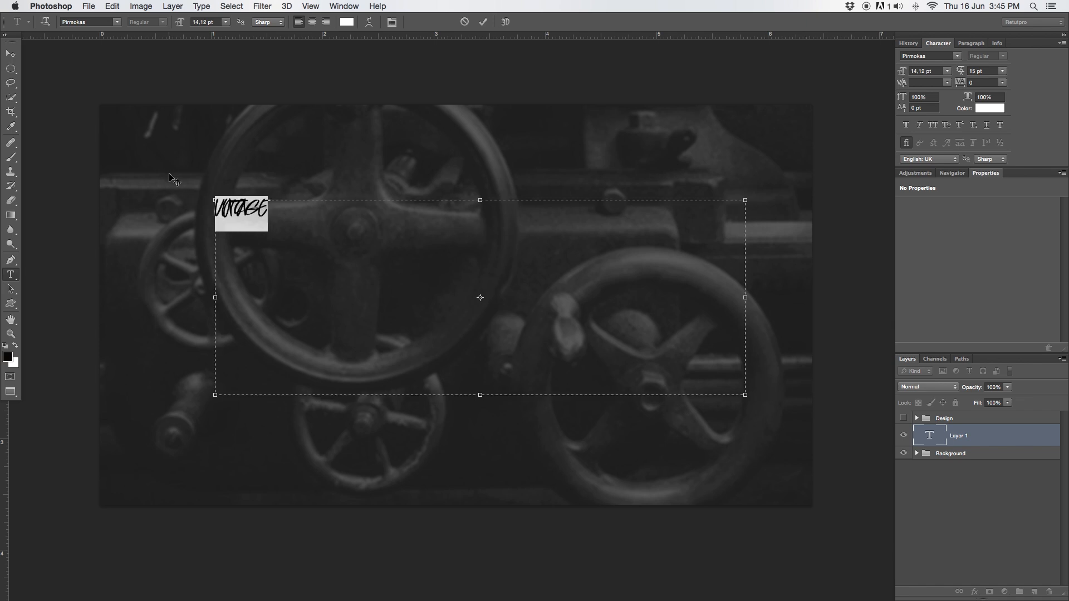
mouse_move(353, 272)
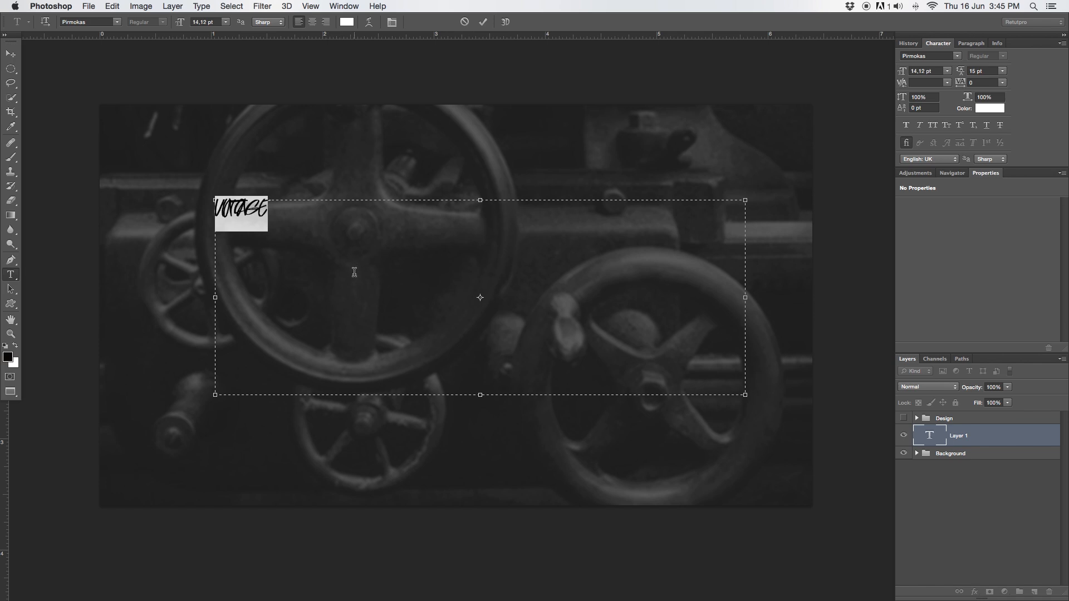
mouse_move(107, 17)
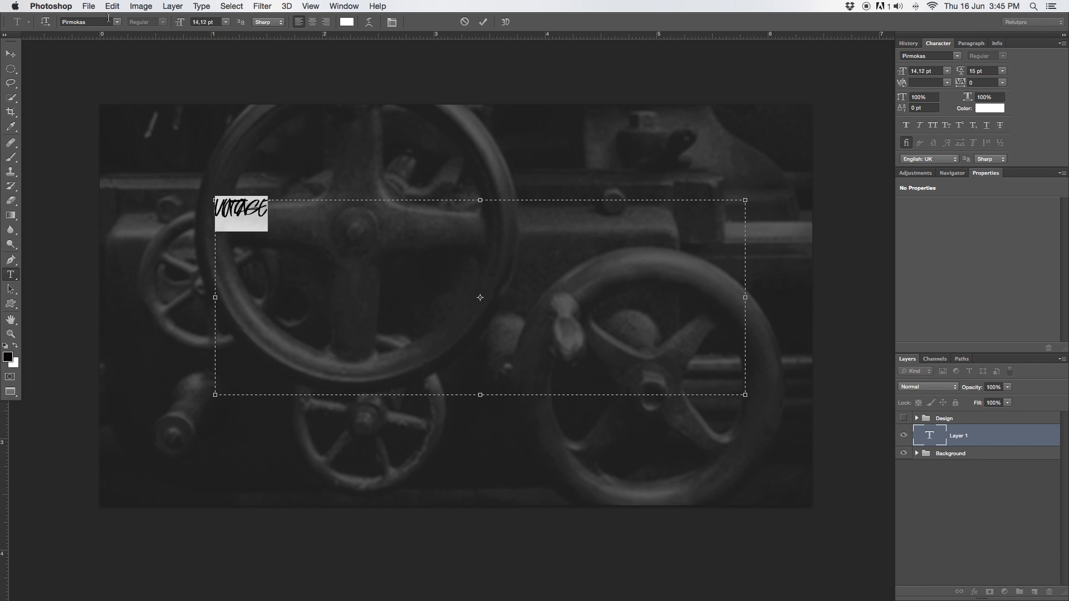
Step: Set the VINTAGE text font to Needlework Good
click(85, 21)
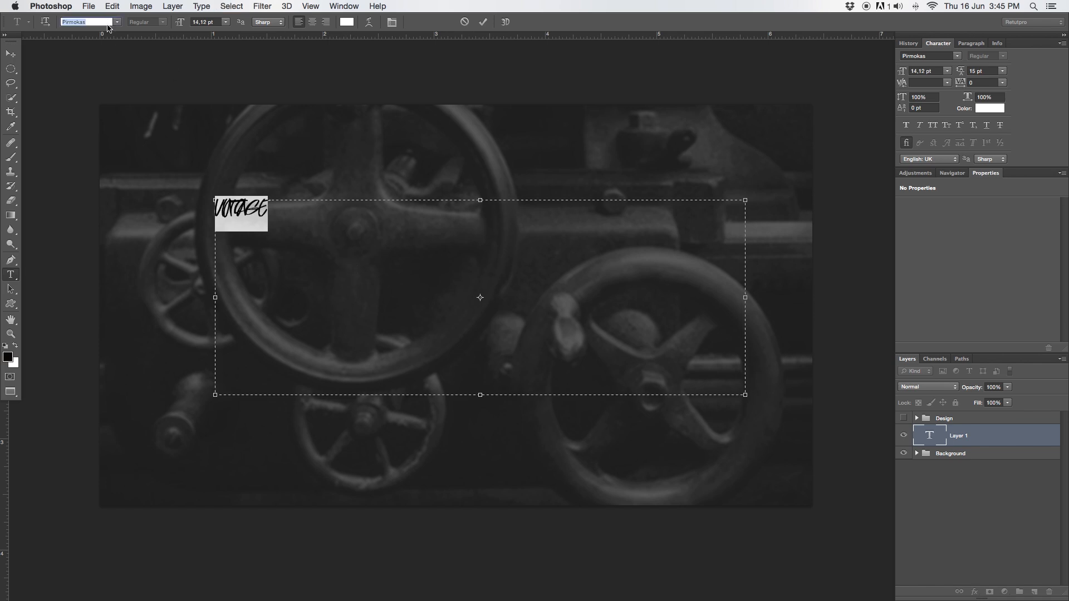
text(Nexa Bold)
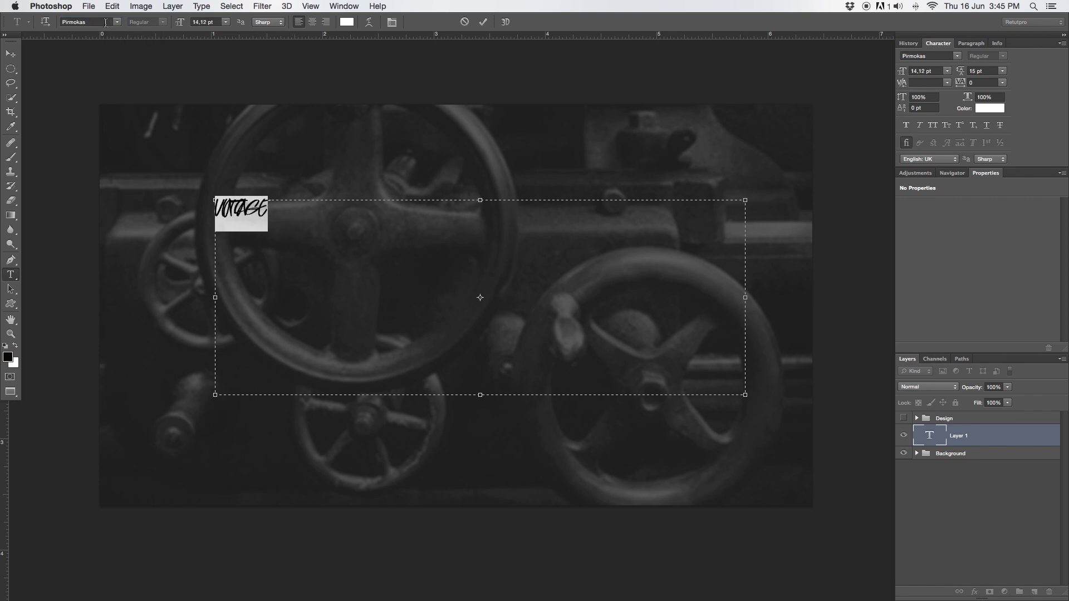
text(Needlework Good)
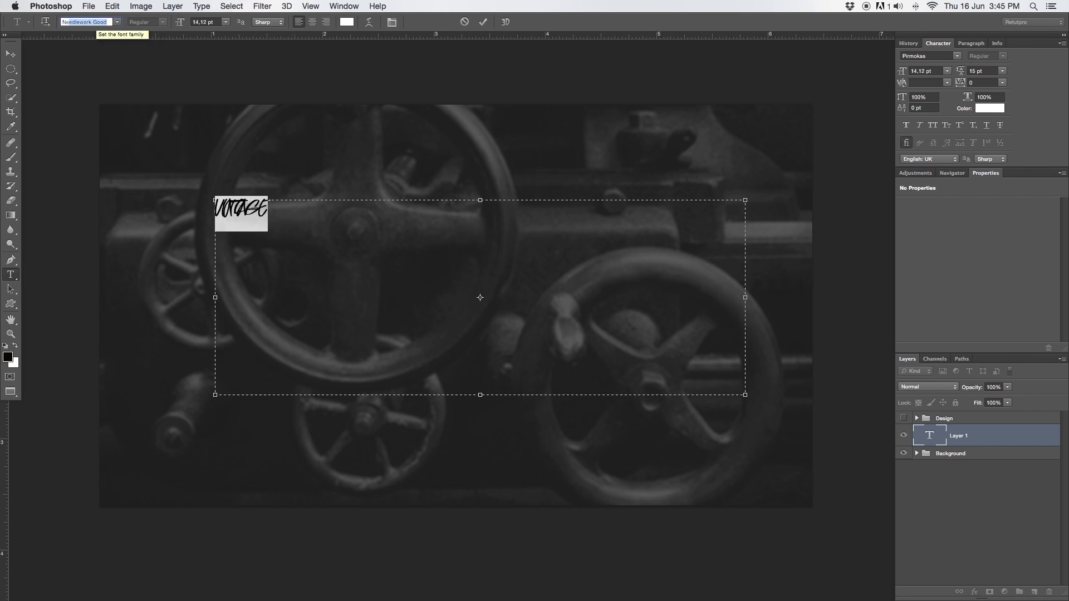
click(84, 21)
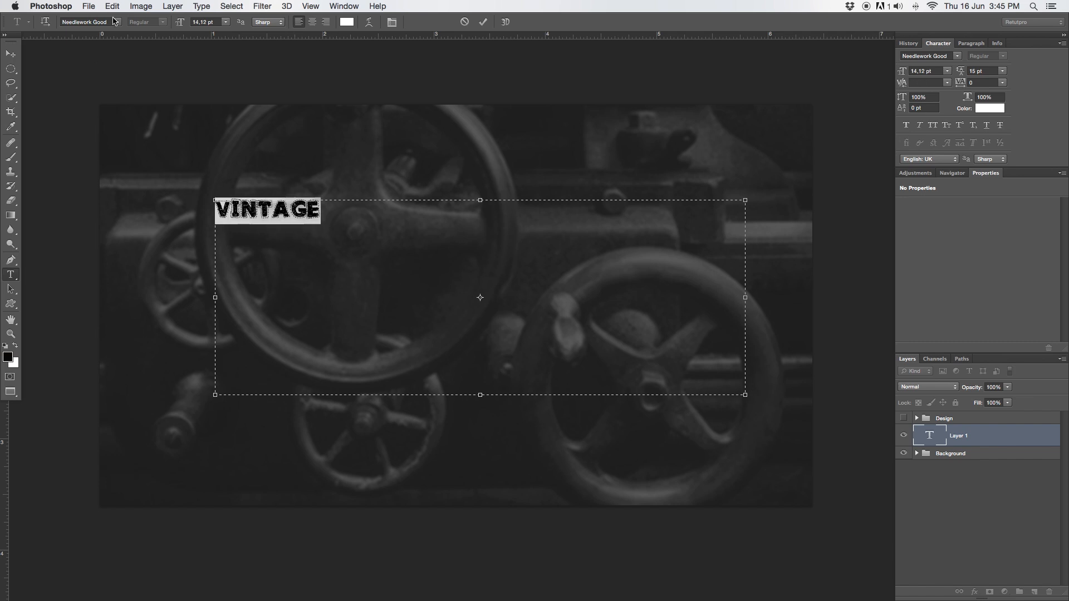
click(86, 21)
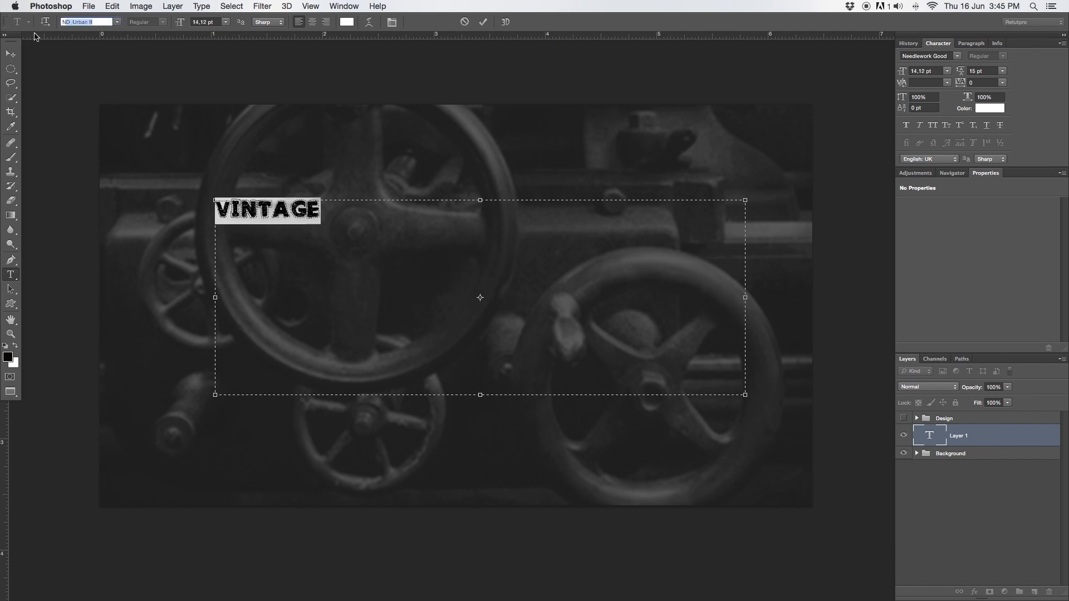
Step: Make VINTAGE Nexa Bold at 73 pt and bring up the Character panel
click(89, 21)
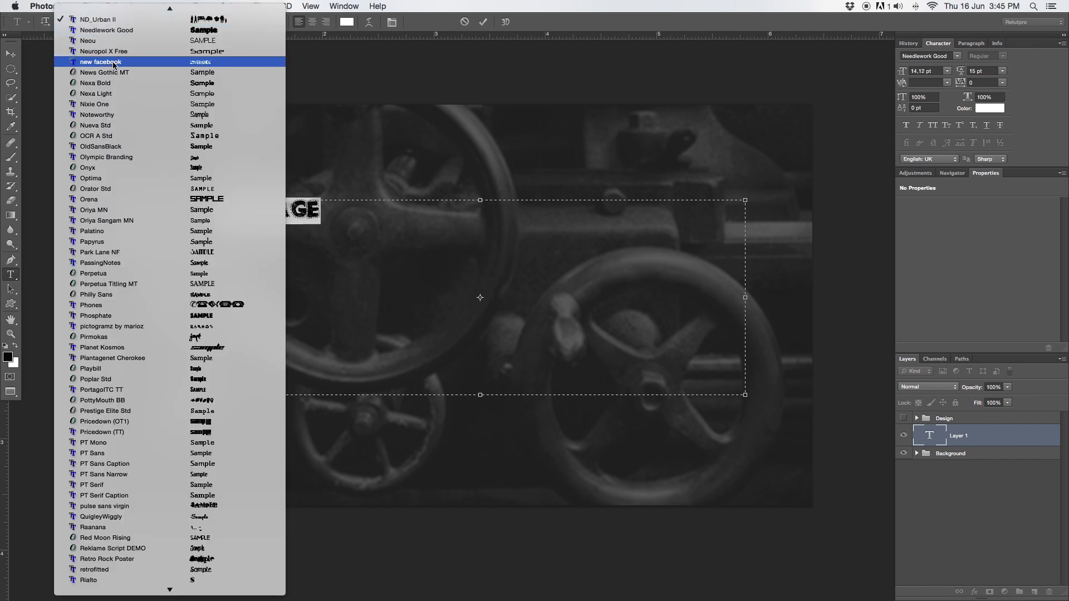
click(94, 83)
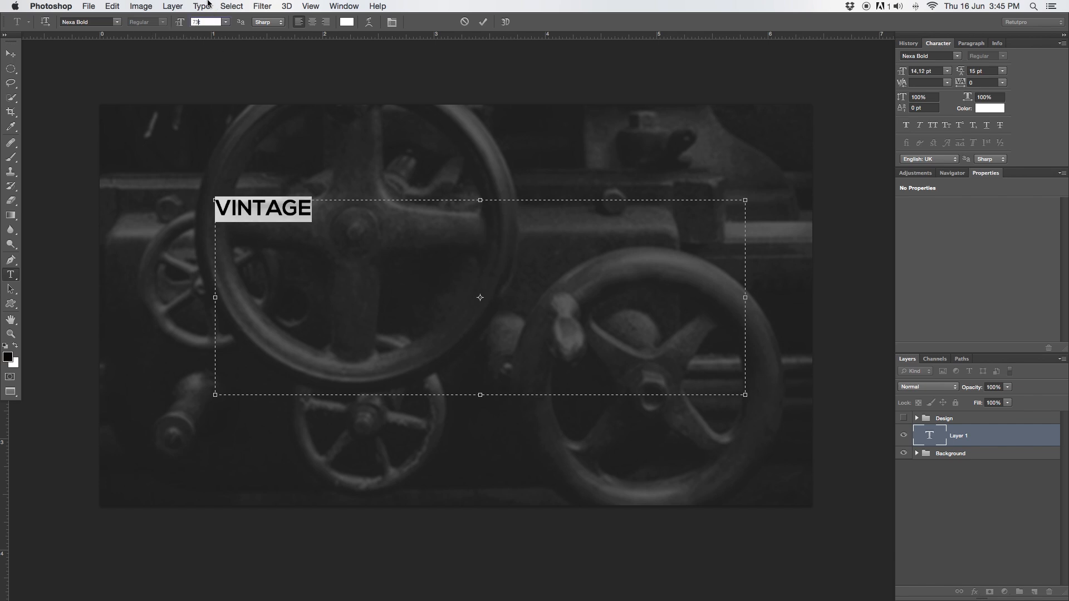
text(73)
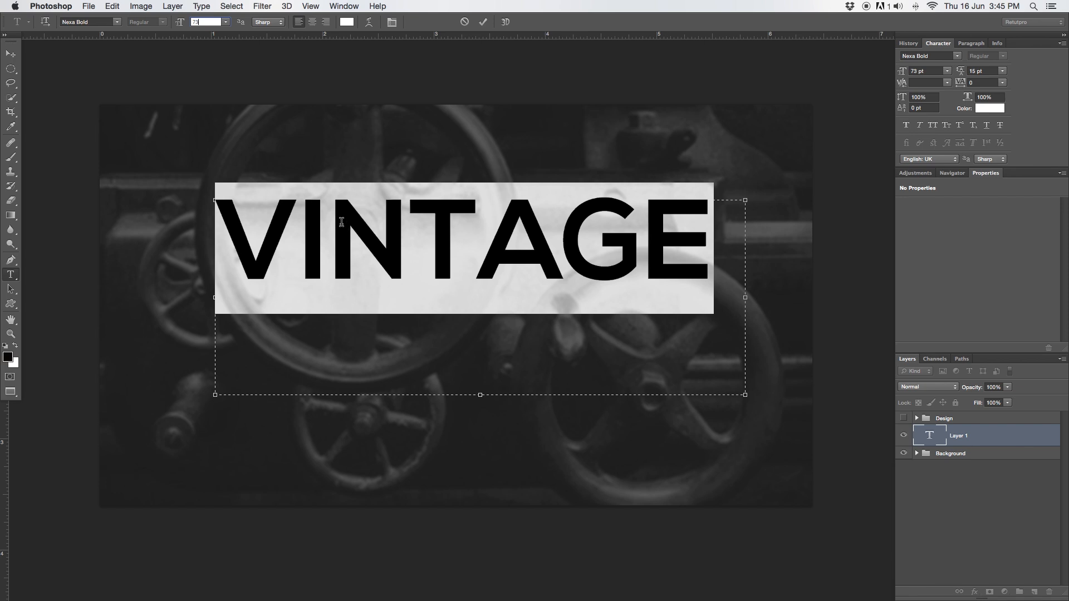
mouse_move(1032, 134)
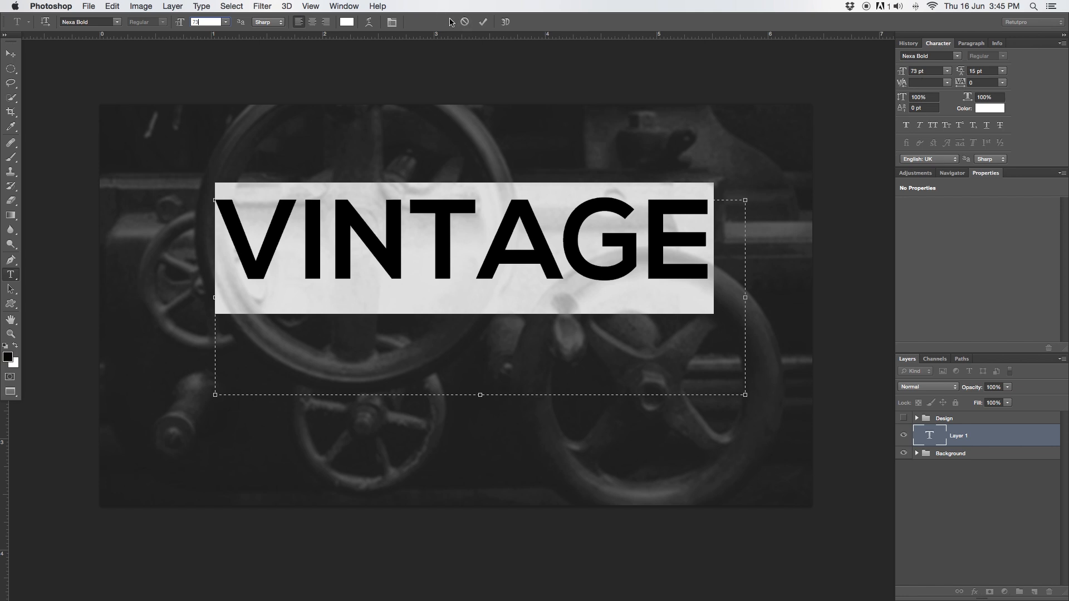
click(343, 5)
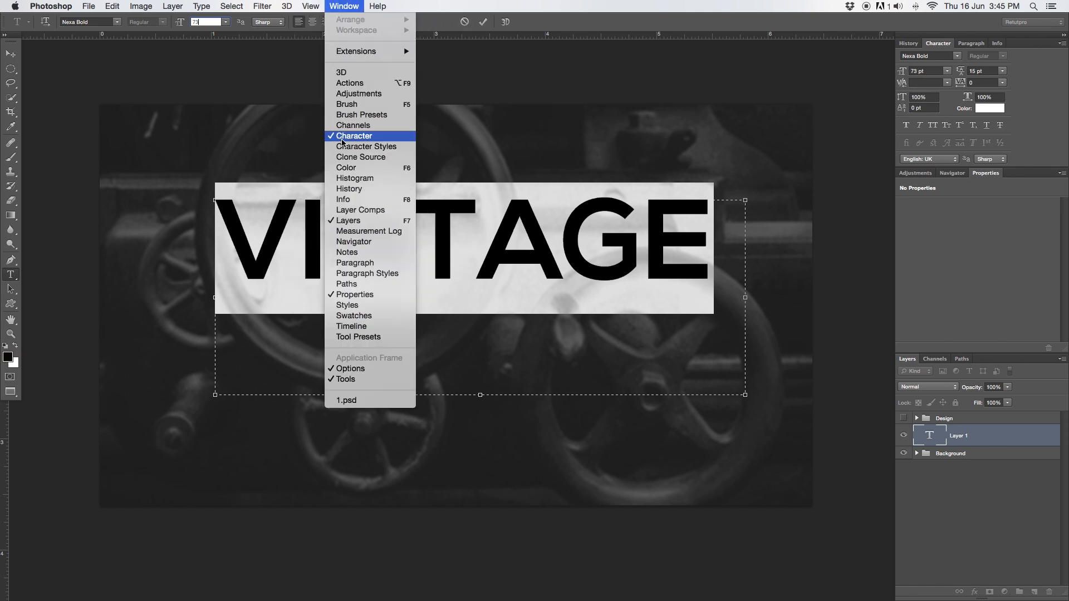
click(353, 136)
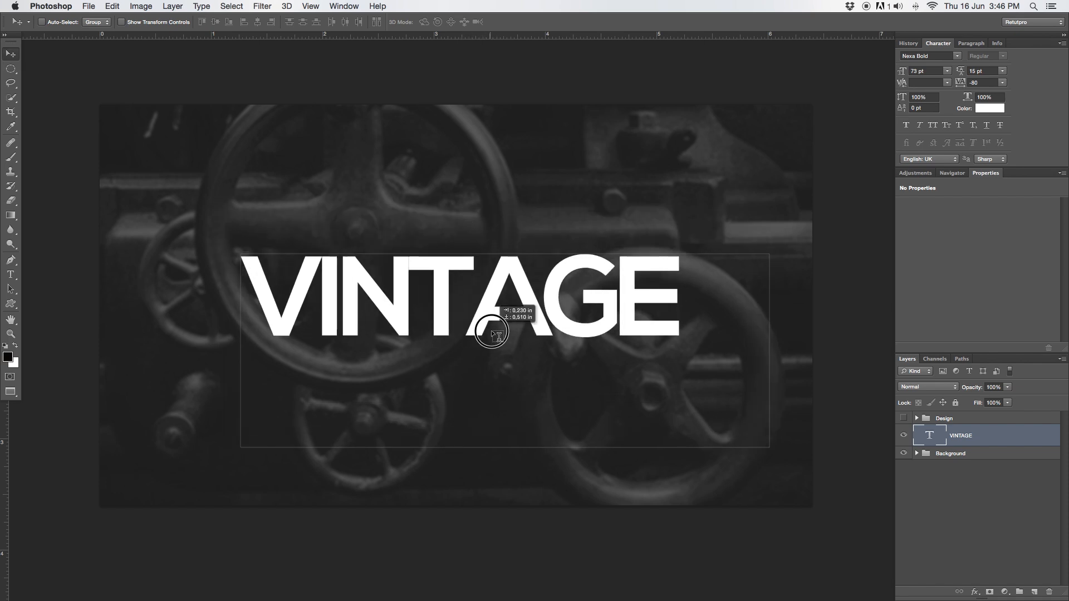
Step: Add a horizontal guide at 50% of the canvas
click(309, 6)
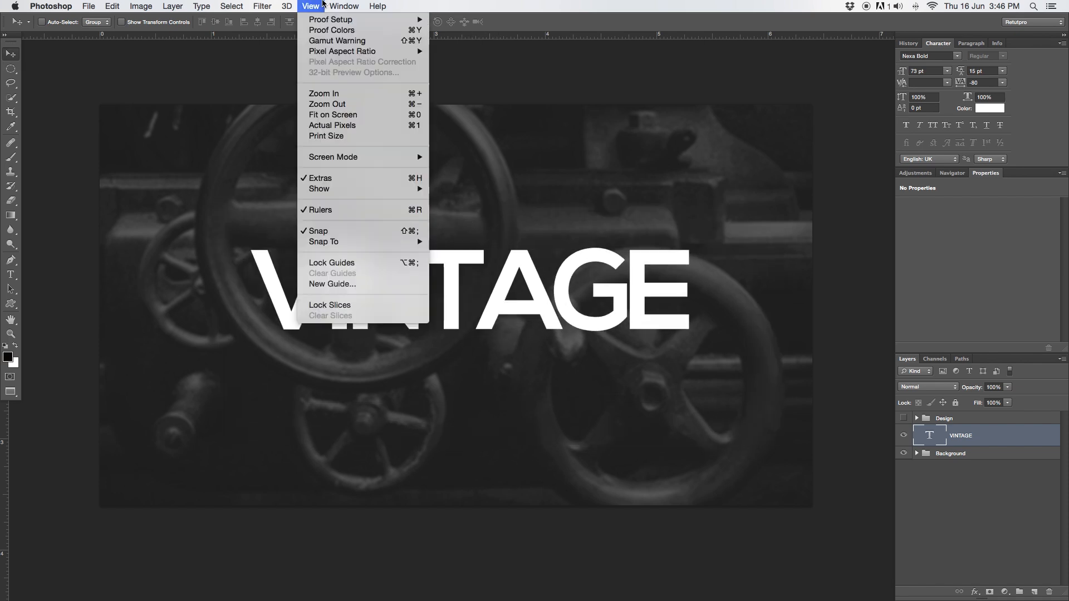
click(332, 284)
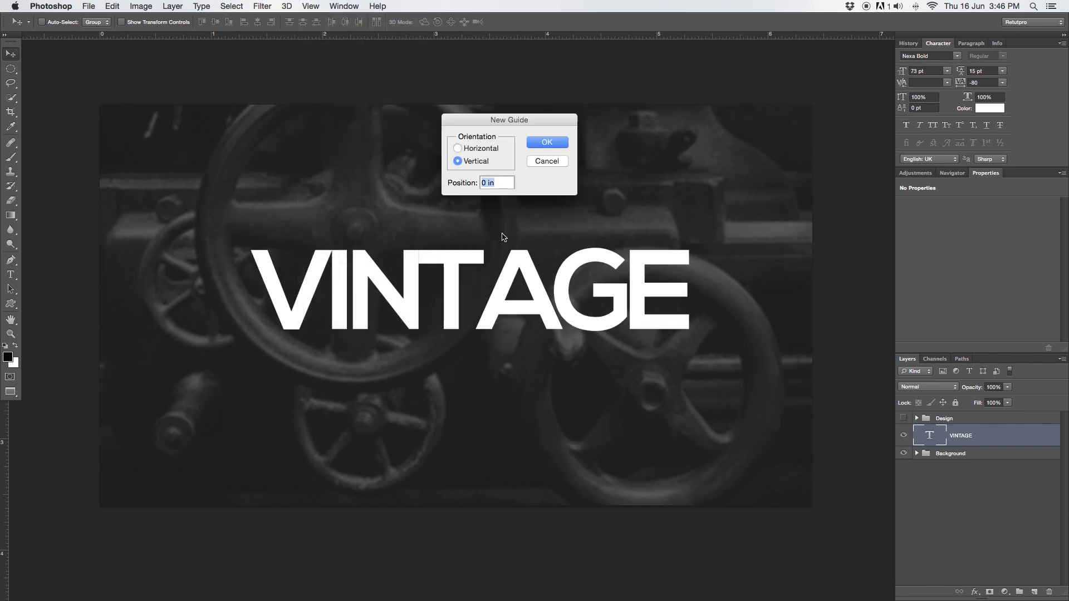
click(458, 148)
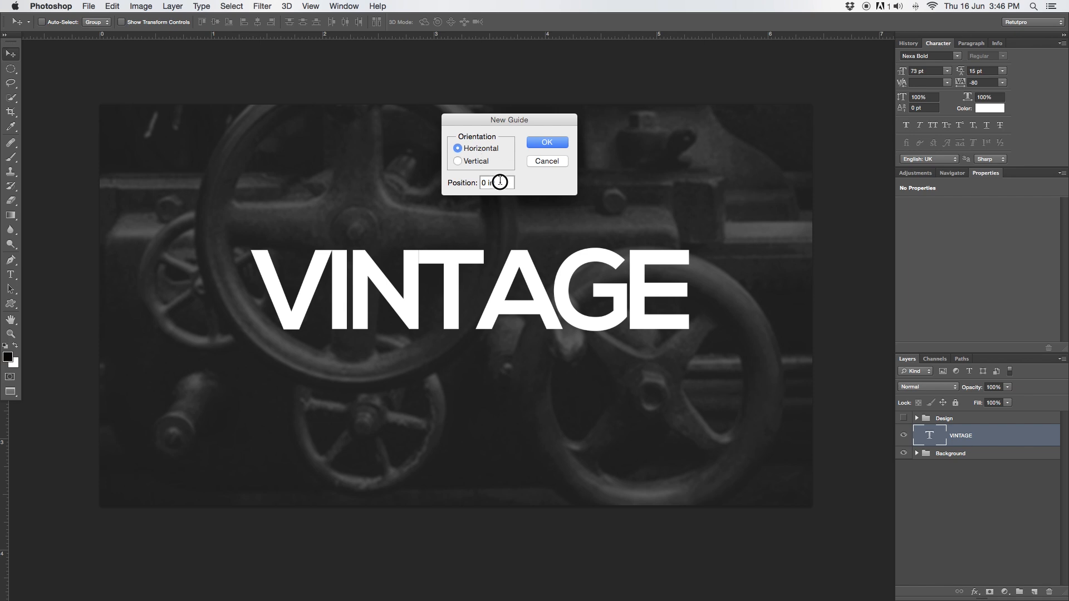
text(50%)
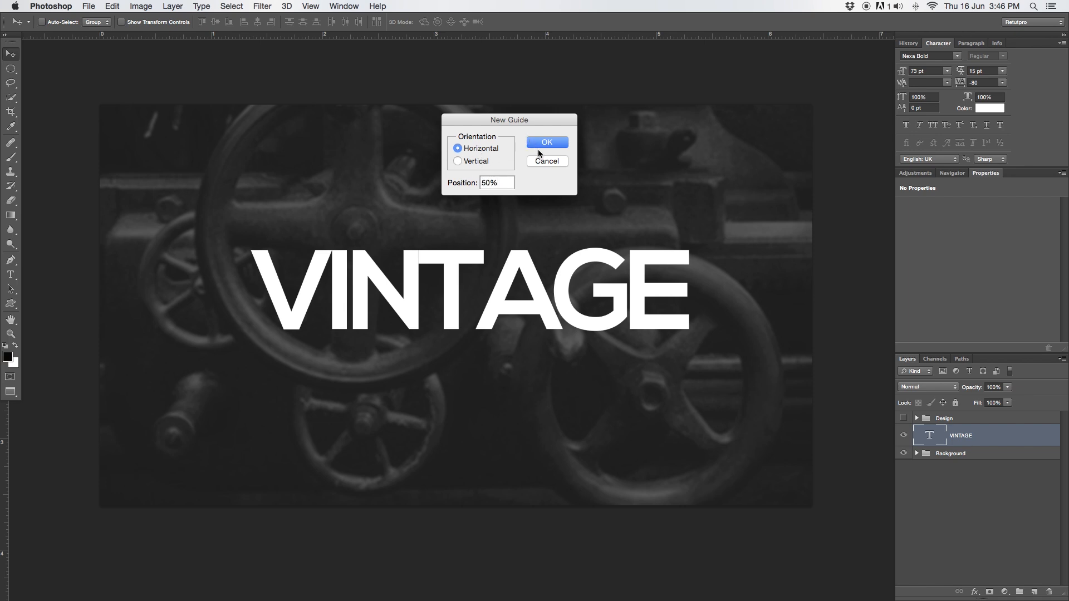
click(546, 142)
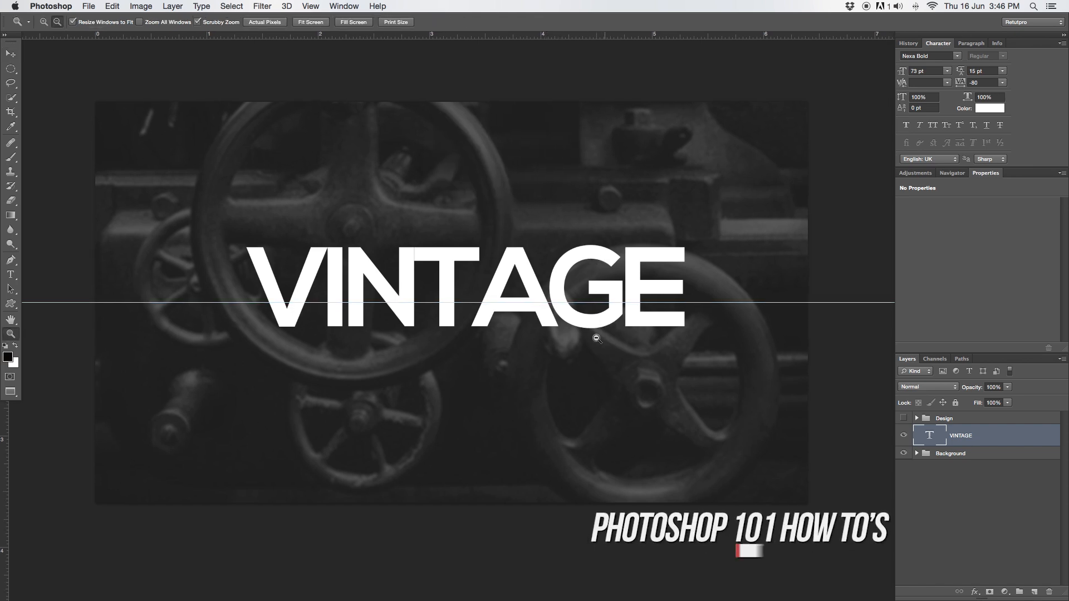
Step: Add a vertical guide at 50% through the canvas centre
click(6, 53)
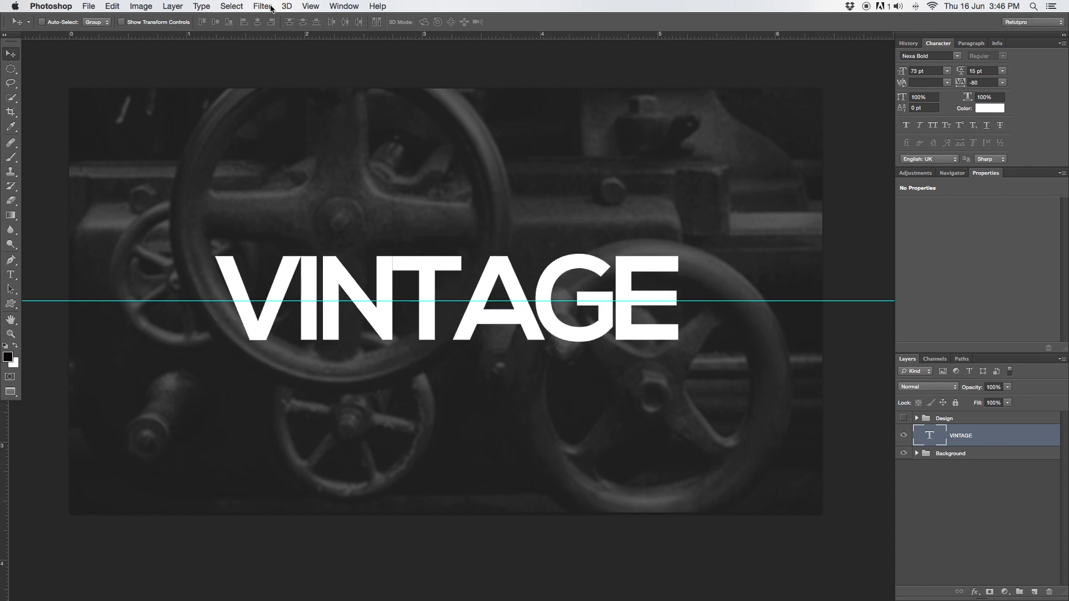
click(310, 6)
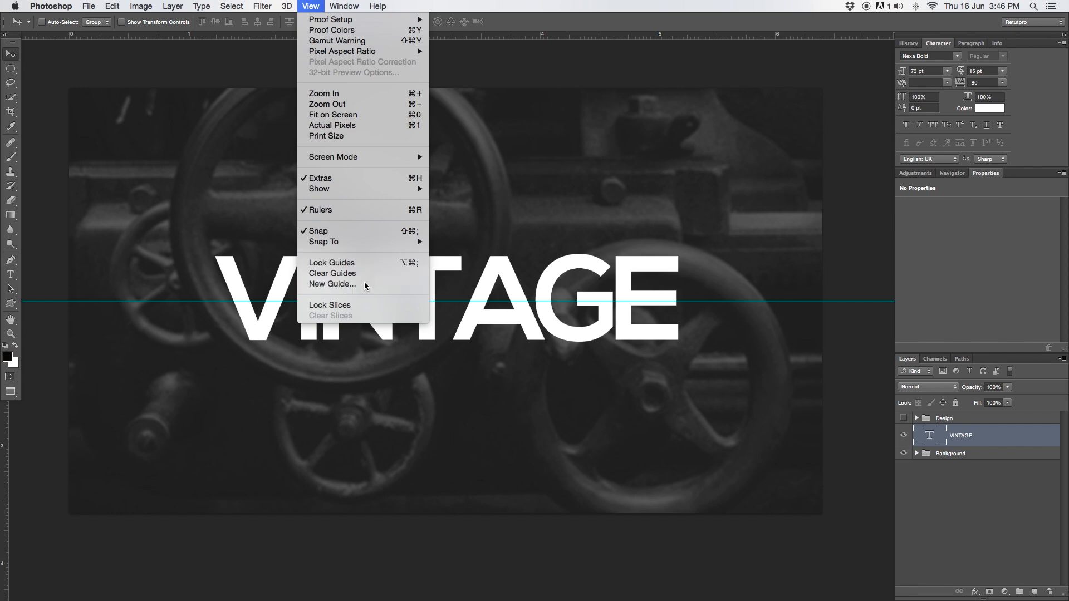
click(332, 284)
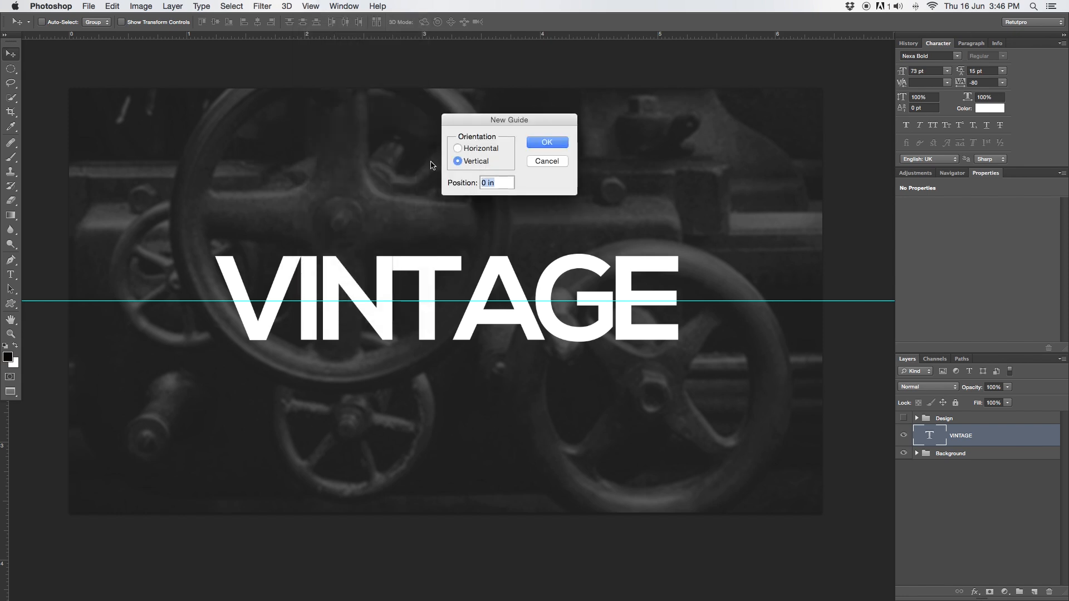
click(546, 142)
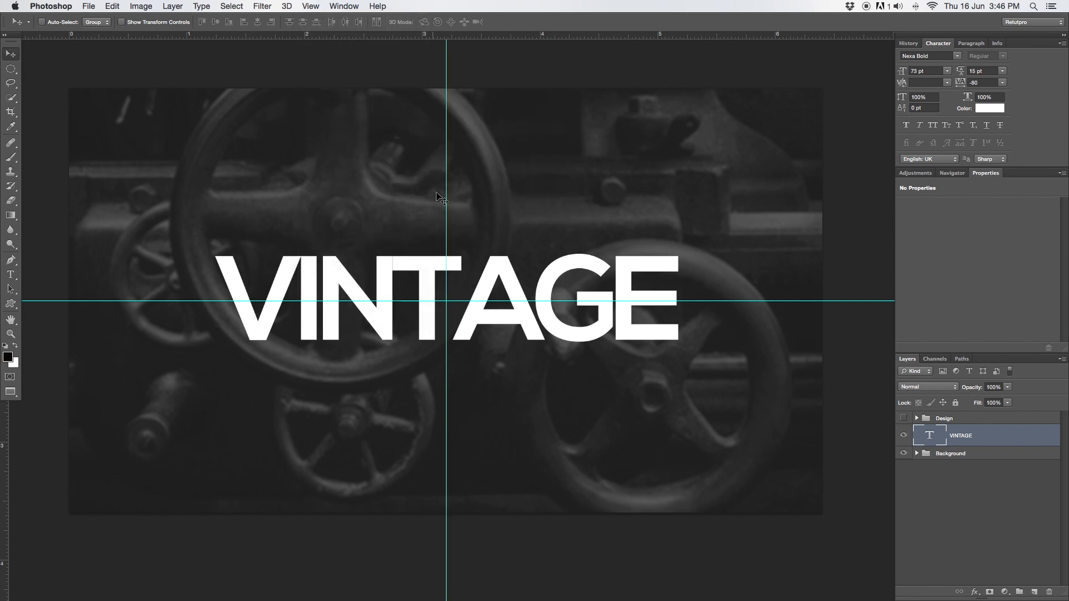
mouse_move(416, 231)
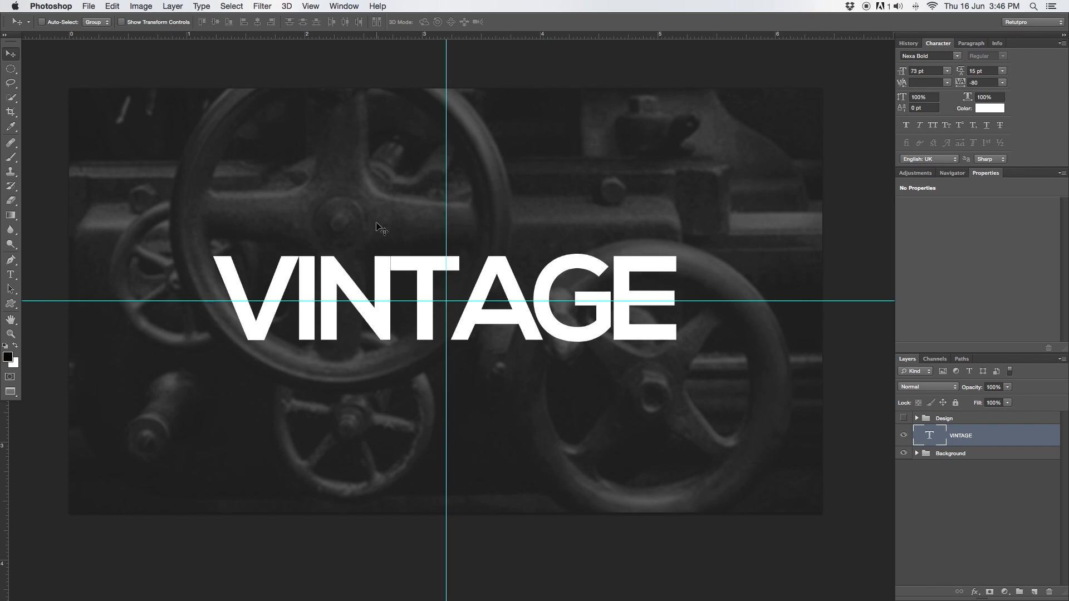
Step: Add a text box below VINTAGE and type the tagline 'RETRO BASDGES'
click(10, 274)
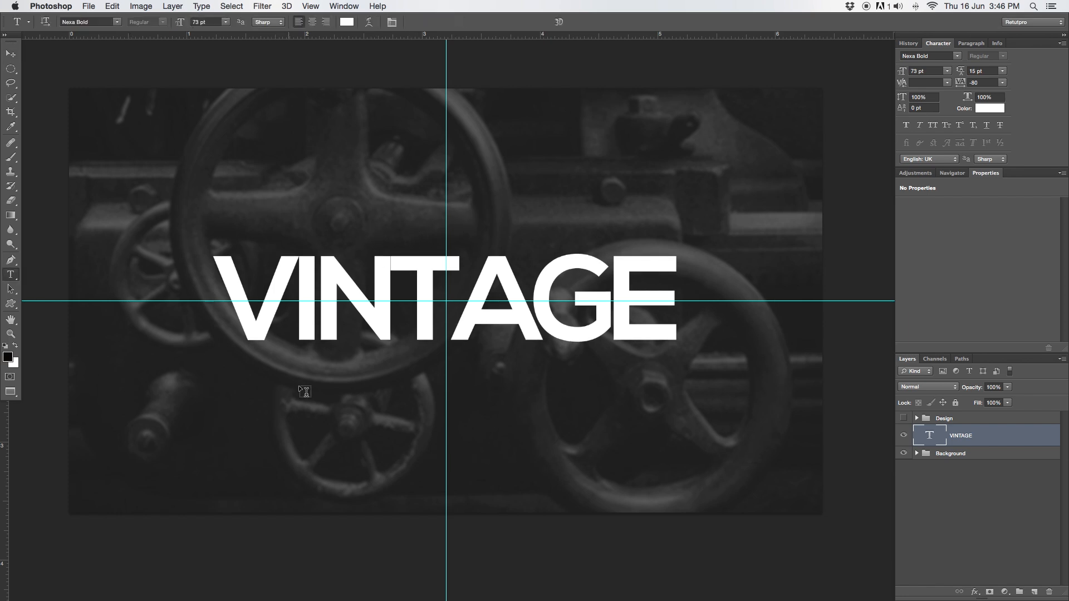
drag(282, 401, 522, 462)
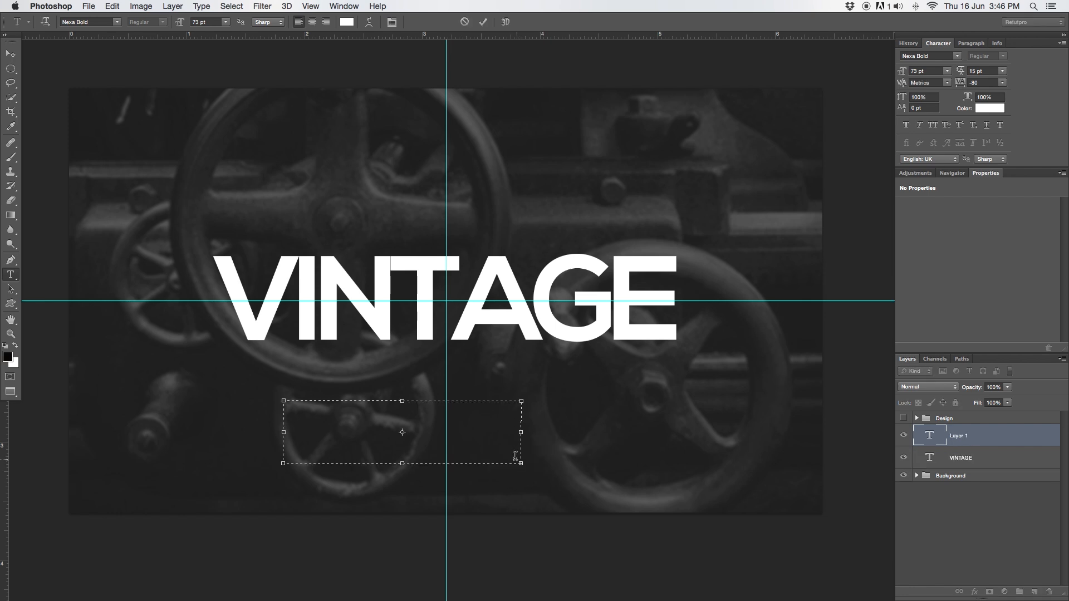
mouse_move(498, 448)
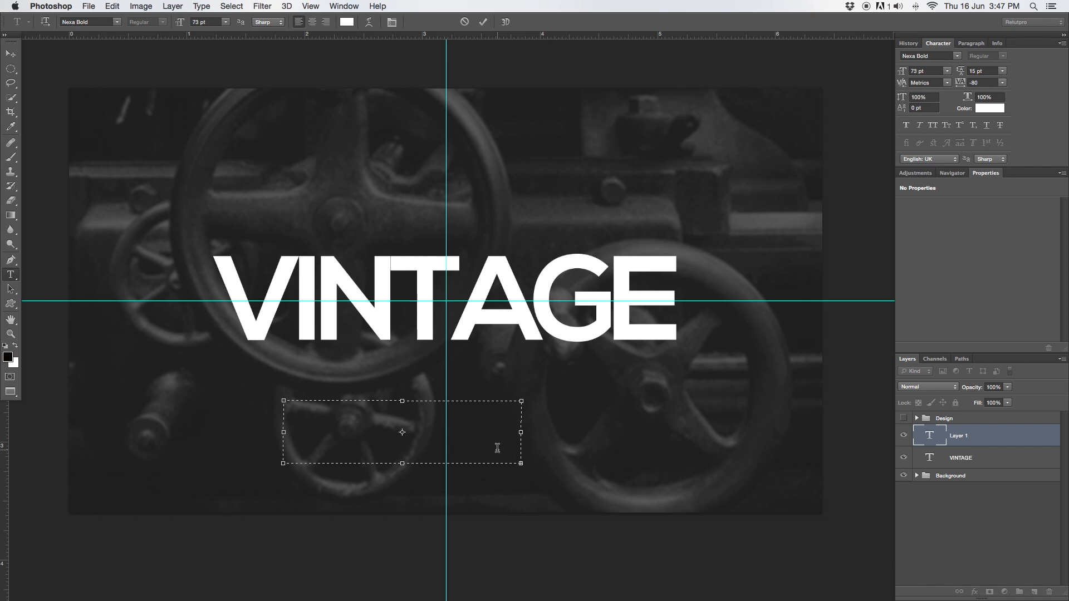
mouse_move(361, 326)
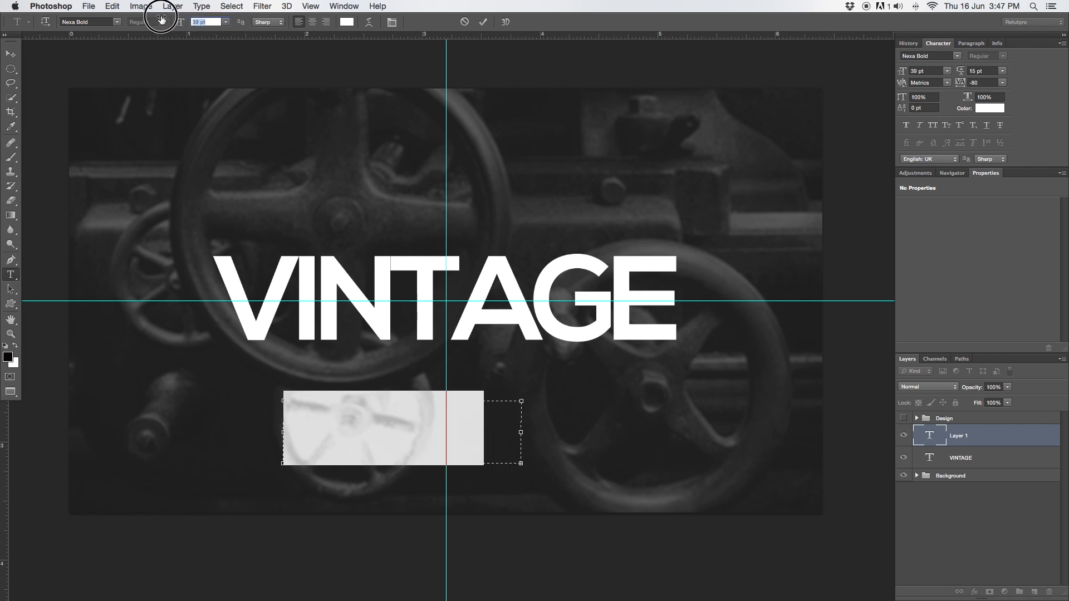
text(RETRO BASDGES)
text(11)
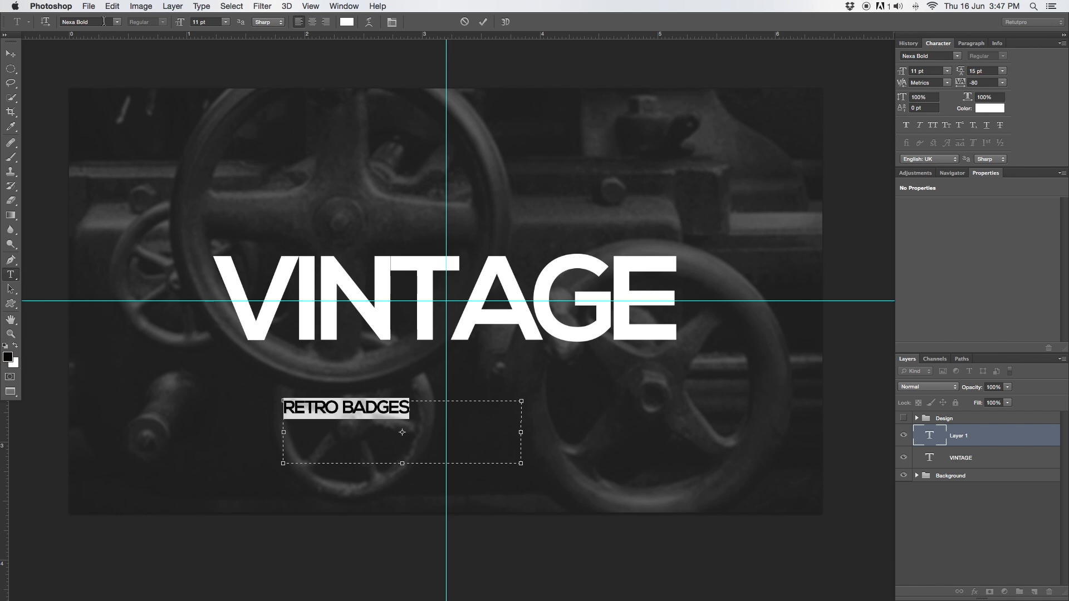
Step: Set the tagline to the Pirmokas script font at 18 pt and commit
click(85, 21)
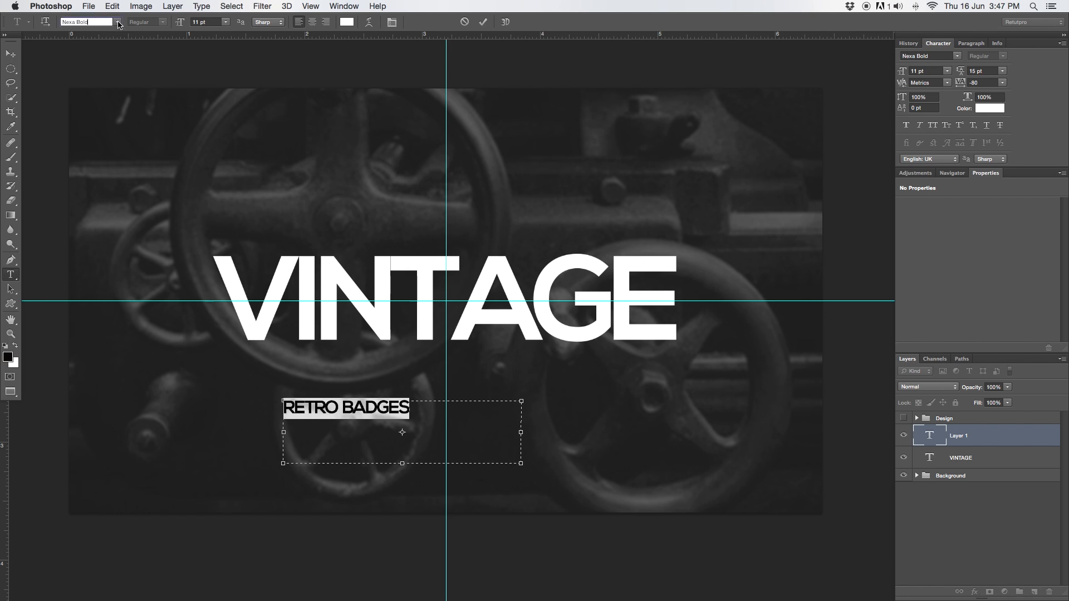
click(88, 21)
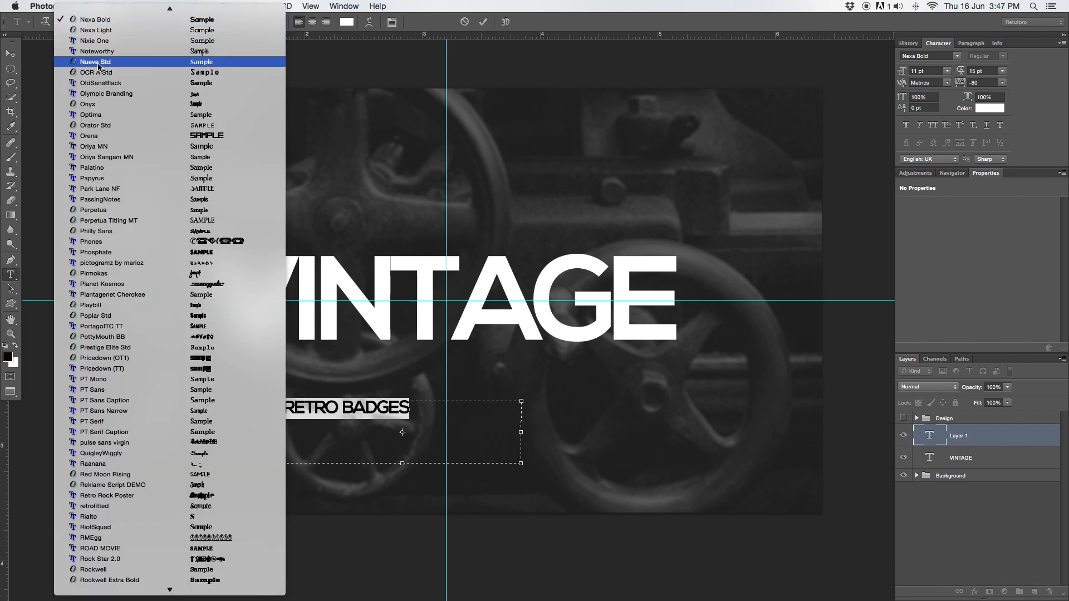
mouse_move(113, 274)
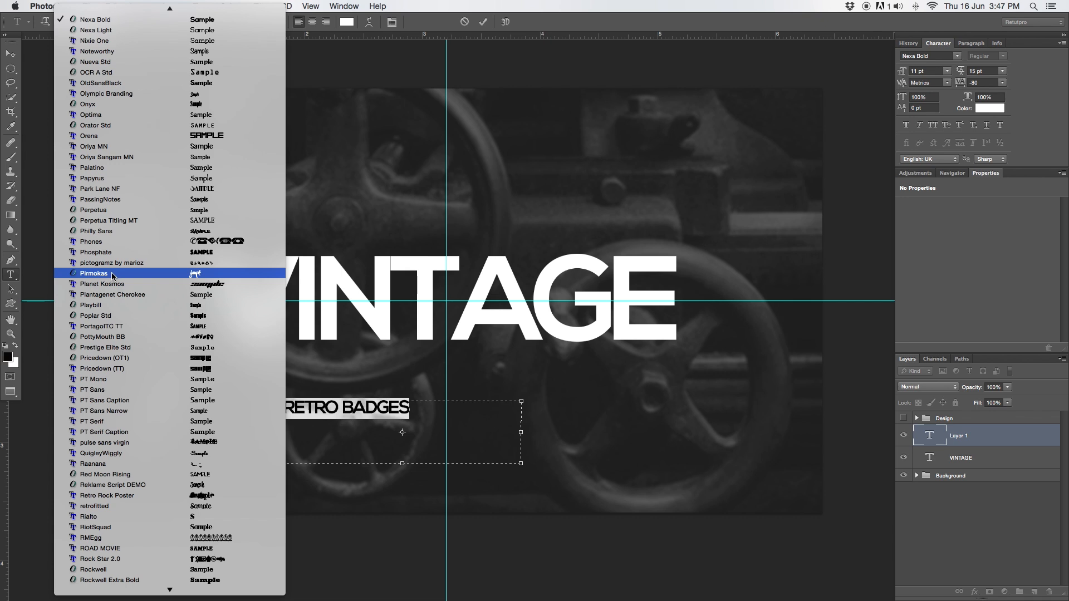
click(92, 274)
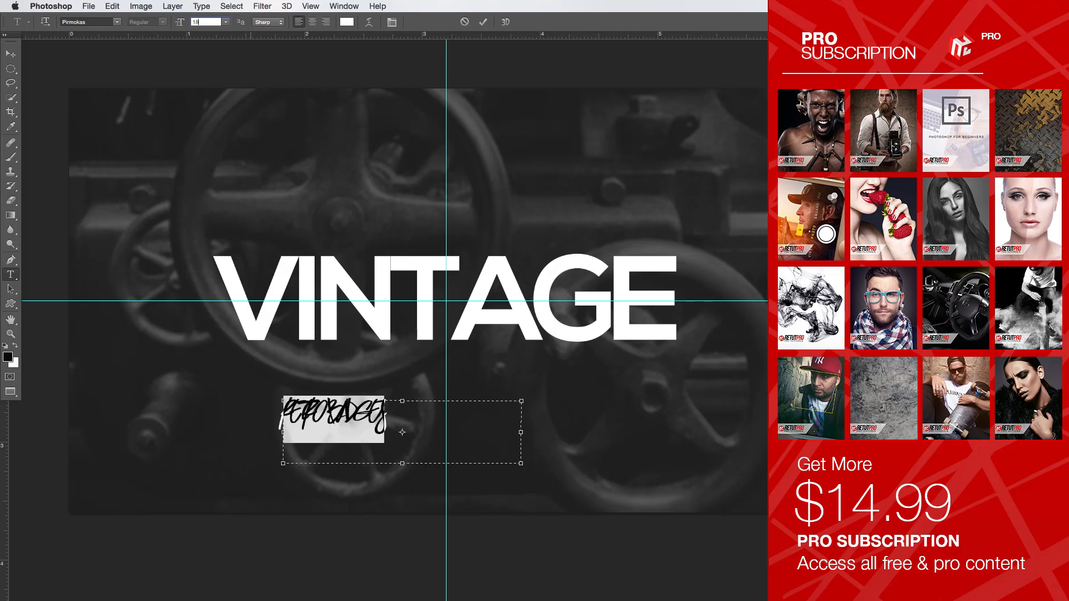
click(207, 21)
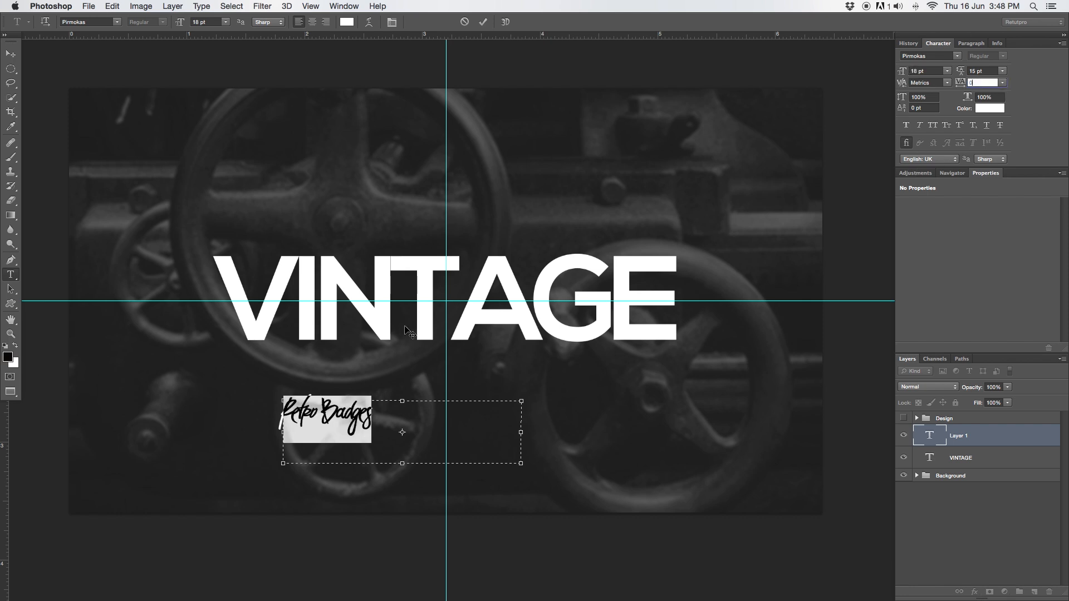
click(484, 22)
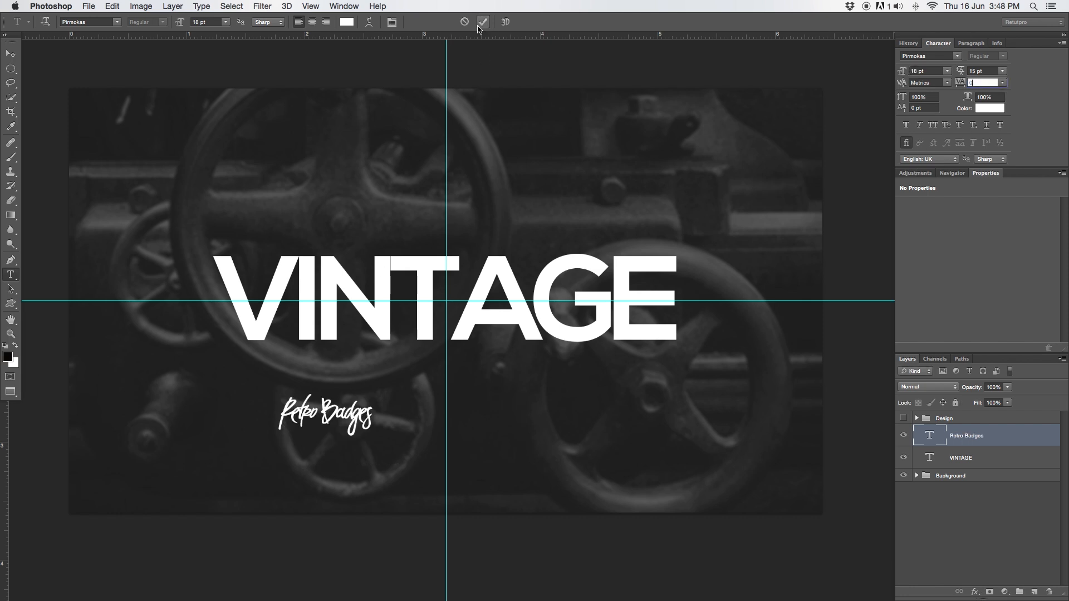
click(482, 21)
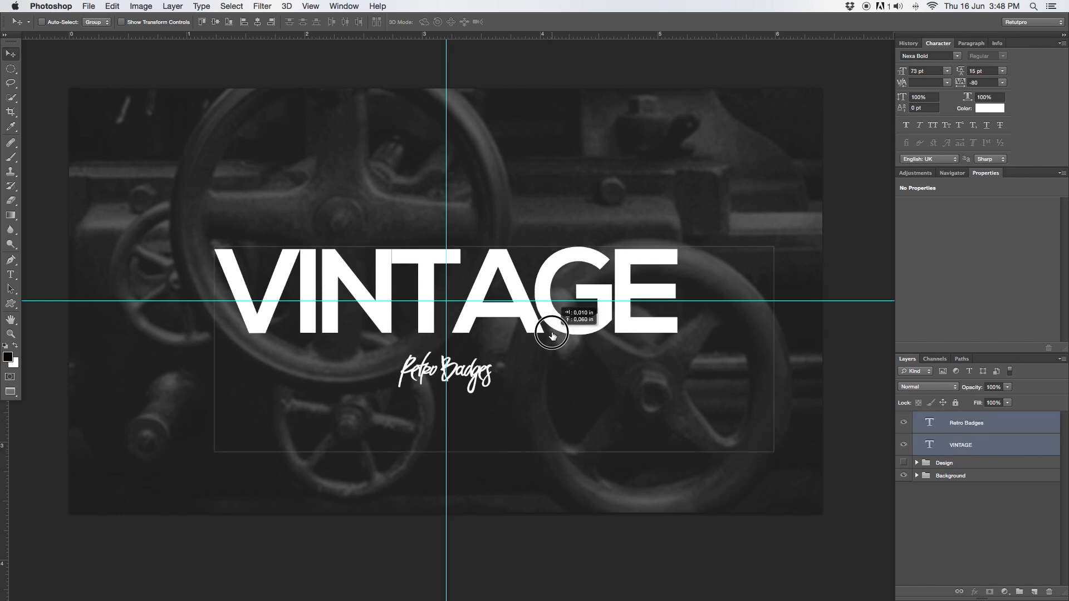
Step: Move both text layers up onto the guides, then select the Retro Badges layer and Rectangular Marquee
drag(552, 334, 542, 307)
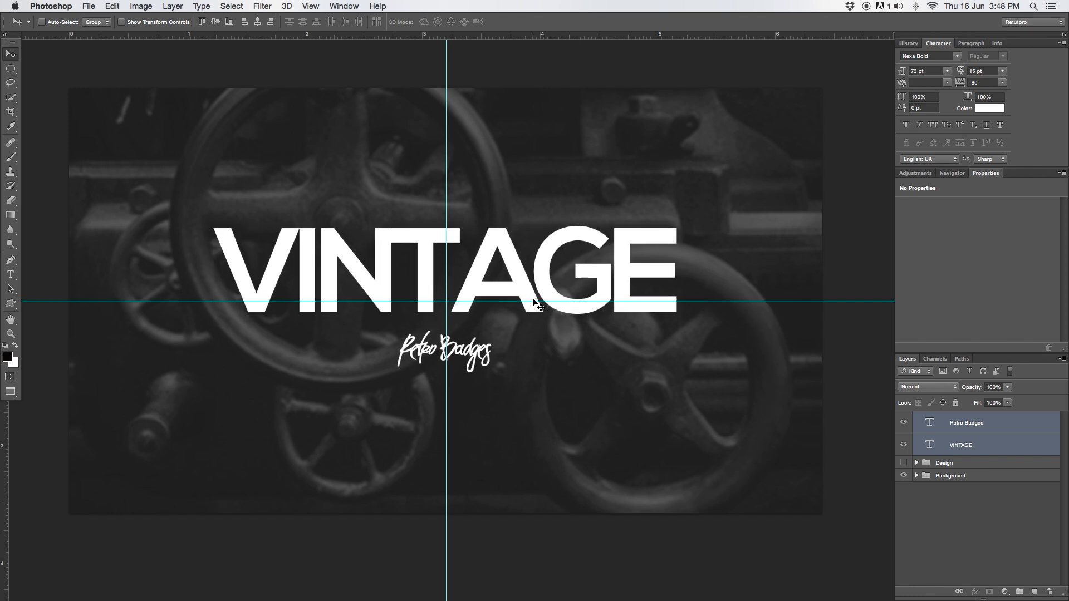
click(961, 422)
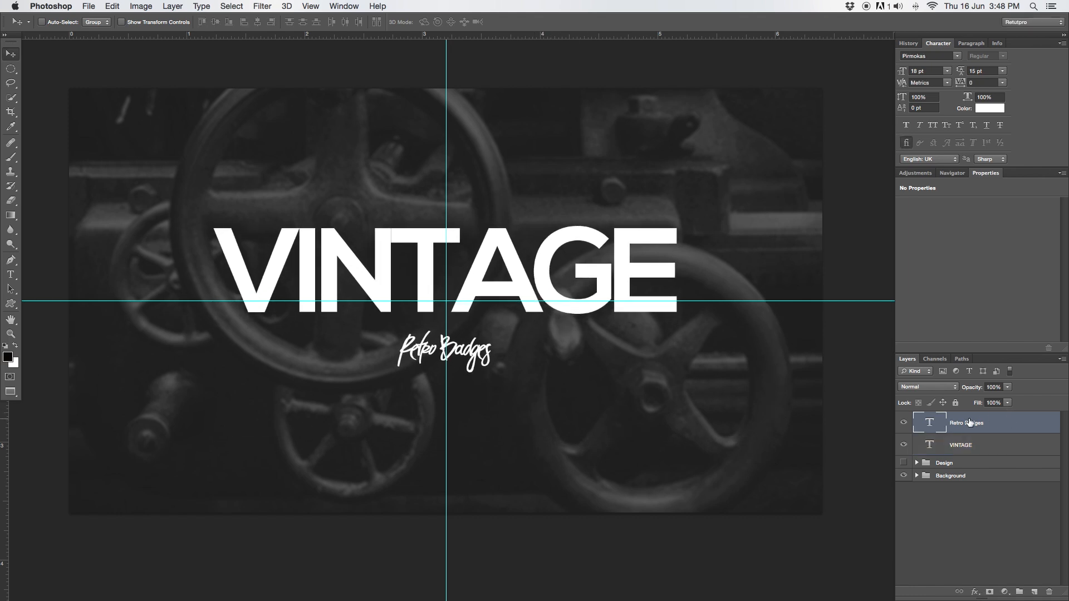
mouse_move(206, 120)
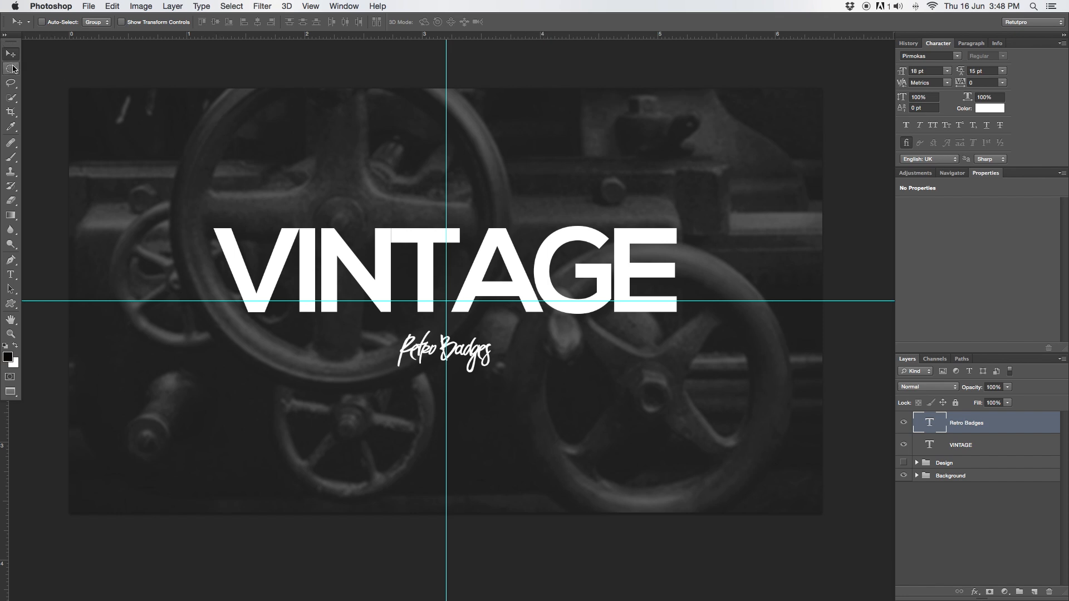
click(11, 68)
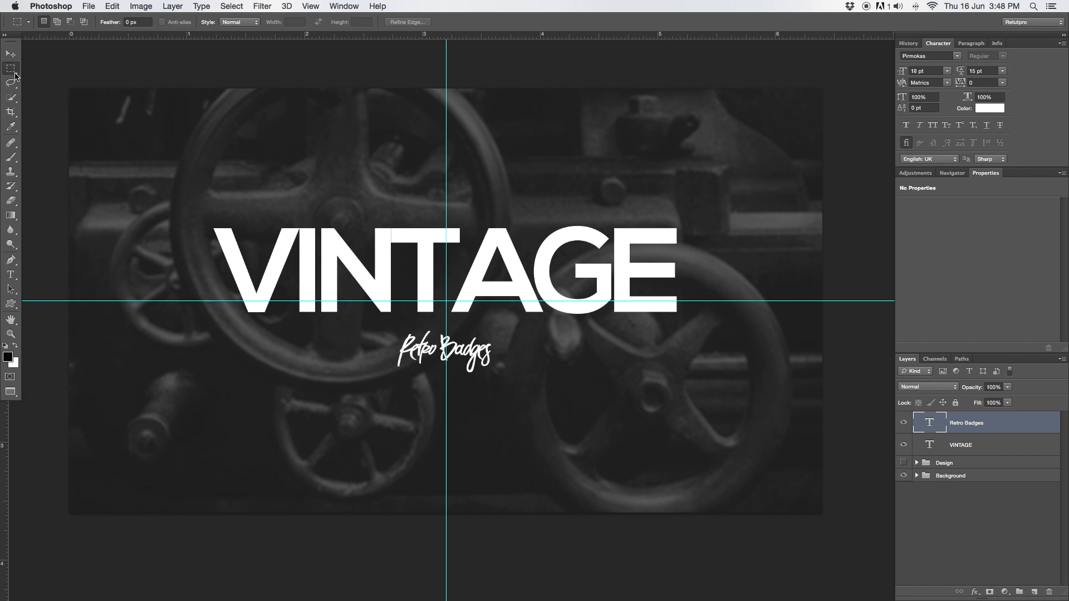
Step: Draw a thin rectangular strip selection above VINTAGE, stretched to the right-hand guide
click(10, 53)
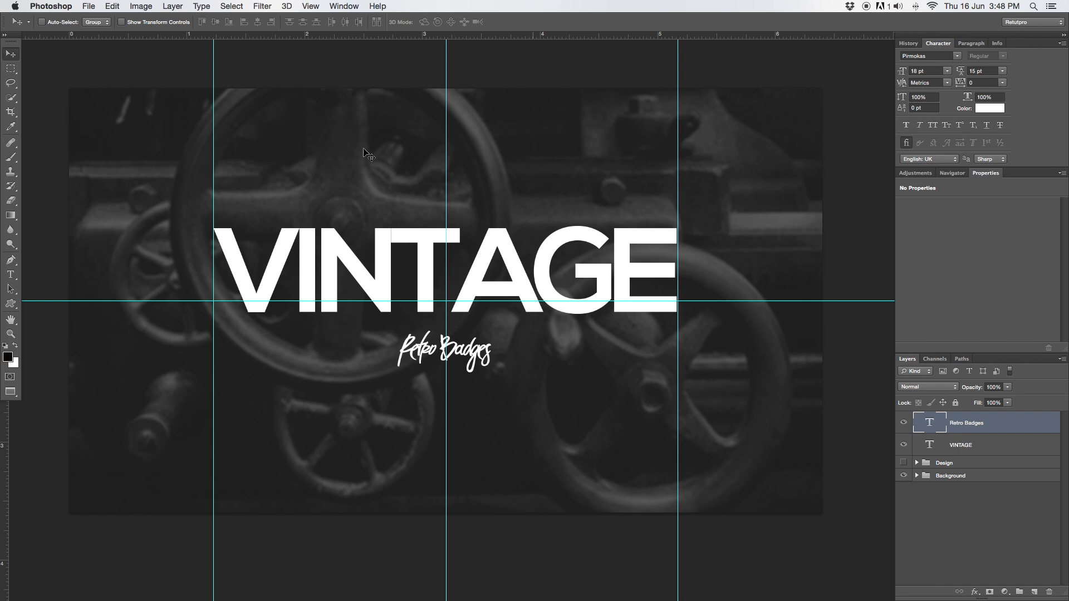
click(11, 68)
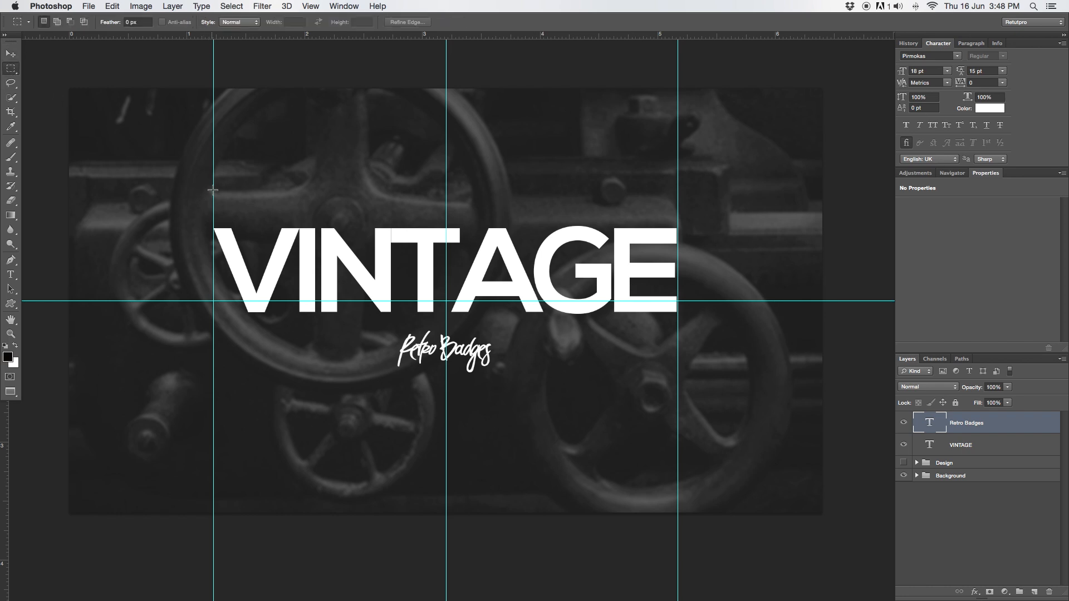
drag(213, 189, 669, 195)
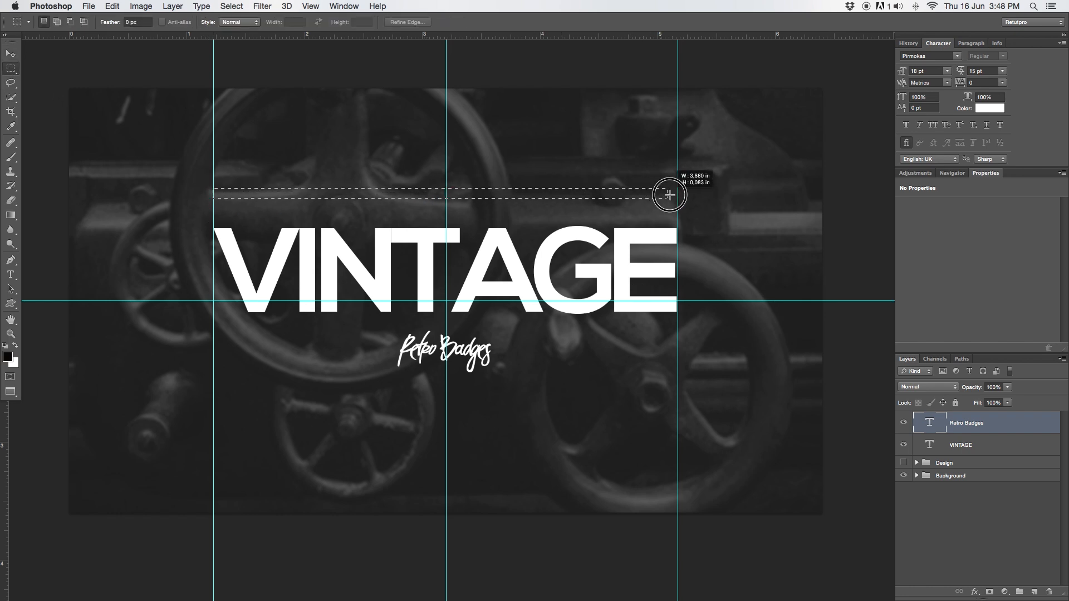
drag(668, 195, 678, 189)
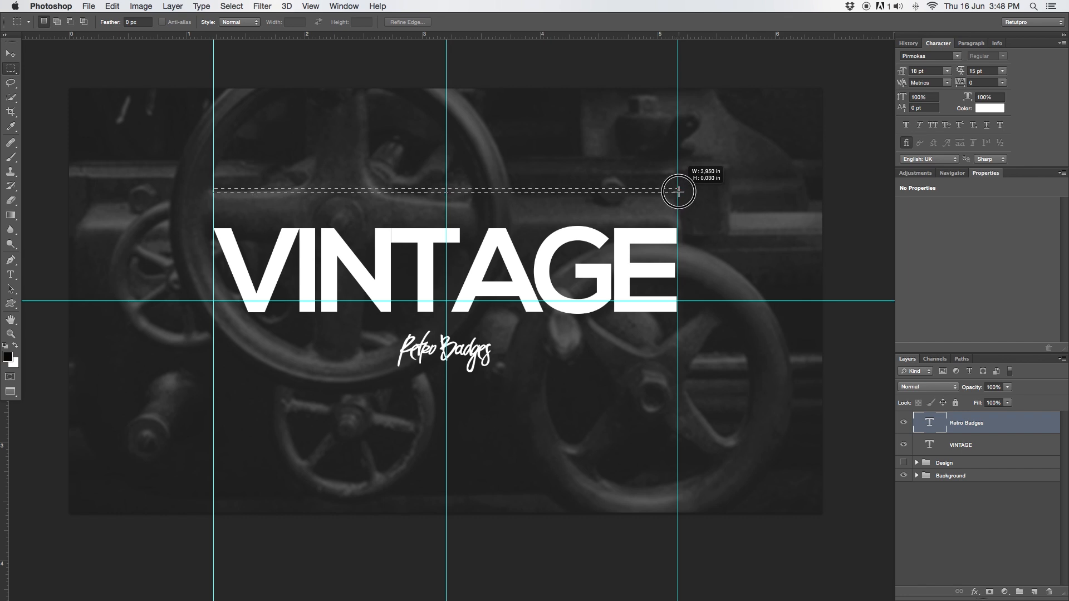
mouse_move(425, 204)
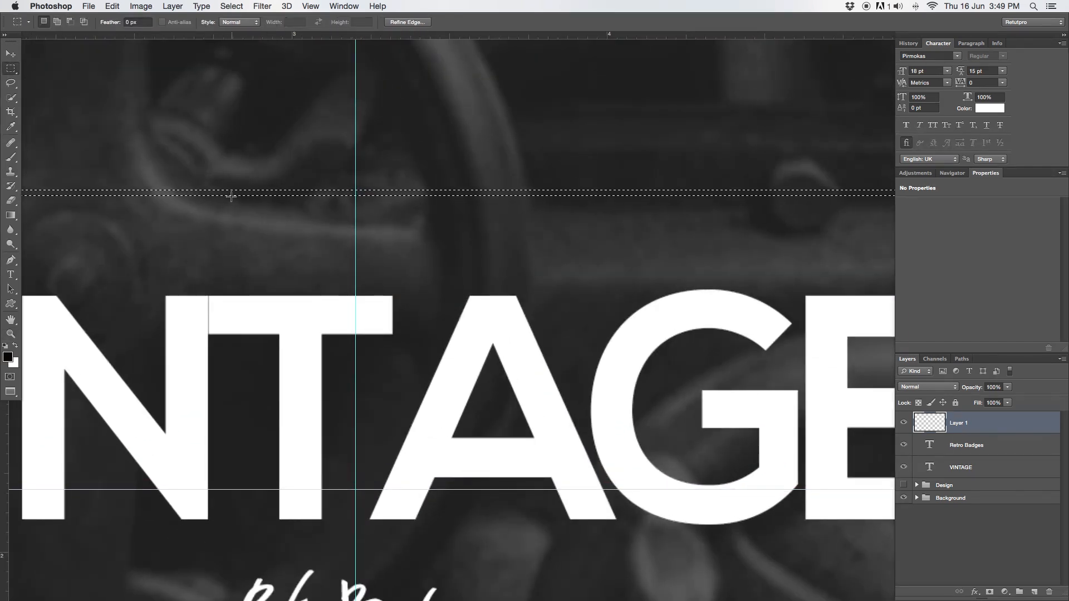
Step: Fill the strip selection with White via the right-click Fill dialog
right_click(231, 197)
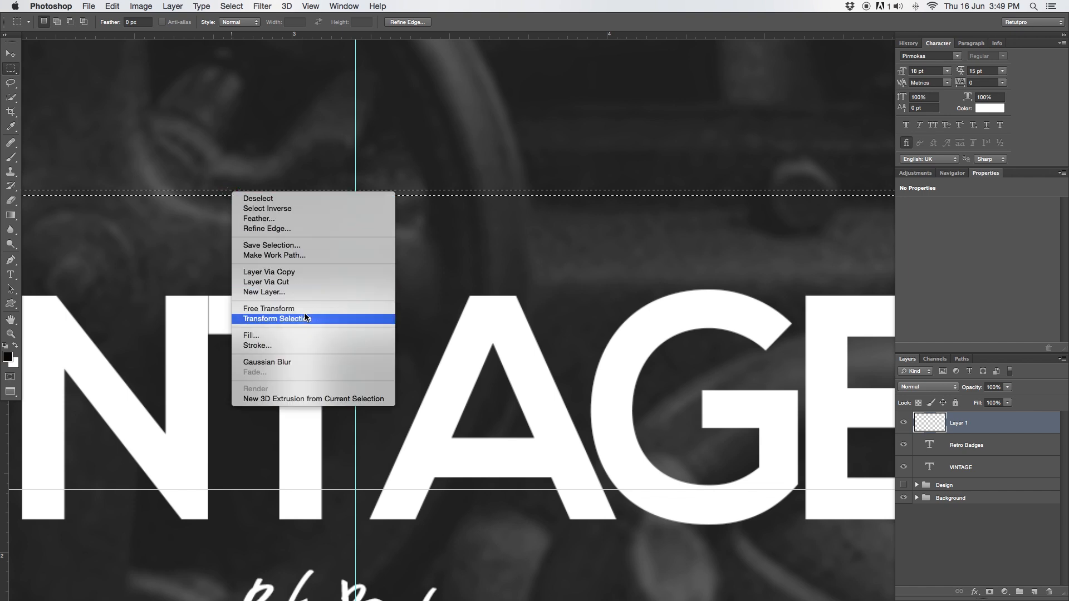
click(251, 335)
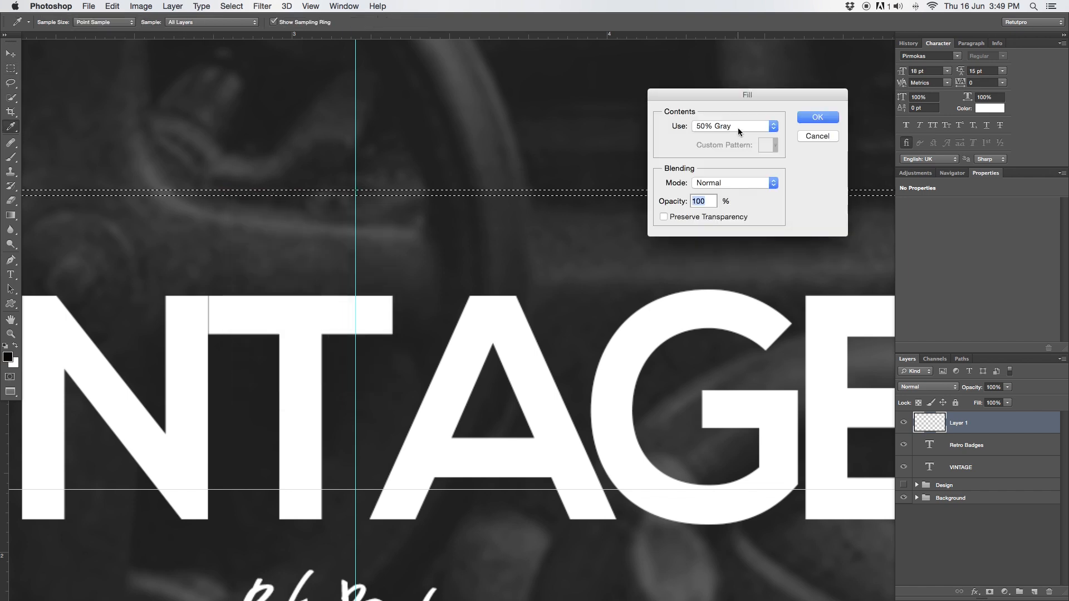
click(732, 126)
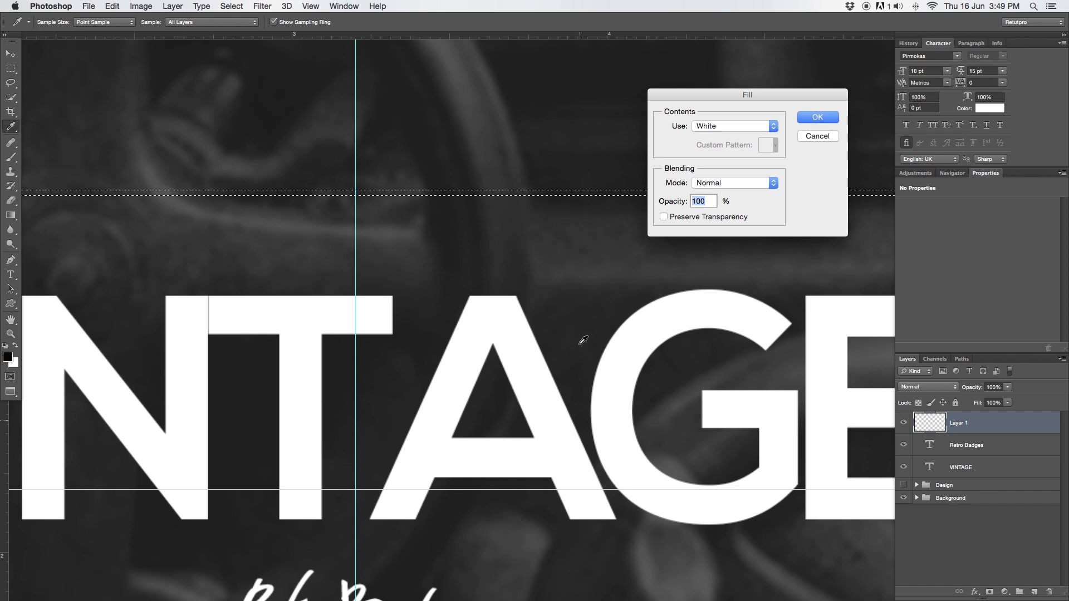
click(817, 116)
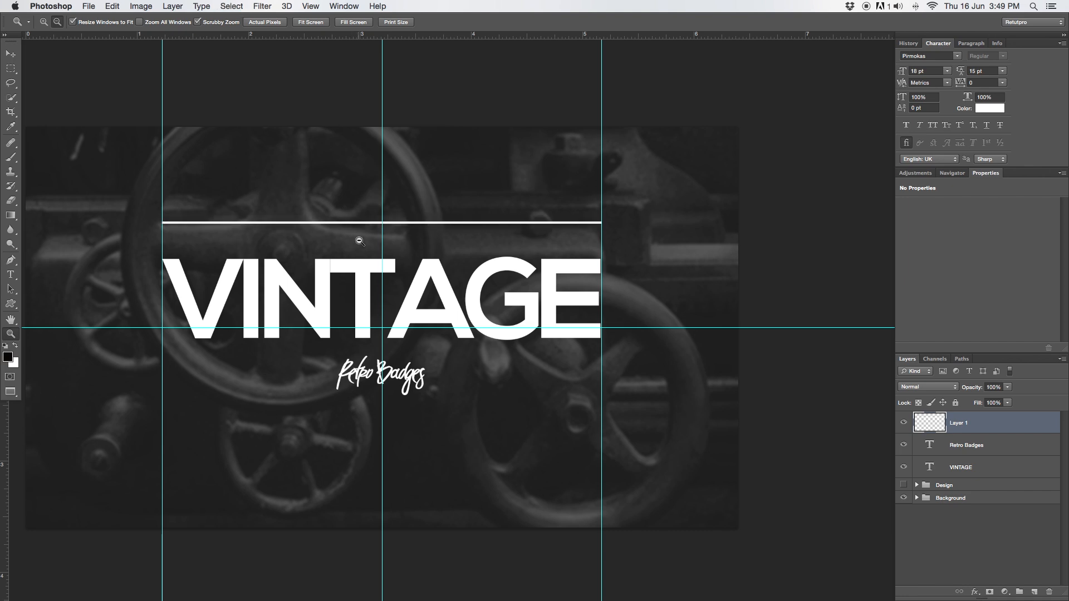
mouse_move(302, 43)
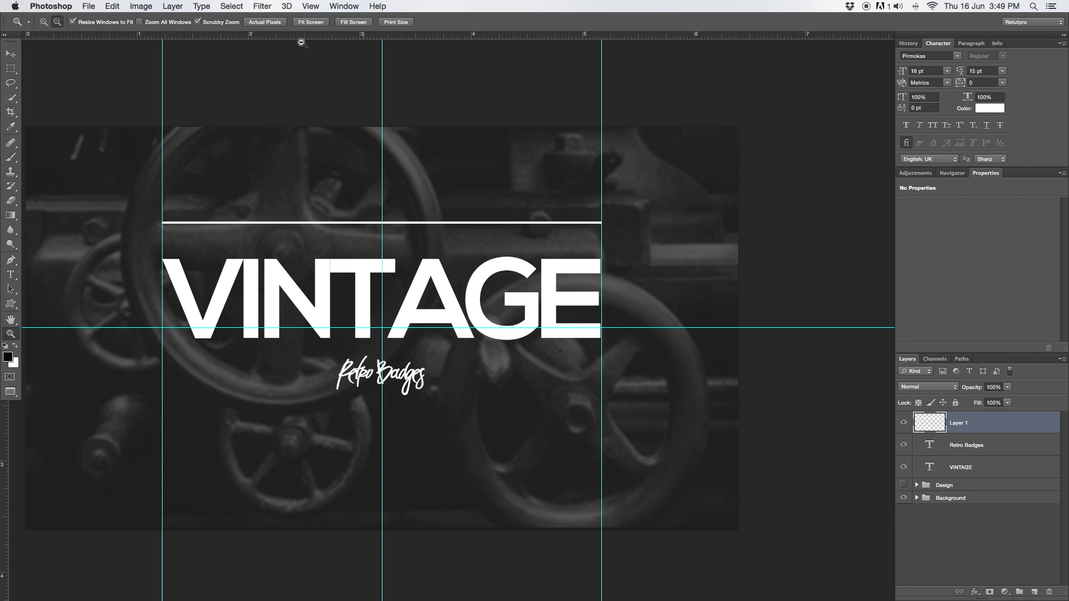
mouse_move(310, 5)
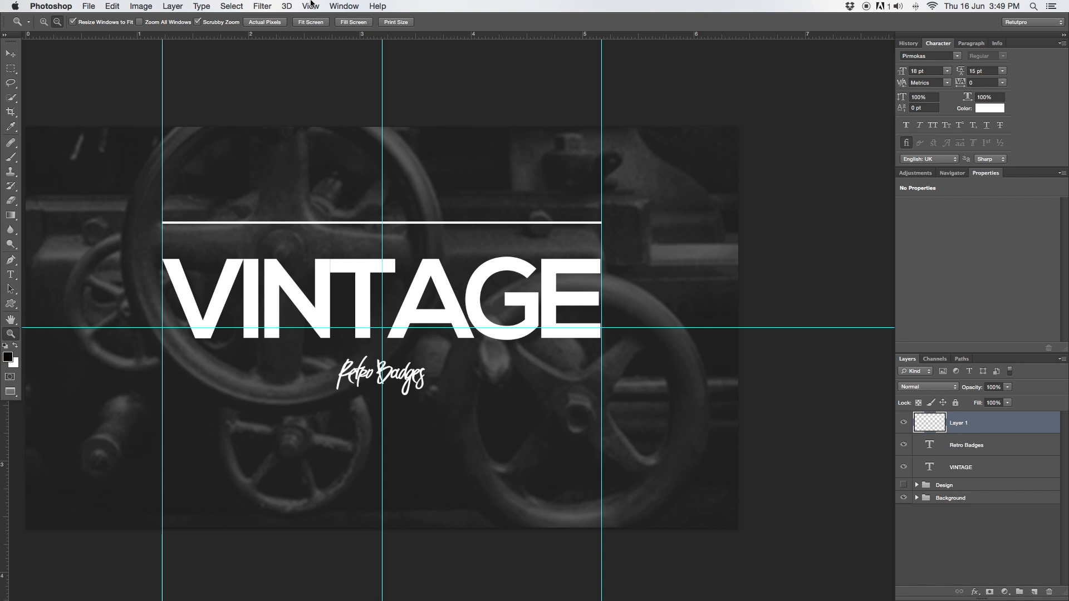
Step: Clear all guides and switch to the Move tool
click(310, 5)
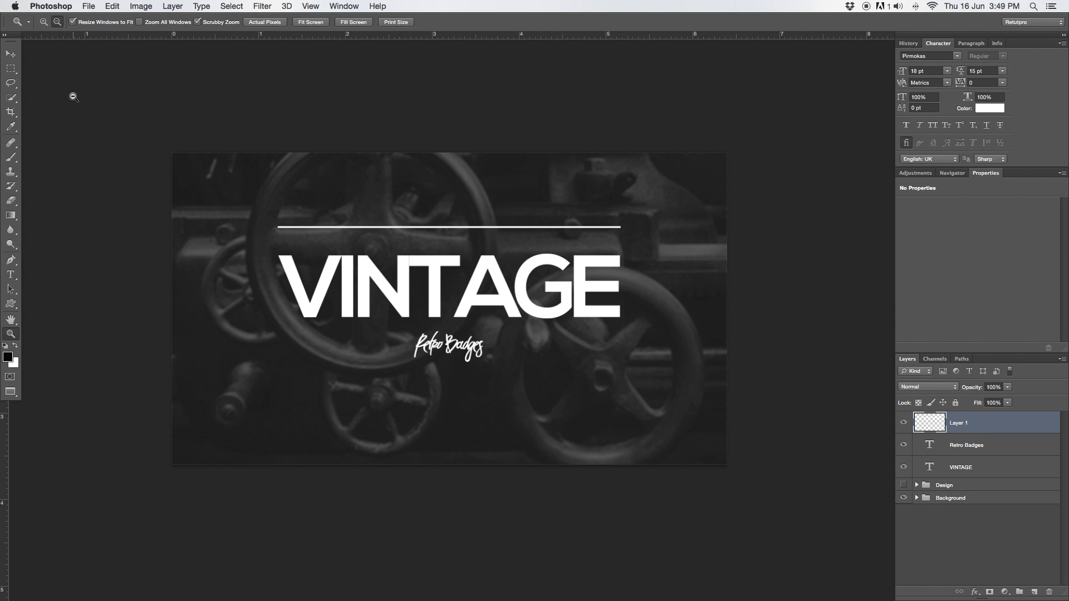
click(10, 53)
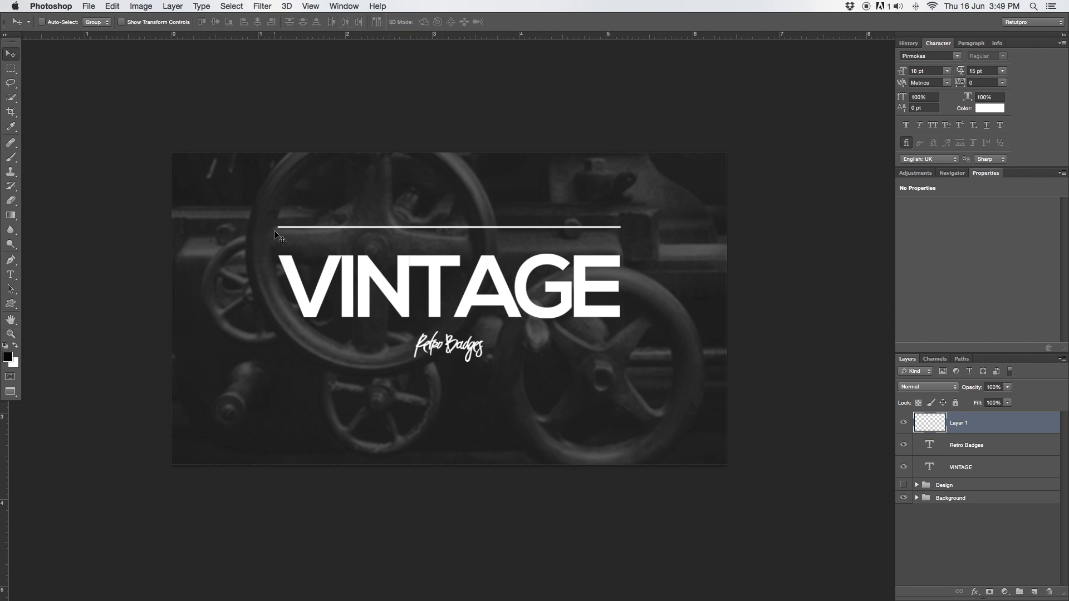
mouse_move(224, 226)
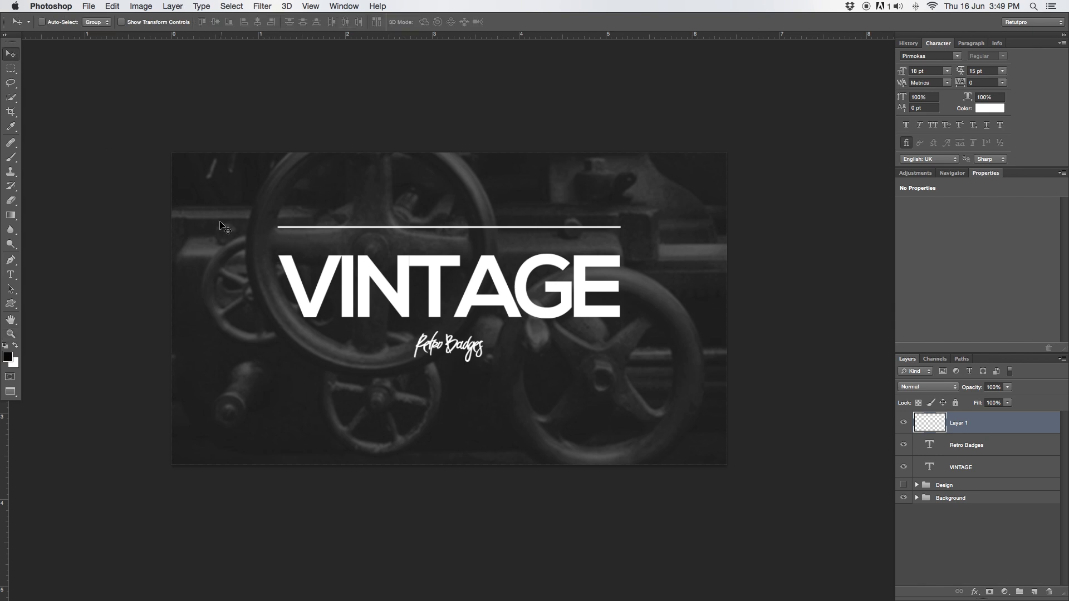
mouse_move(643, 248)
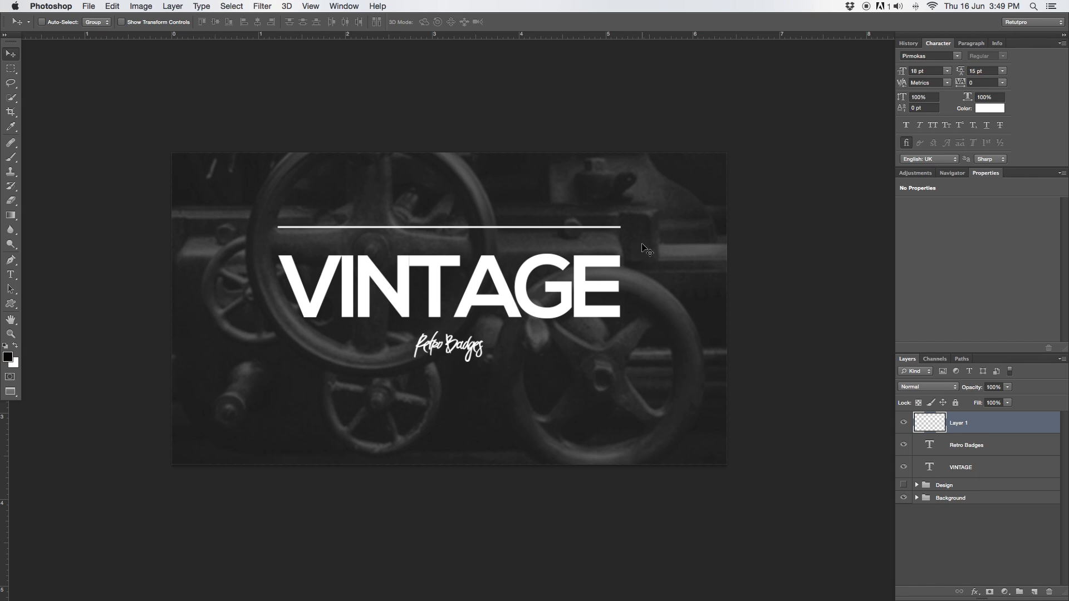
mouse_move(556, 238)
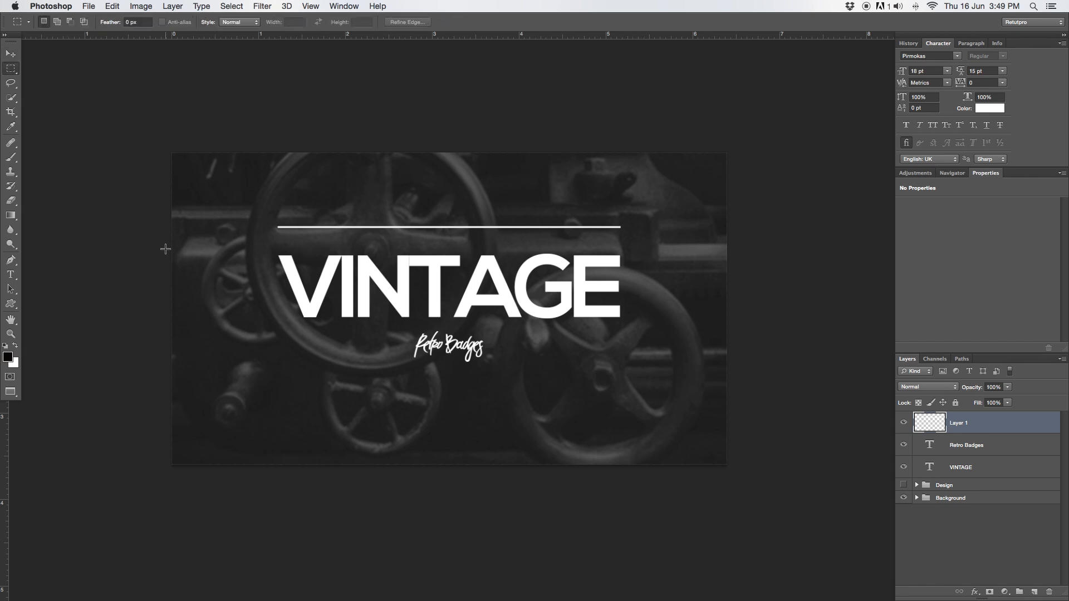
drag(270, 230, 628, 231)
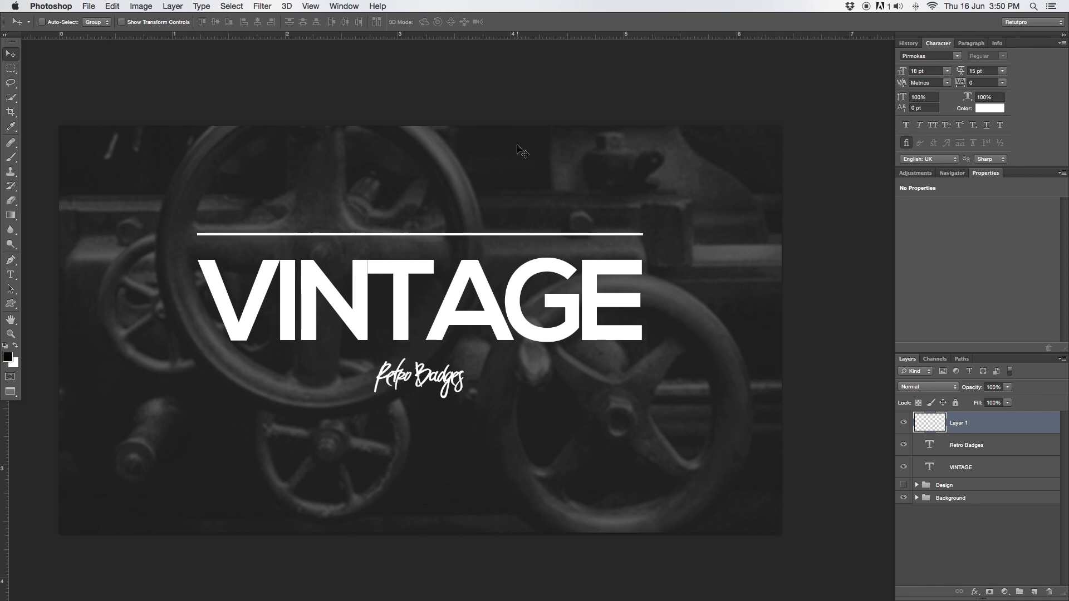
Step: Draw a small white custom-shape star just above the white line over VINTAGE
click(12, 305)
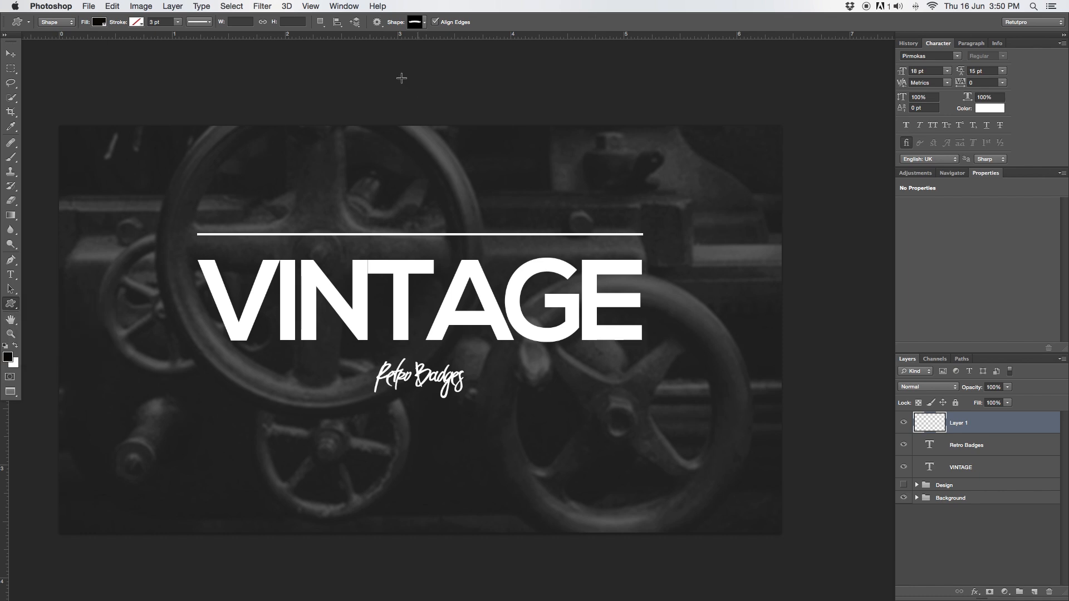
click(419, 21)
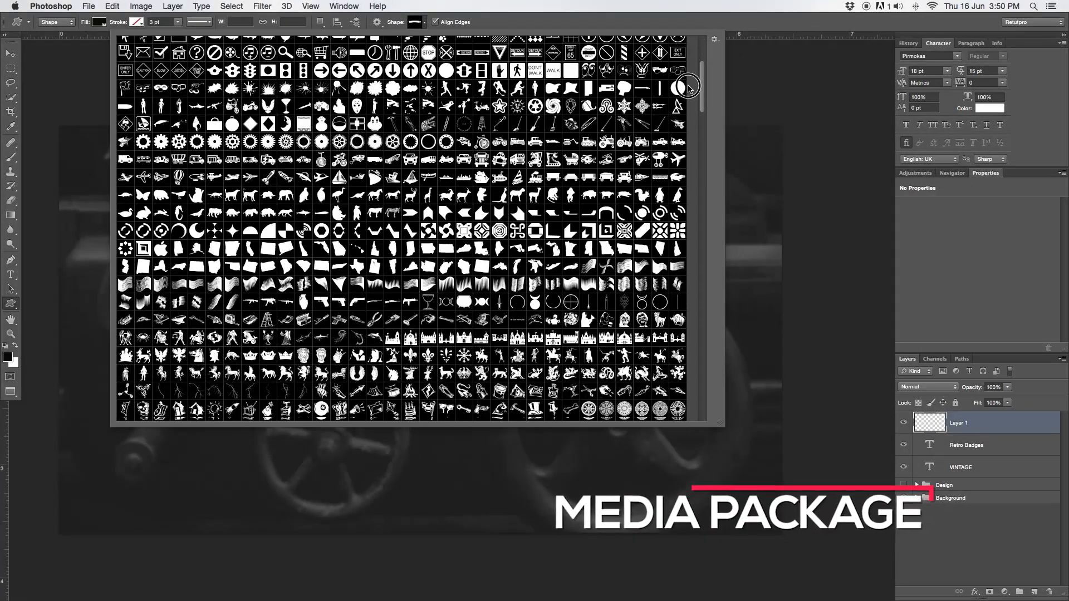
scroll(down, 3)
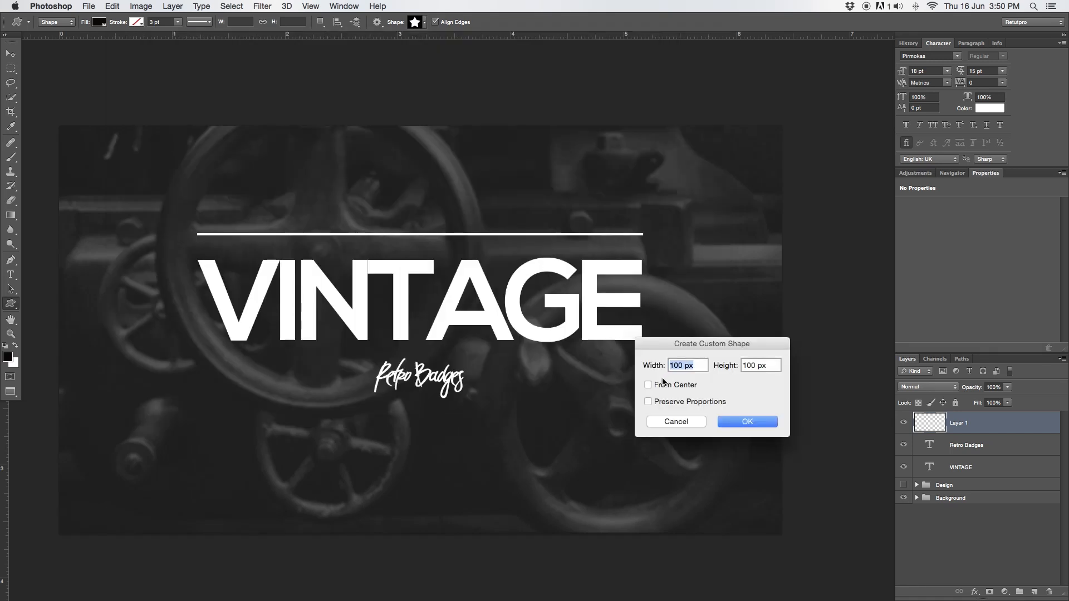
click(746, 421)
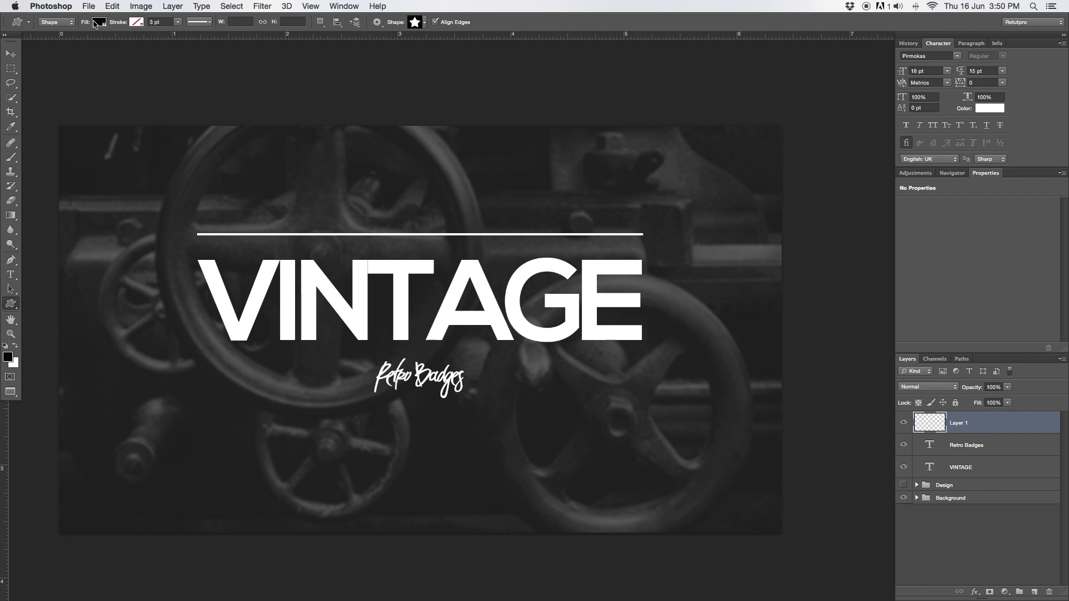
click(99, 21)
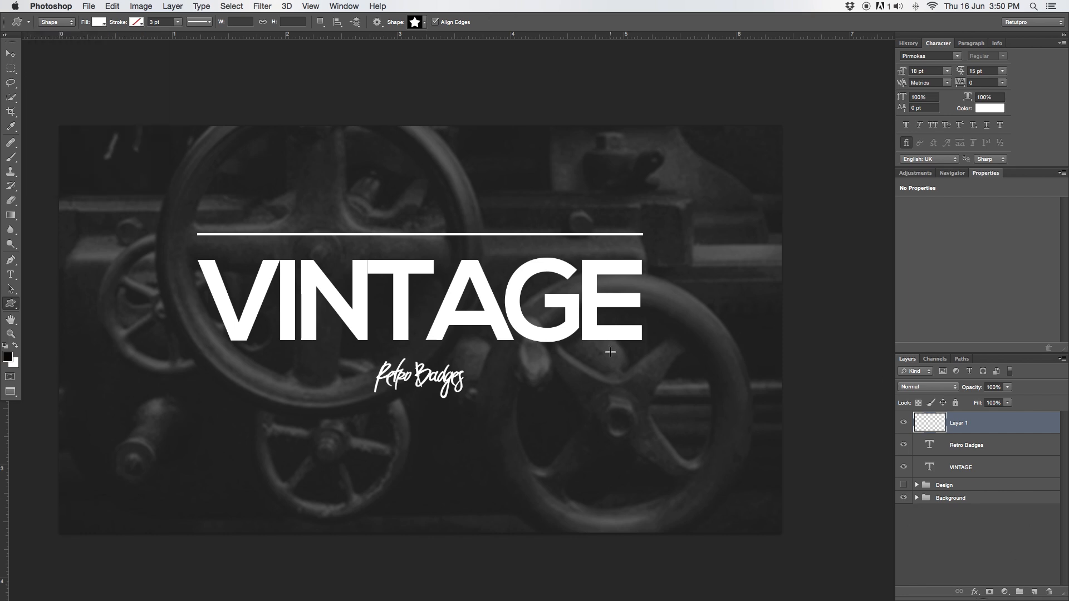
mouse_move(387, 150)
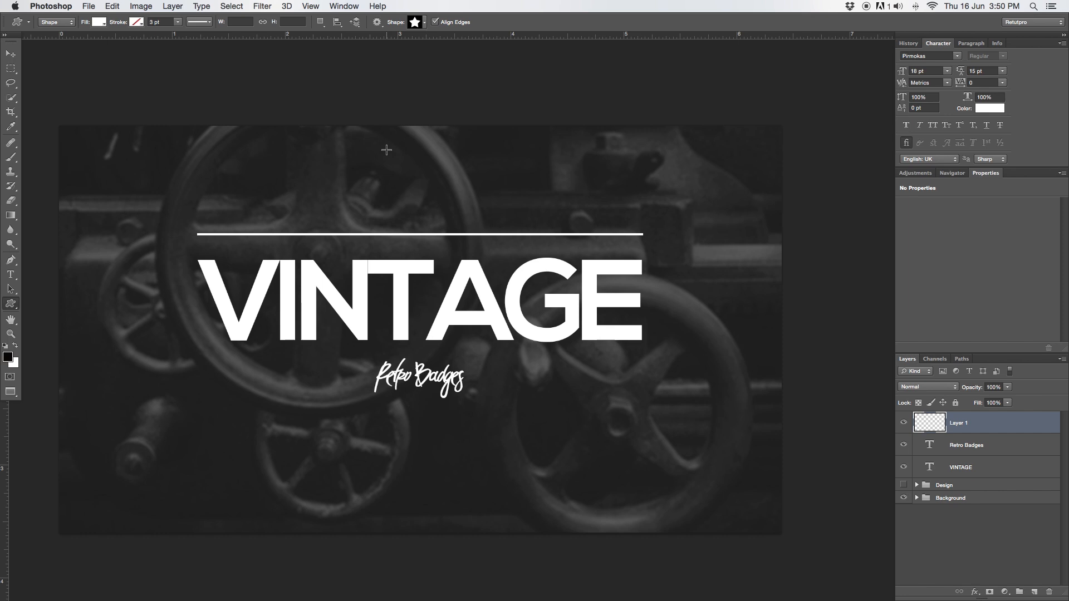
mouse_move(385, 171)
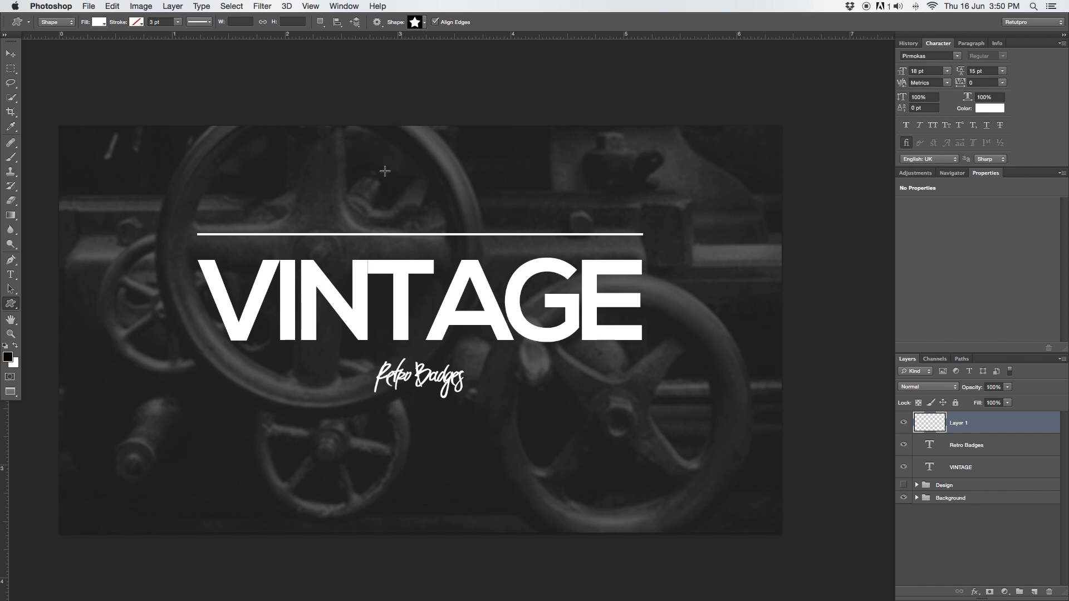
mouse_move(386, 192)
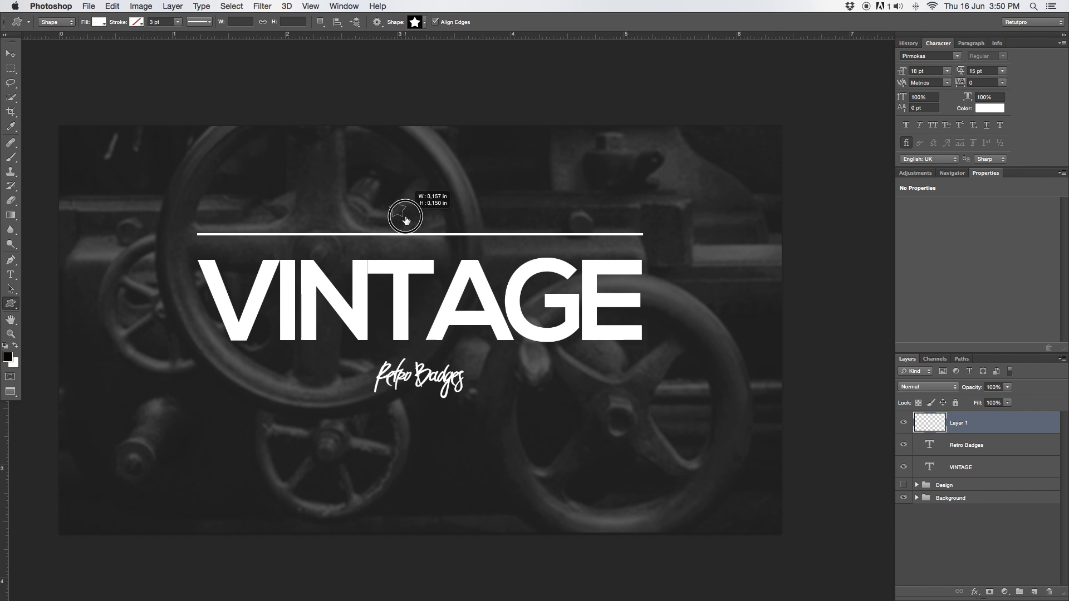
drag(402, 212, 409, 222)
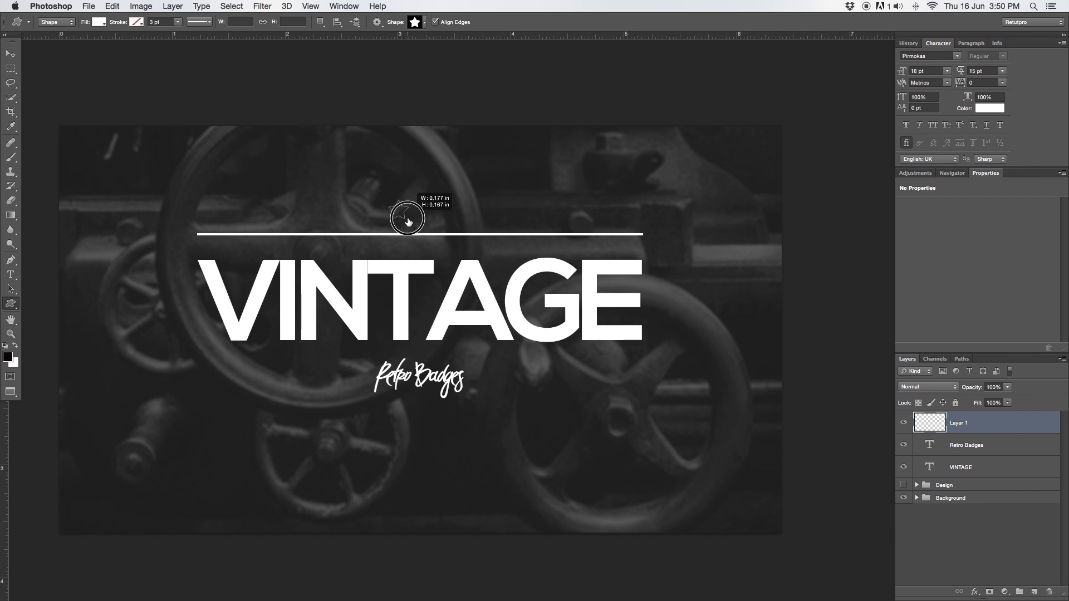
drag(391, 201, 422, 235)
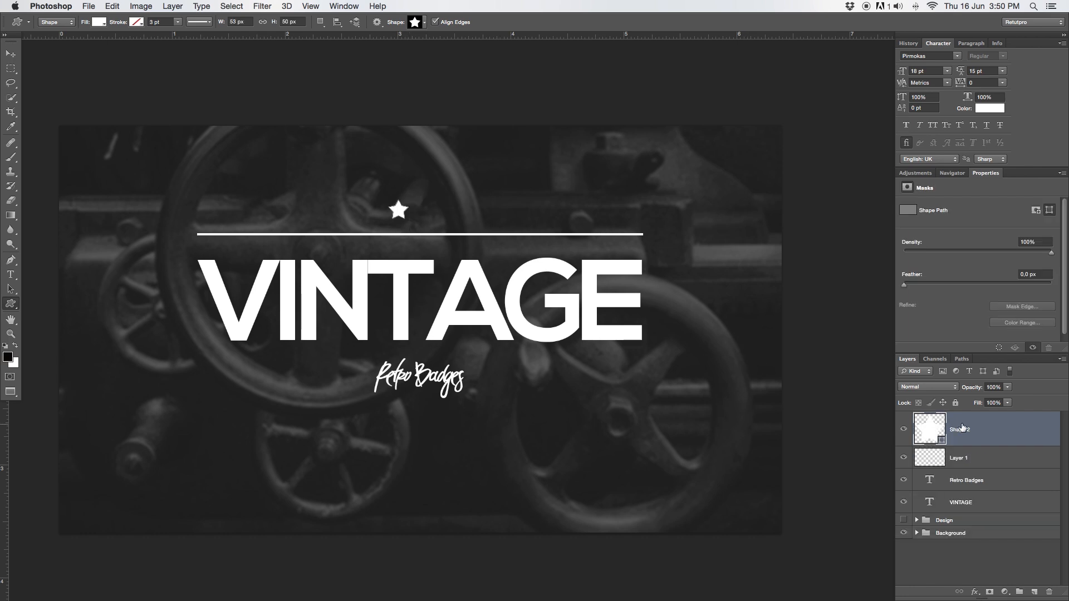
click(310, 6)
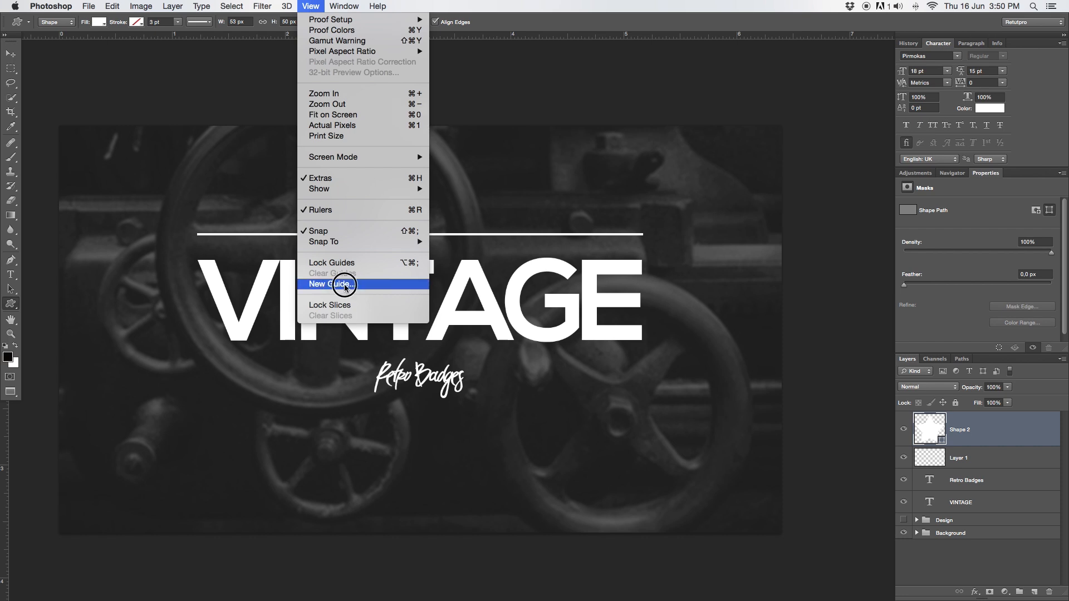
Step: Add a vertical guide at 50% and line up three white stars along the top line
click(330, 285)
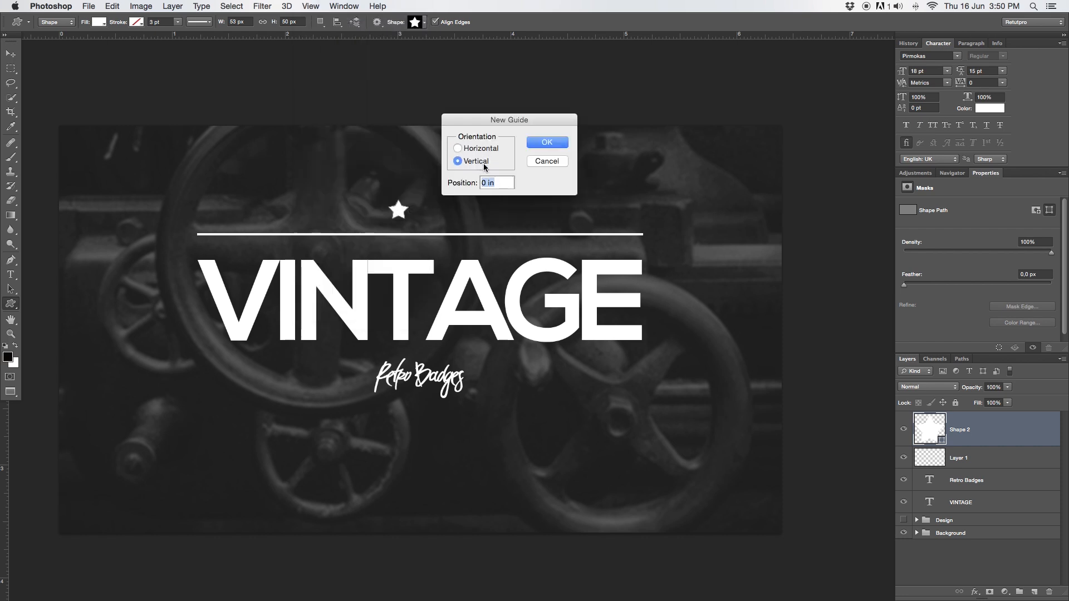
text(50%)
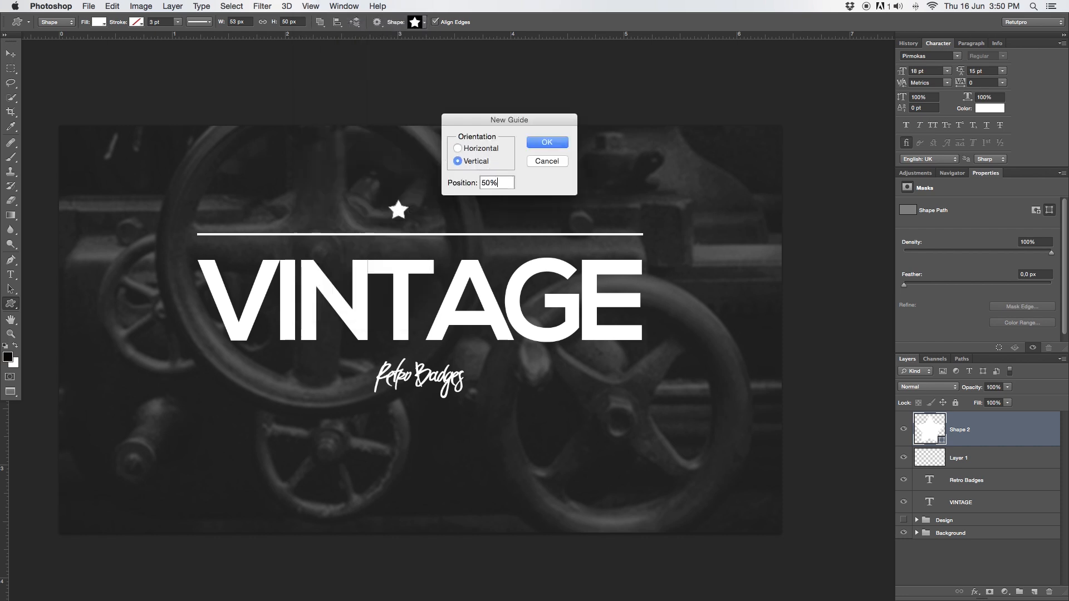
click(547, 142)
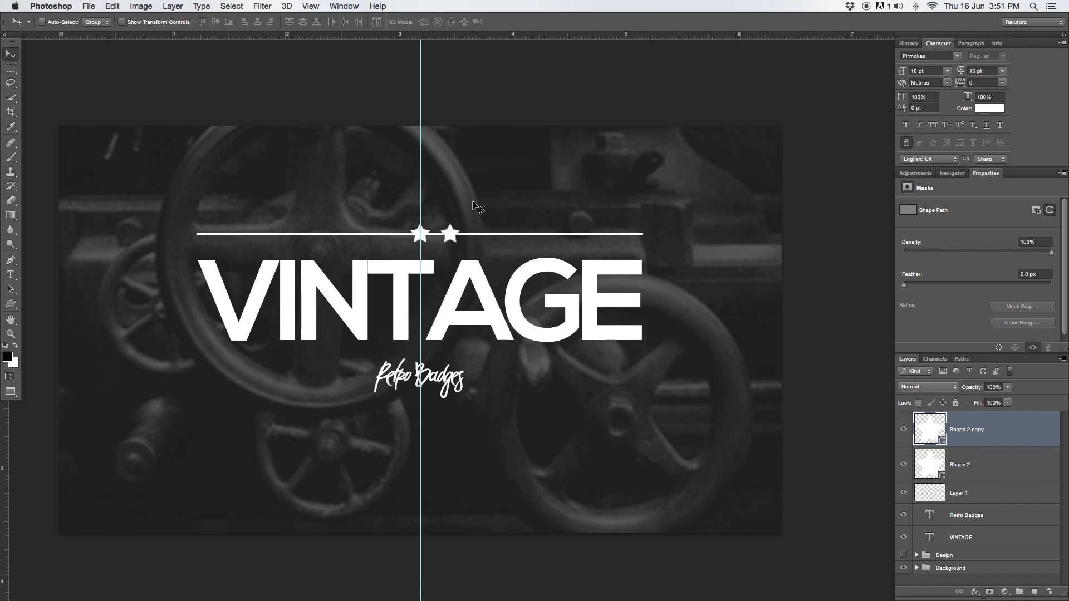
click(962, 465)
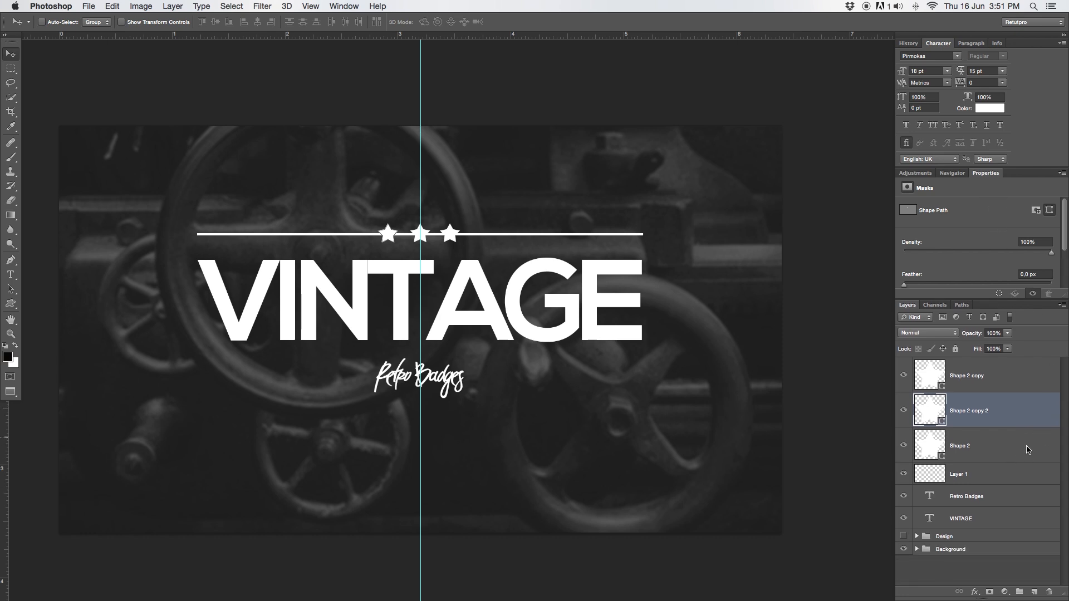
Step: Rename the white line layer 'Line' and arrange three line copies as parallel lines below VINTAGE
click(958, 474)
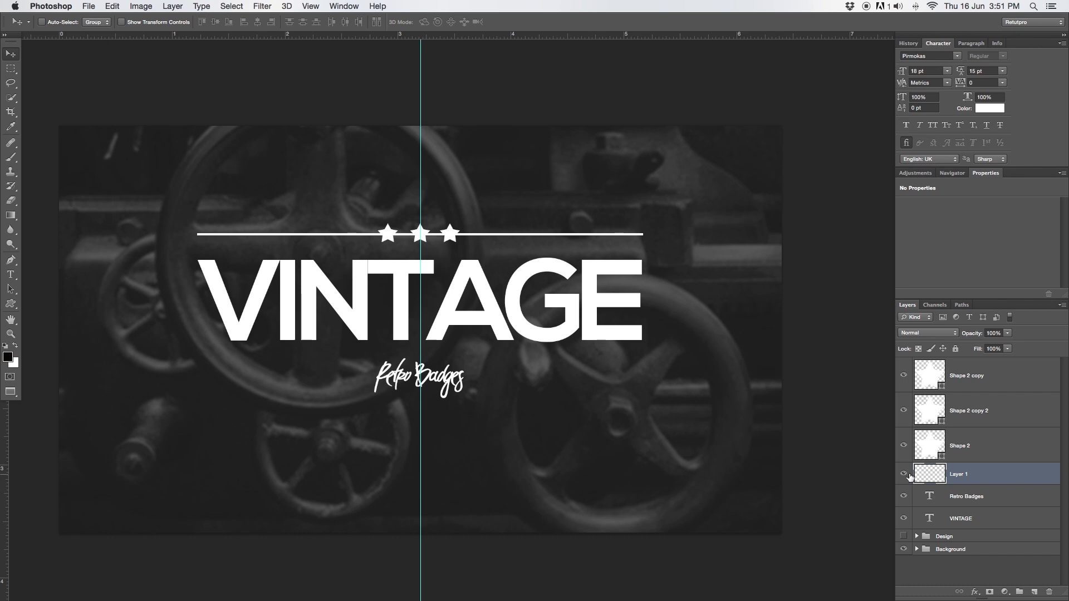
double_click(959, 473)
text(Line)
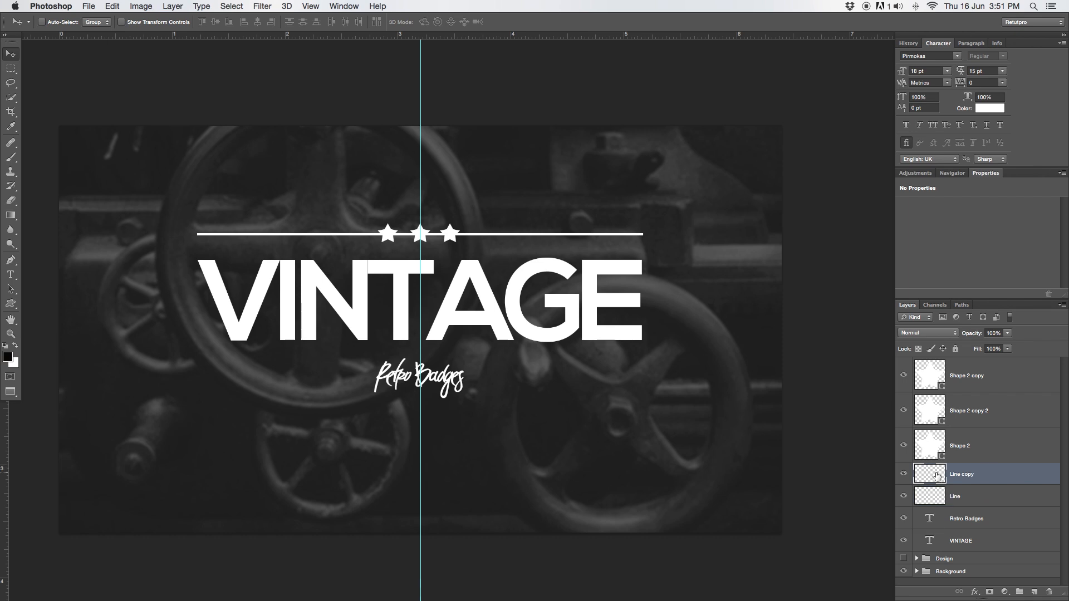
drag(961, 473, 961, 368)
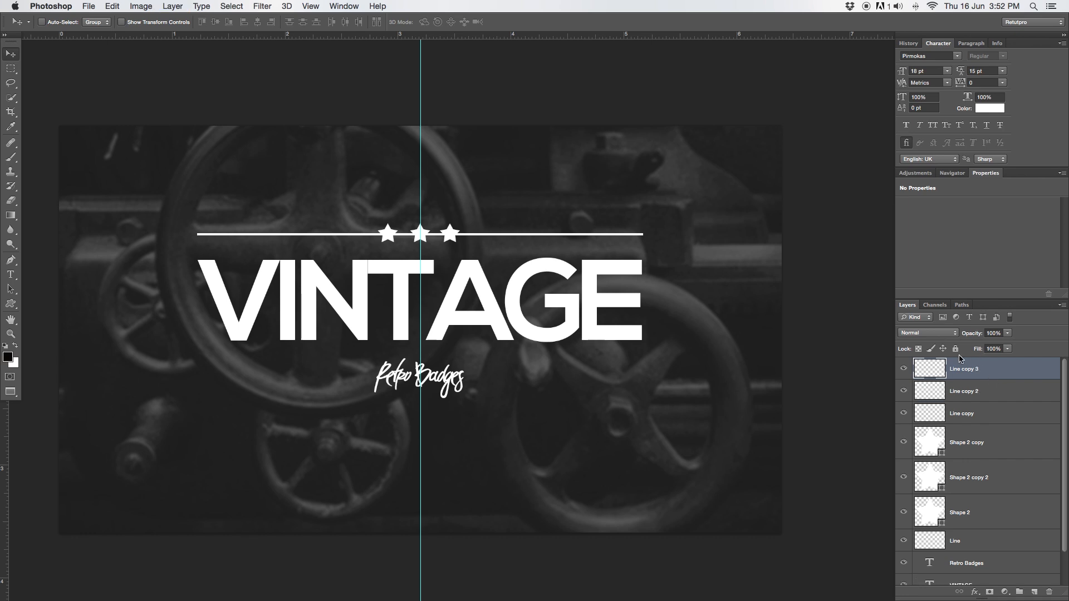
mouse_move(891, 340)
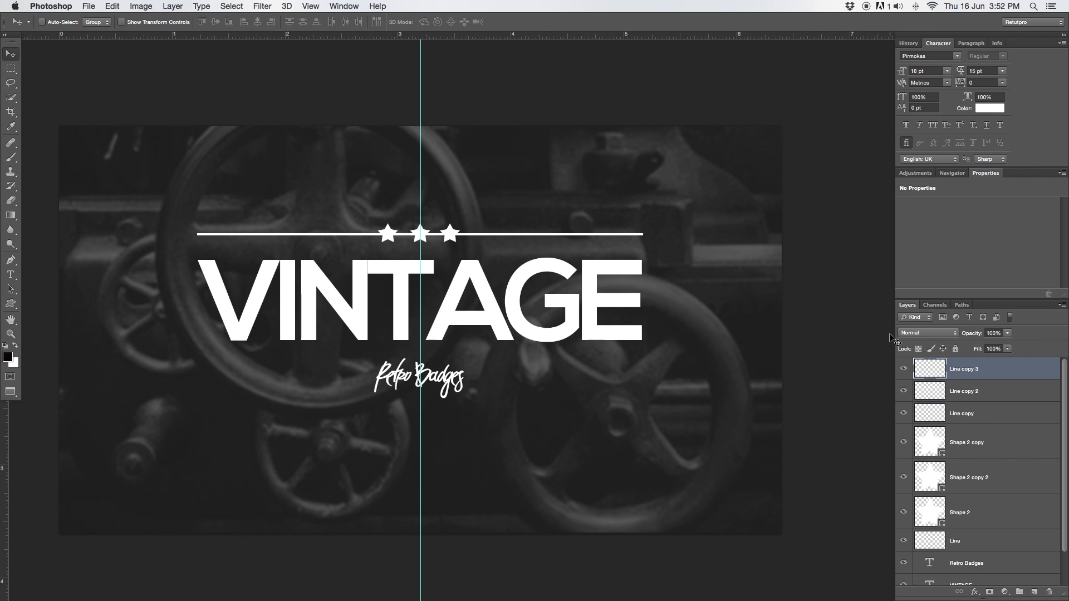
mouse_move(969, 391)
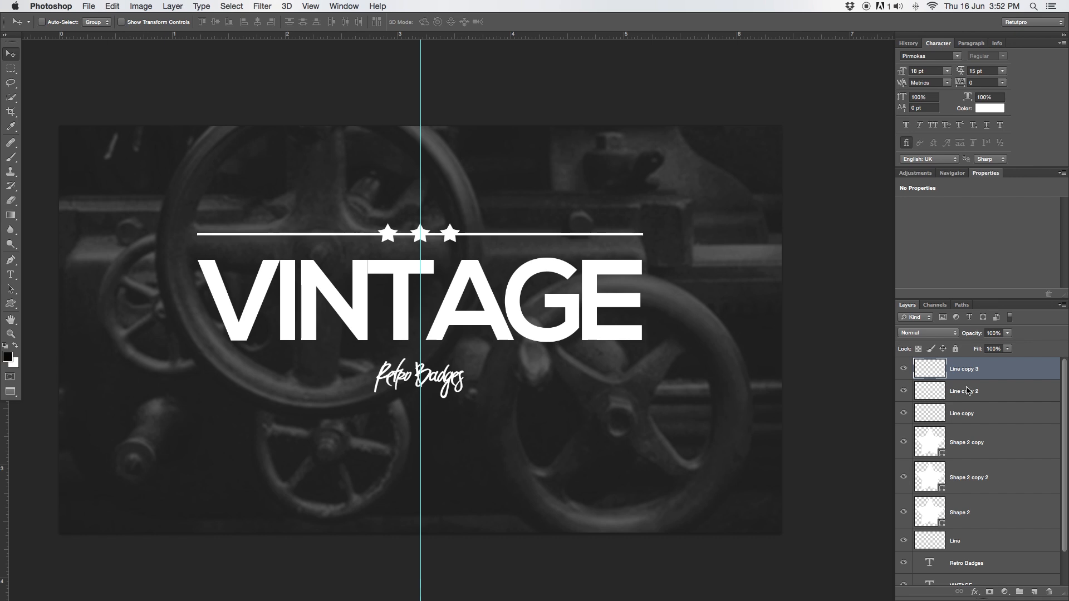
mouse_move(983, 399)
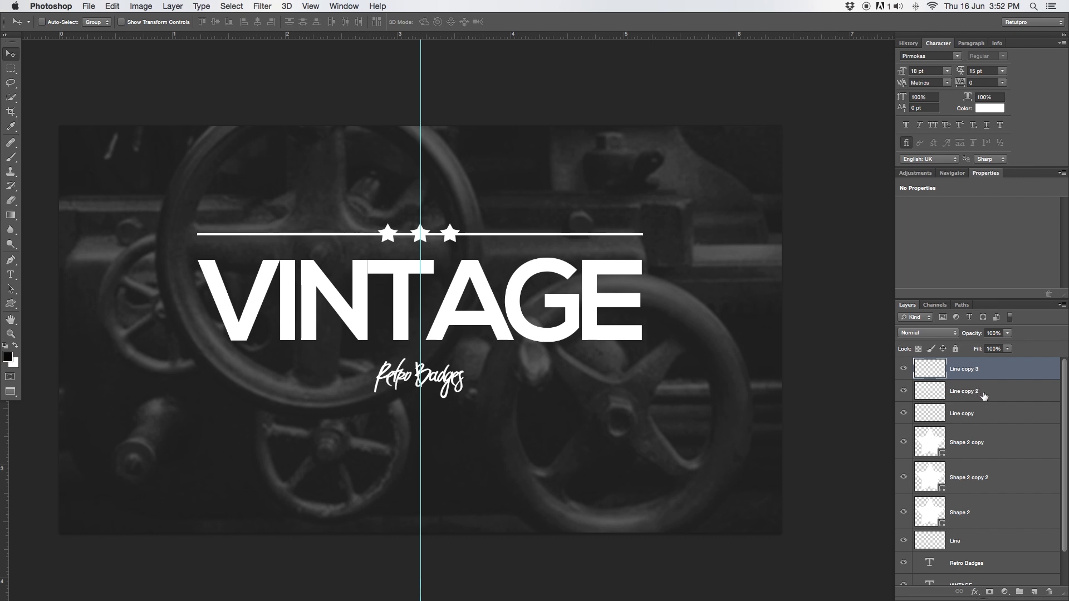
click(961, 412)
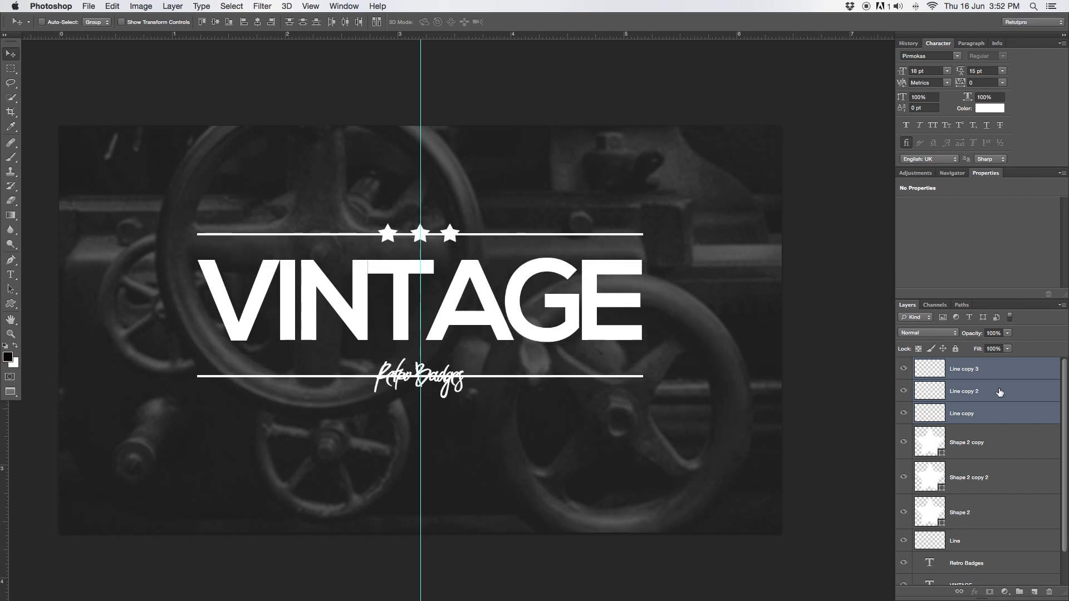
click(964, 391)
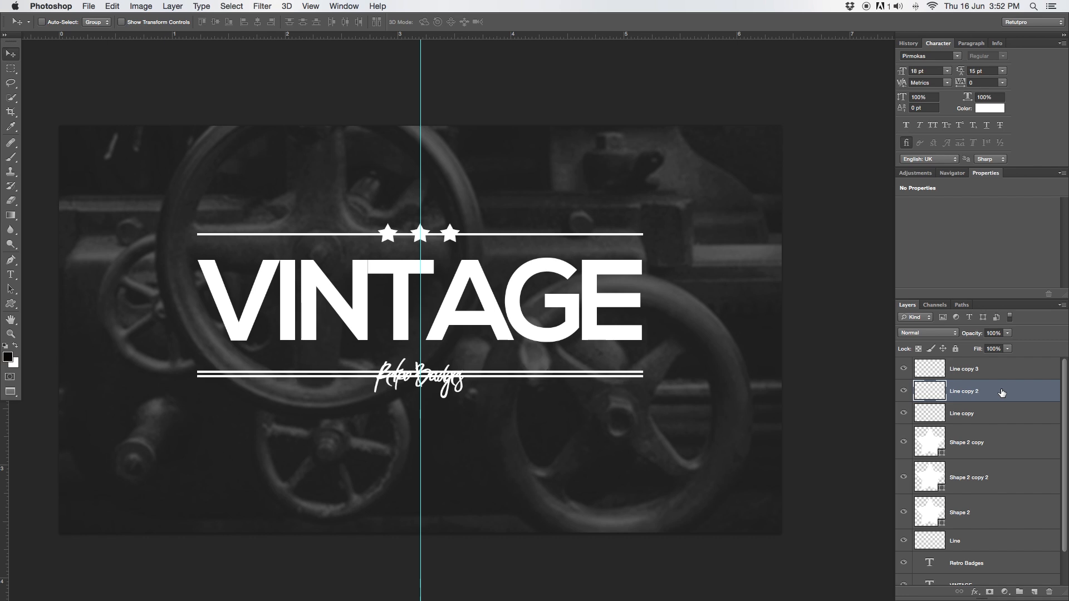
mouse_move(988, 373)
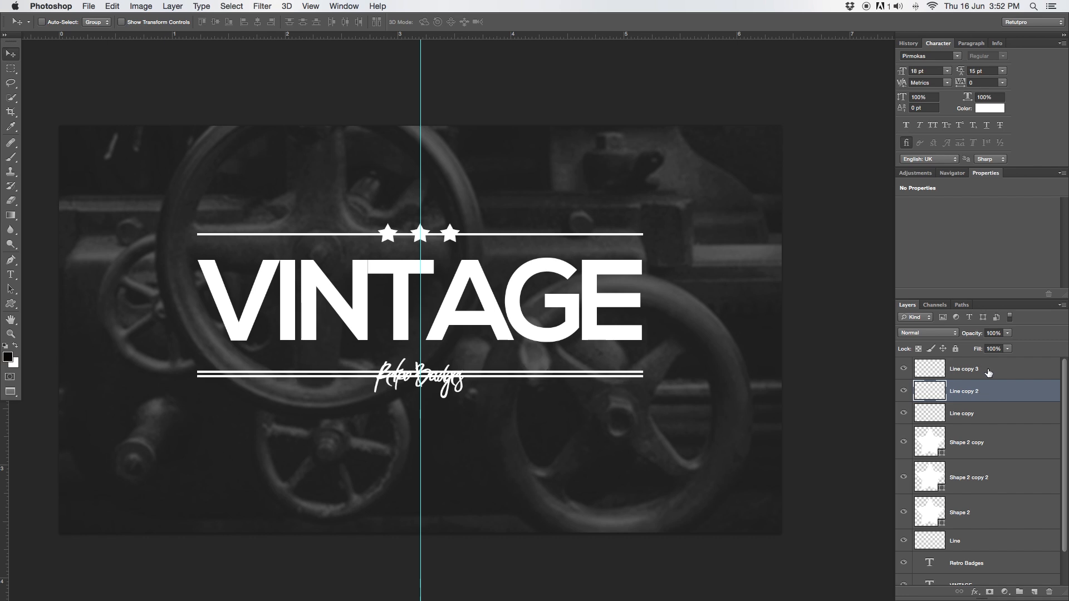
click(964, 369)
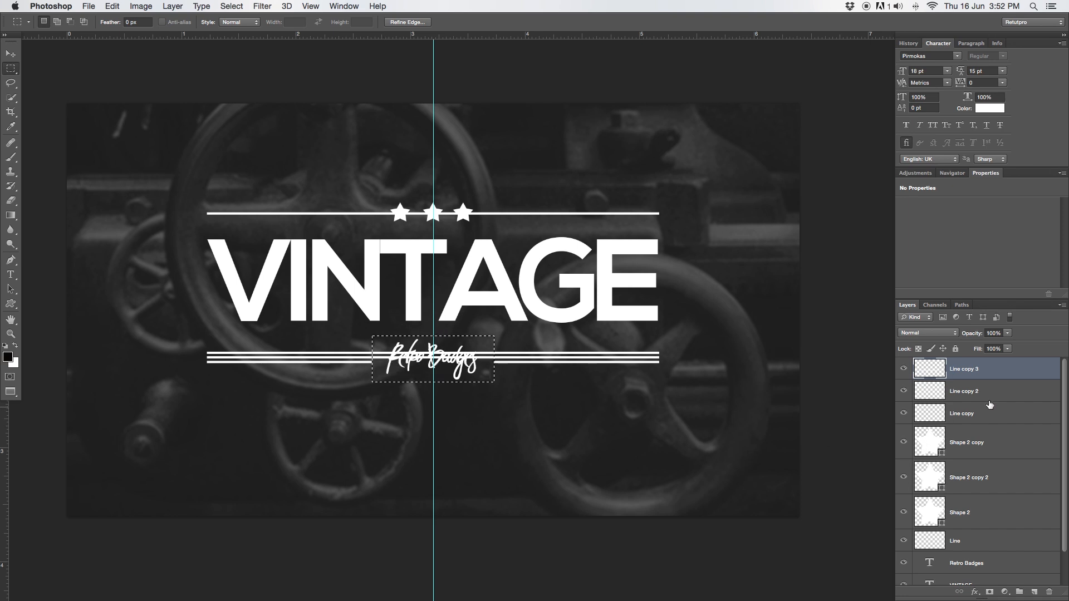
Step: Cut gaps in the three lower lines around Retro Badges and the top line around the stars
click(963, 391)
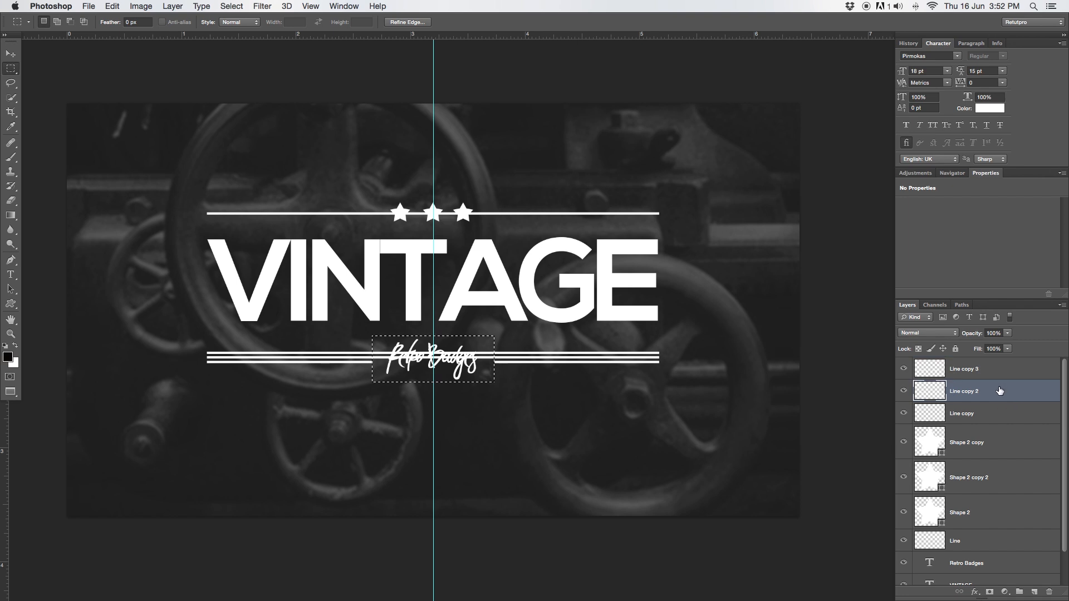
click(962, 413)
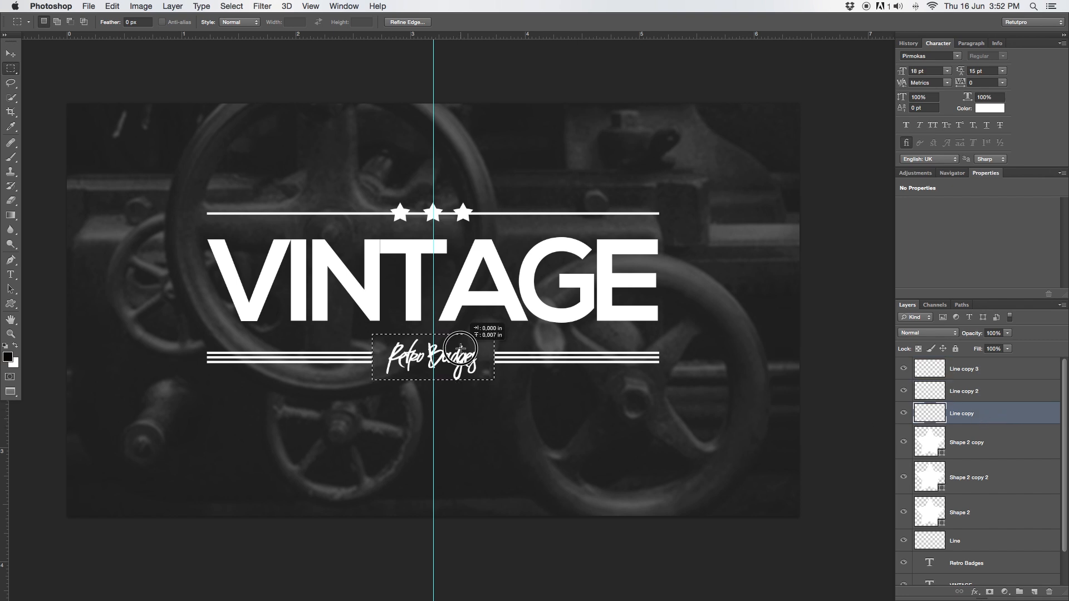
drag(434, 355, 461, 204)
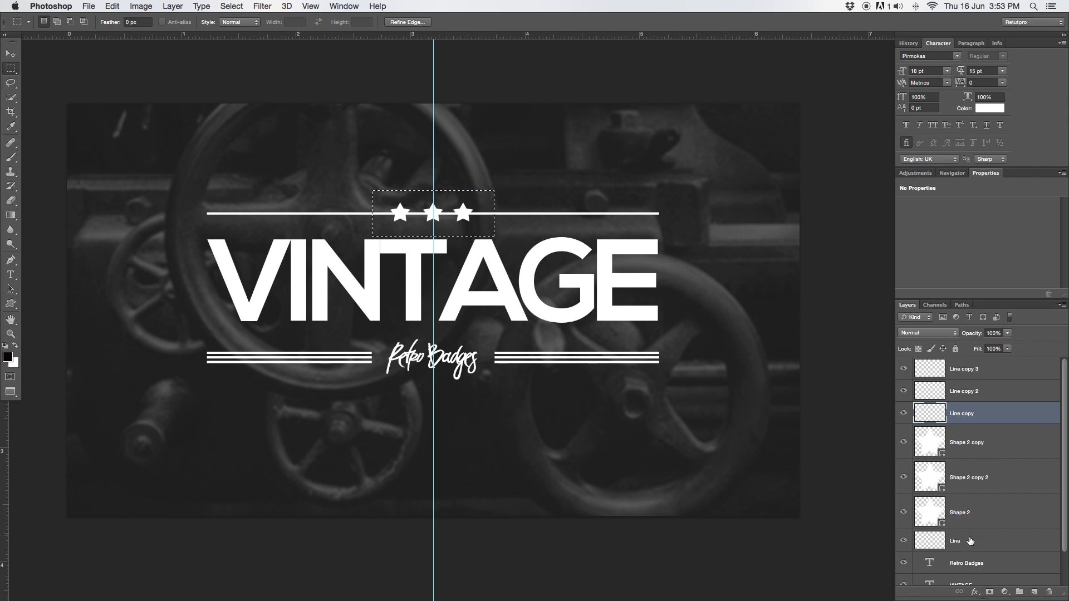
click(961, 540)
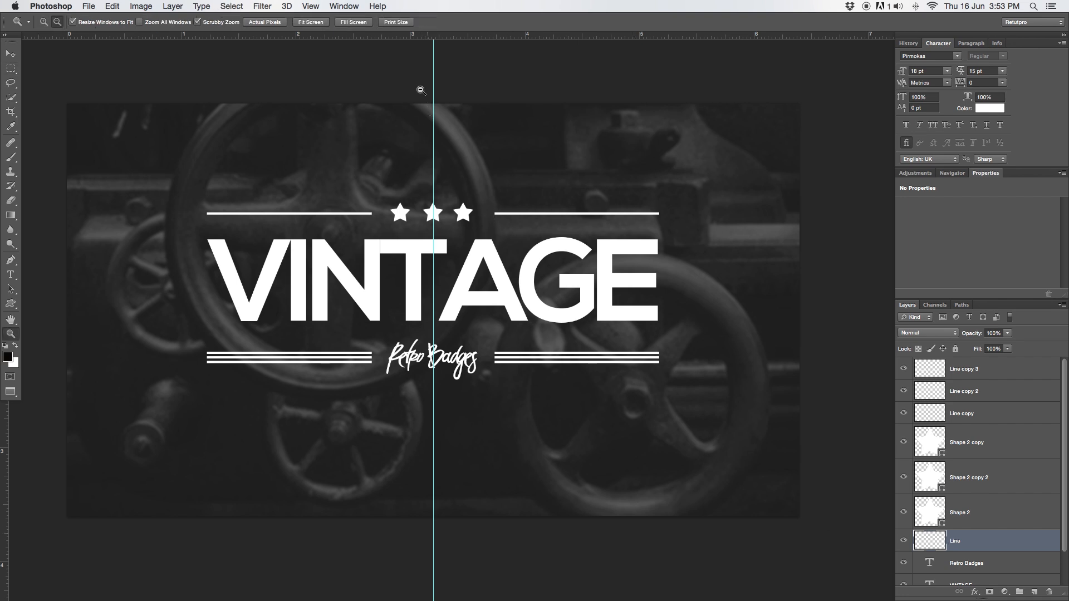
Step: Clear the vertical guide from the canvas via the View menu
click(310, 6)
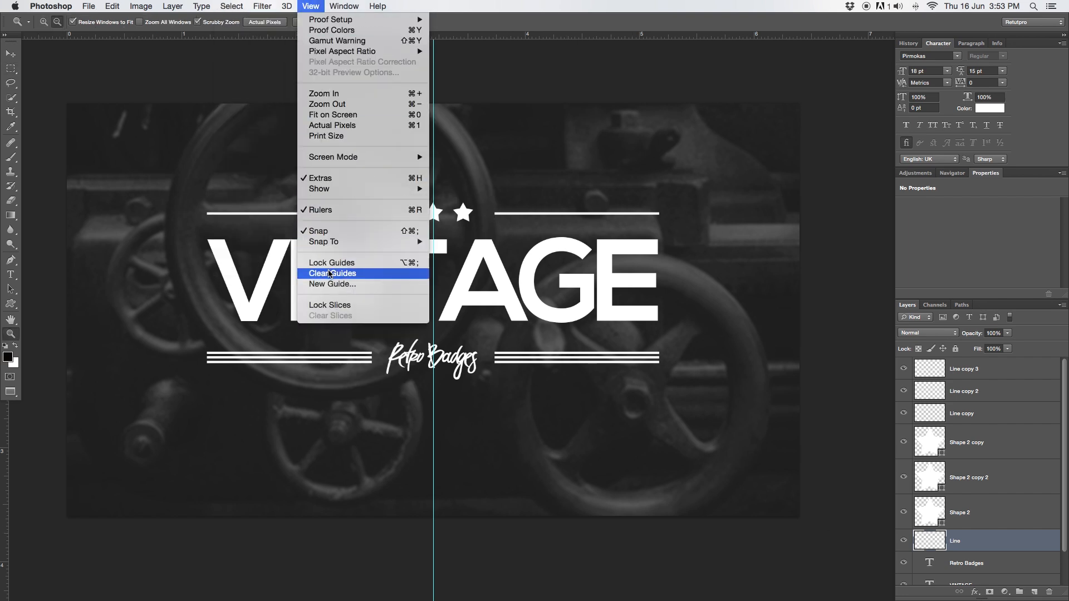
click(333, 273)
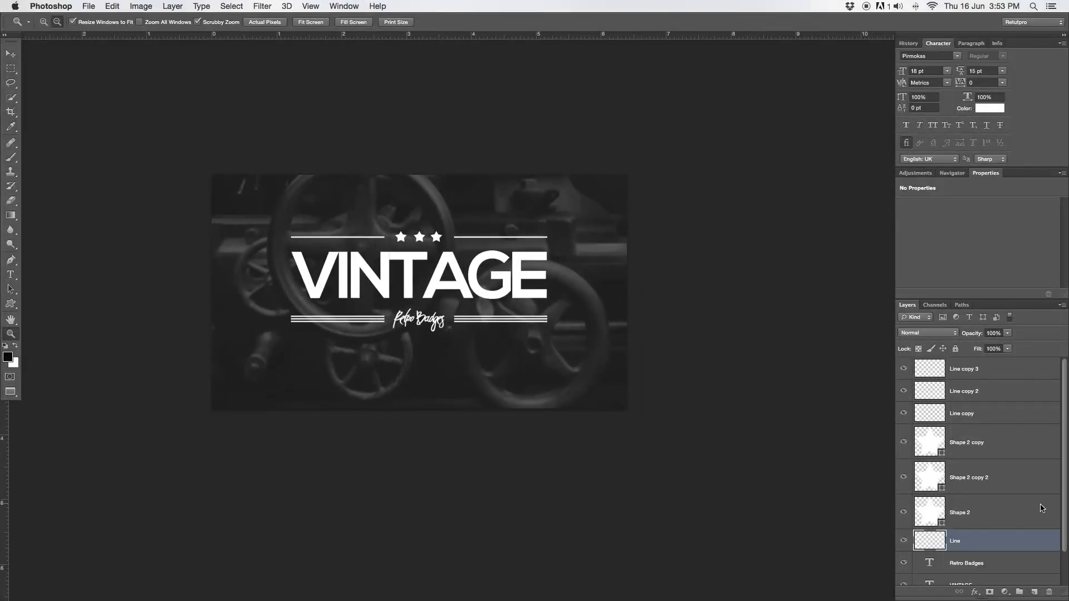
Step: Group the three line copy layers and name the group 'Bottom'
click(964, 368)
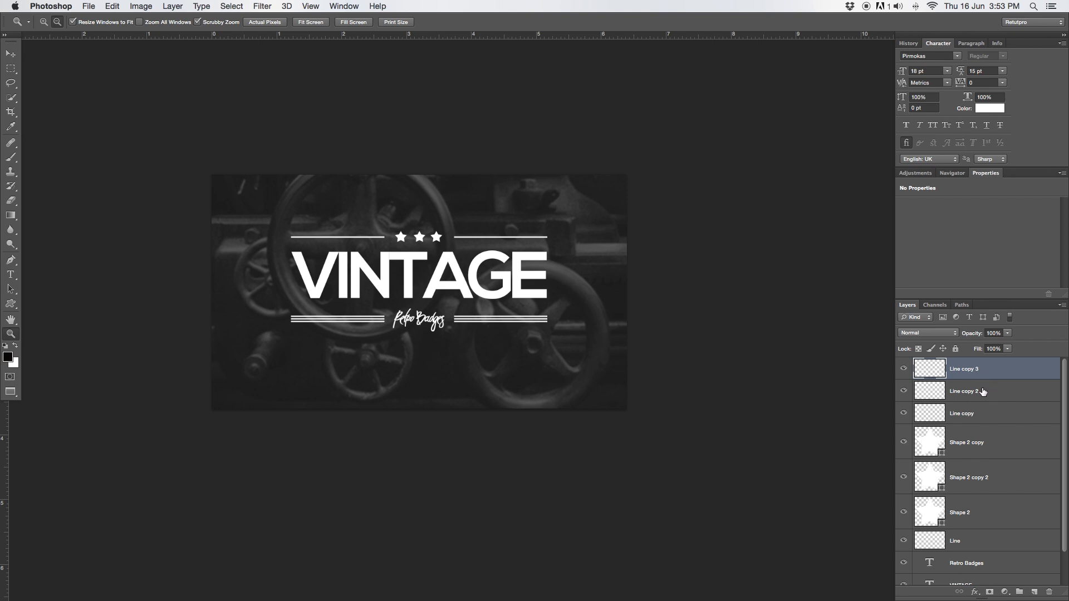
click(962, 413)
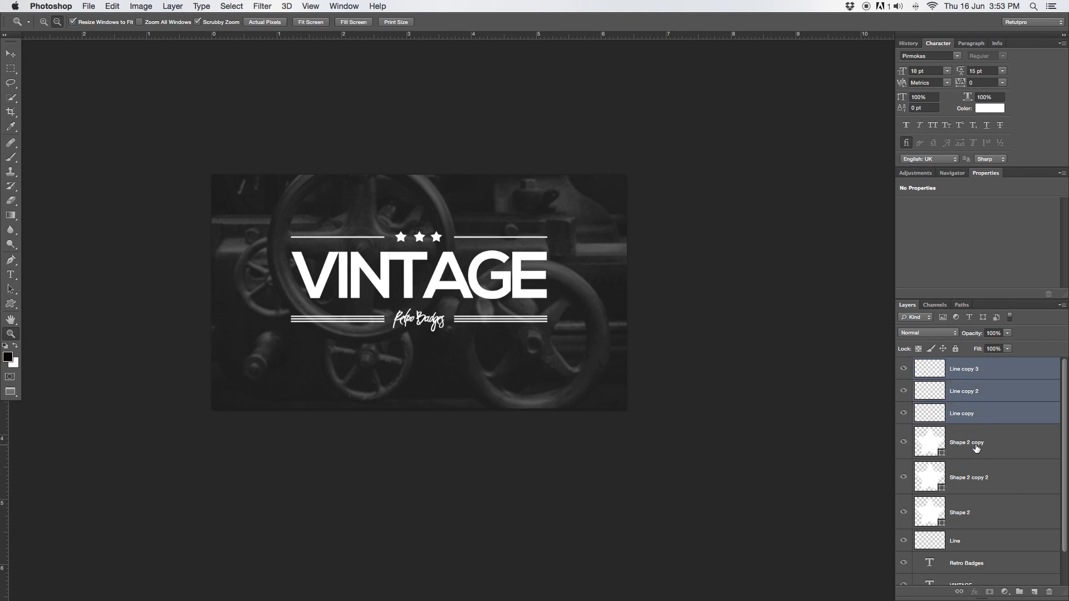
mouse_move(1064, 525)
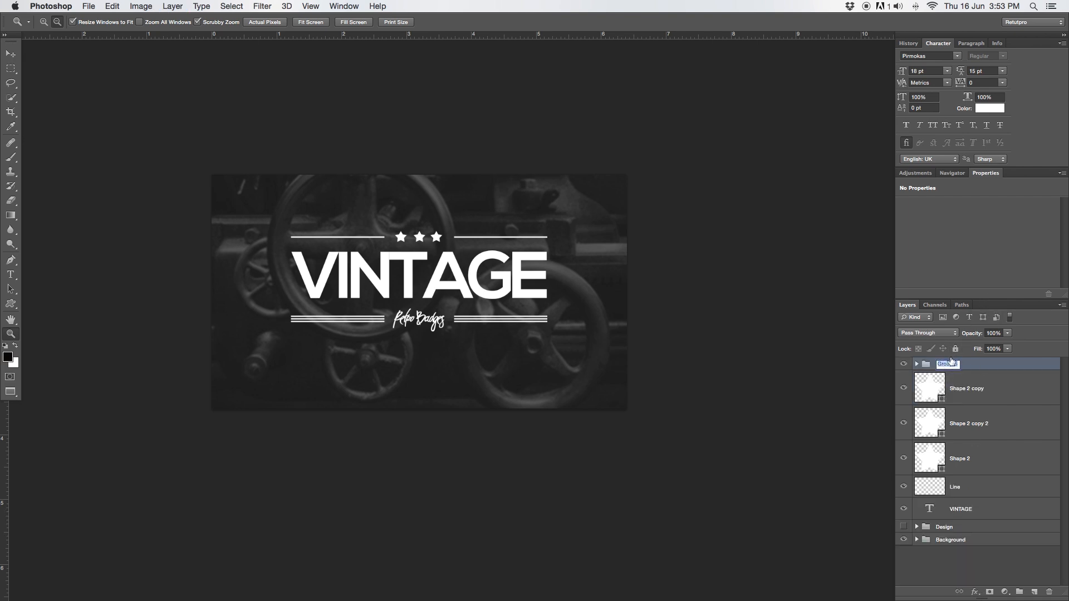
text(Bottom)
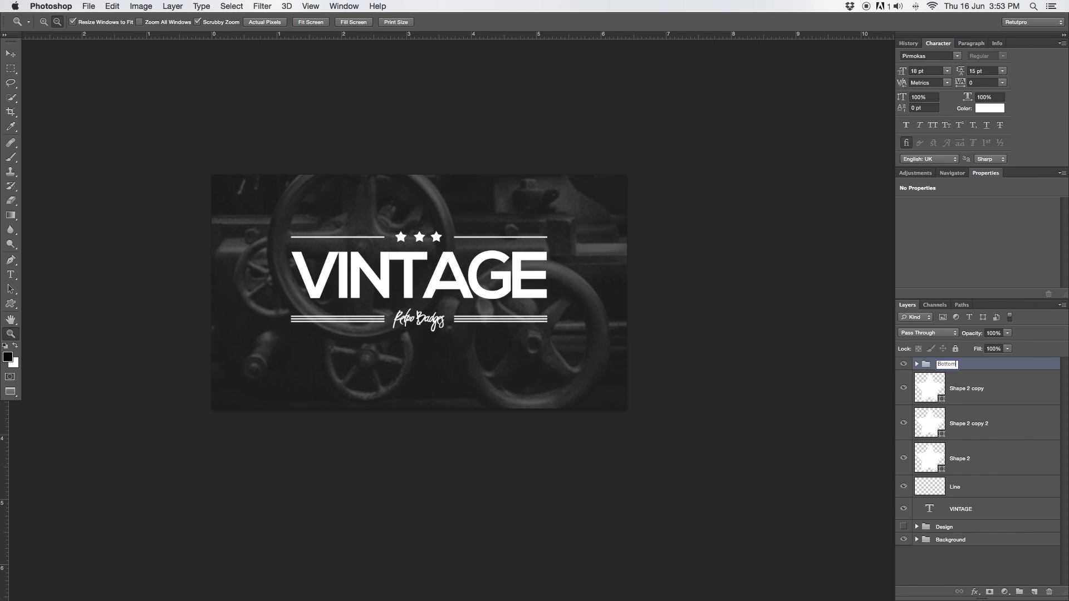
Step: Group the star layers with the top line and name the group 'Top'
click(966, 388)
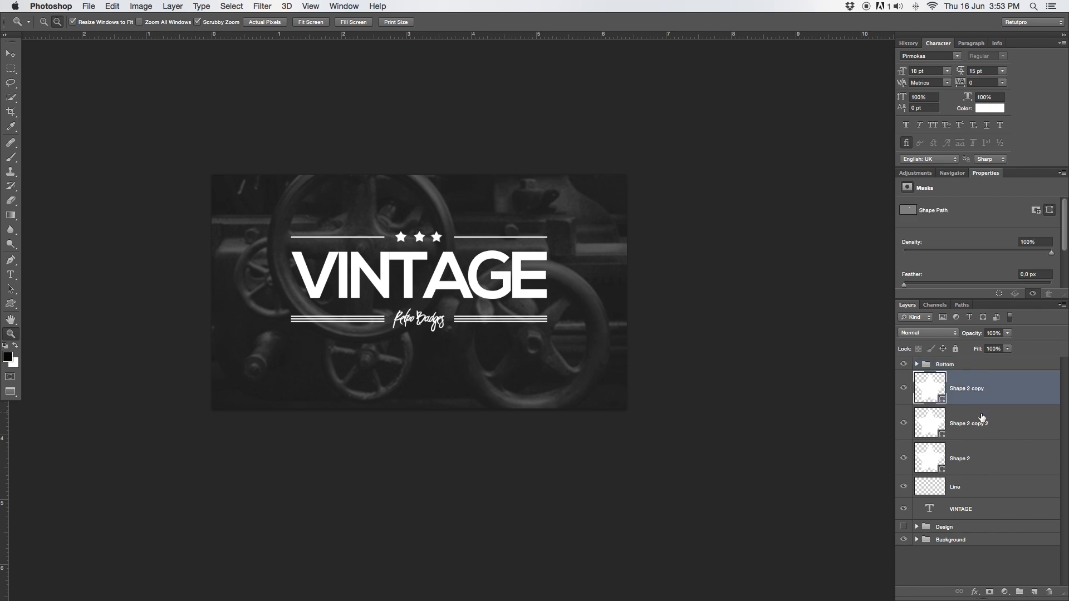
click(960, 458)
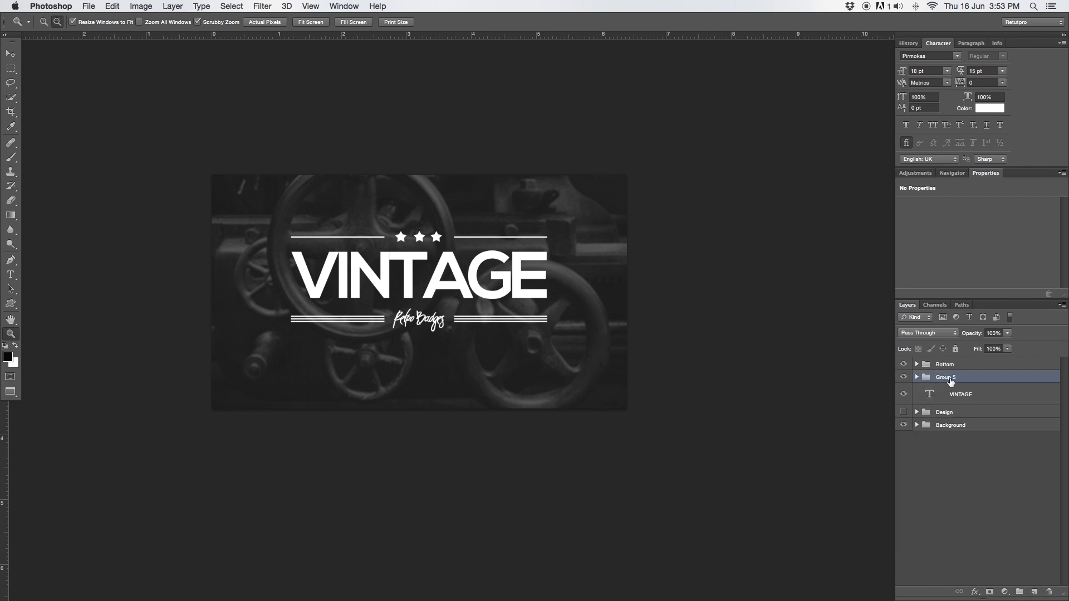
double_click(947, 376)
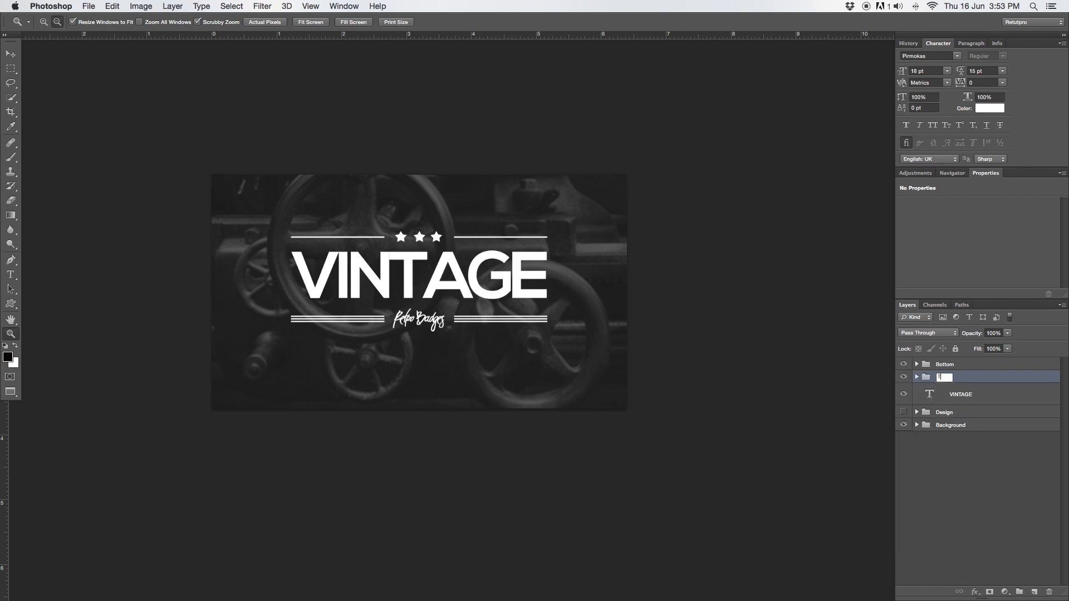
text(Top)
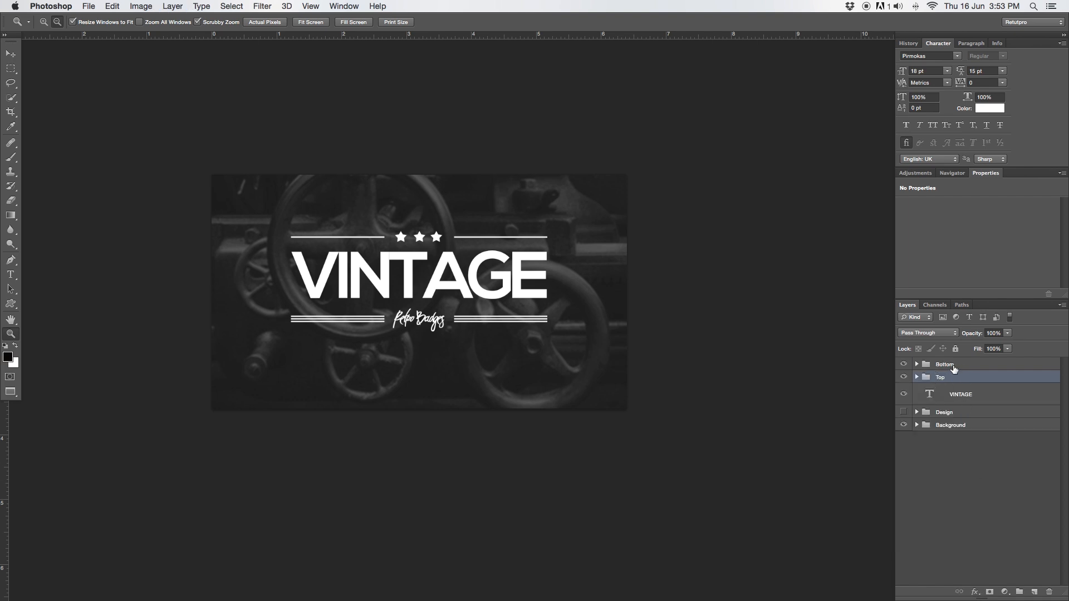
Step: Select the Bottom and Top groups together with VINTAGE to combine them into one group
click(962, 394)
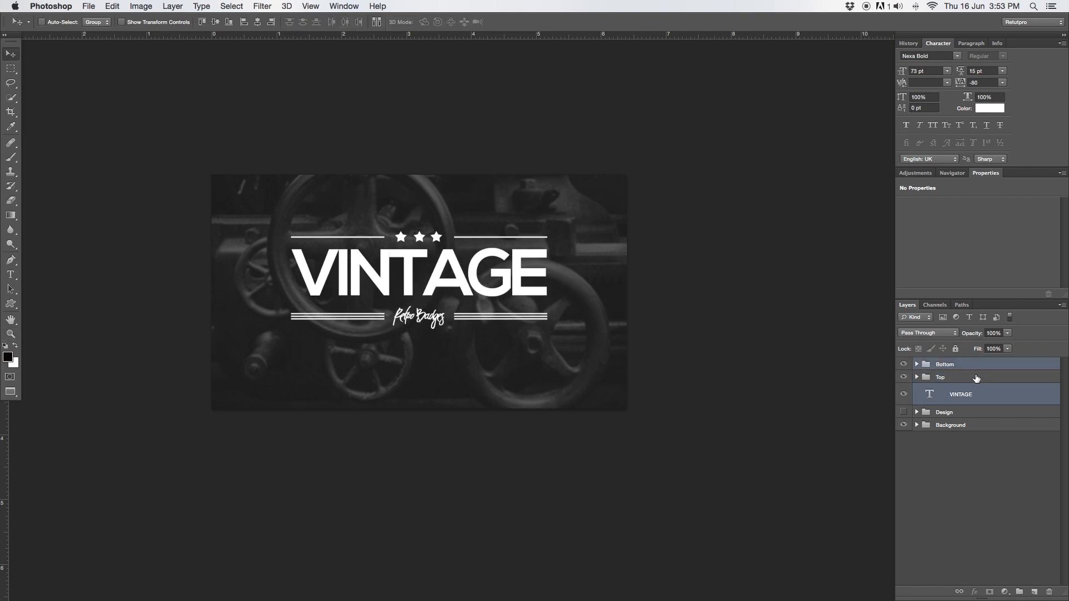
click(954, 377)
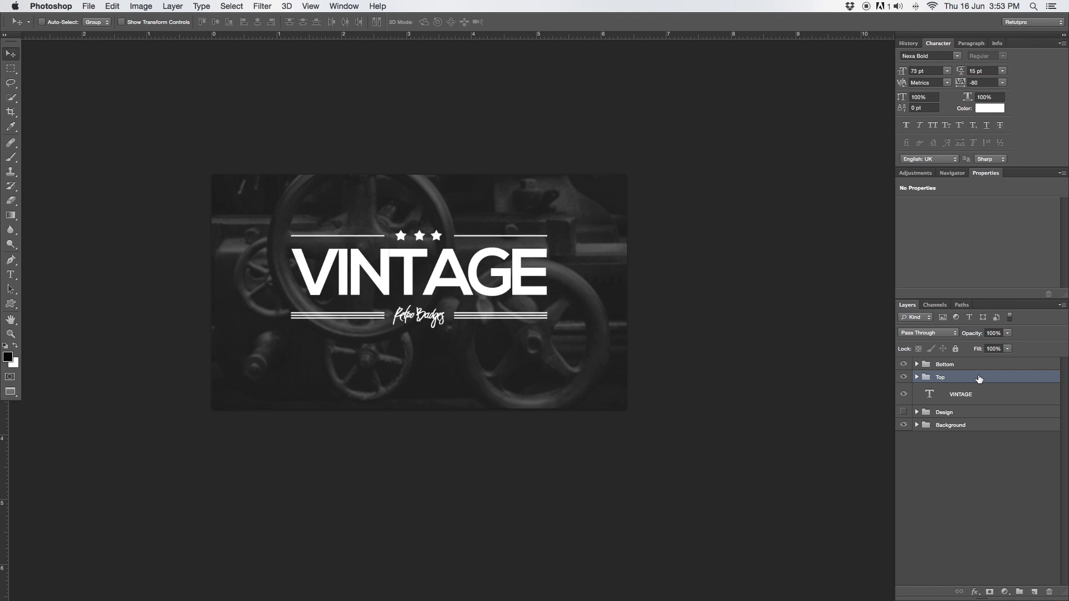
click(945, 364)
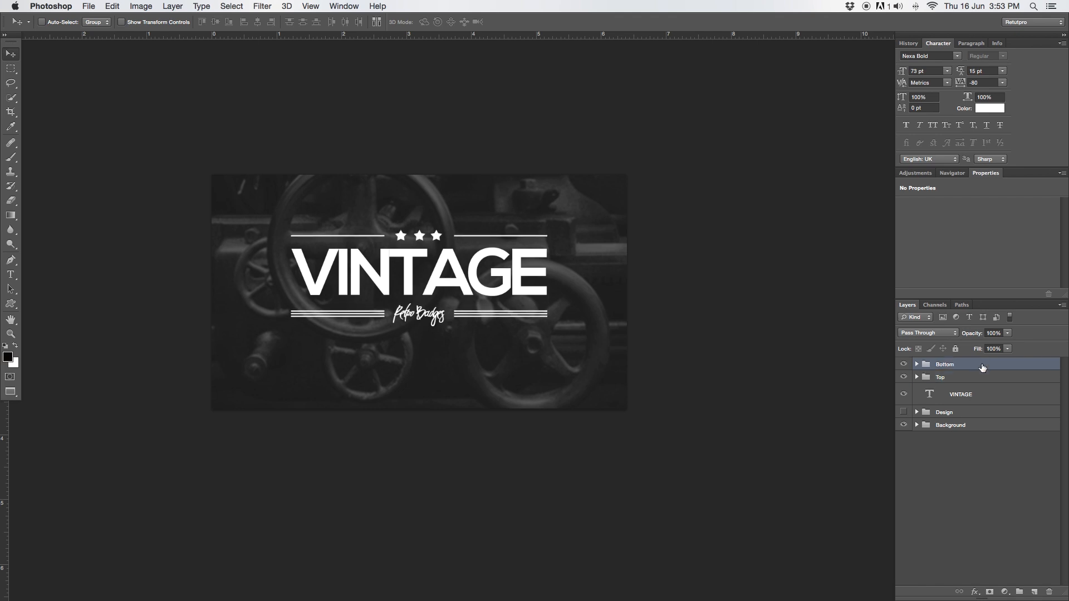
click(954, 377)
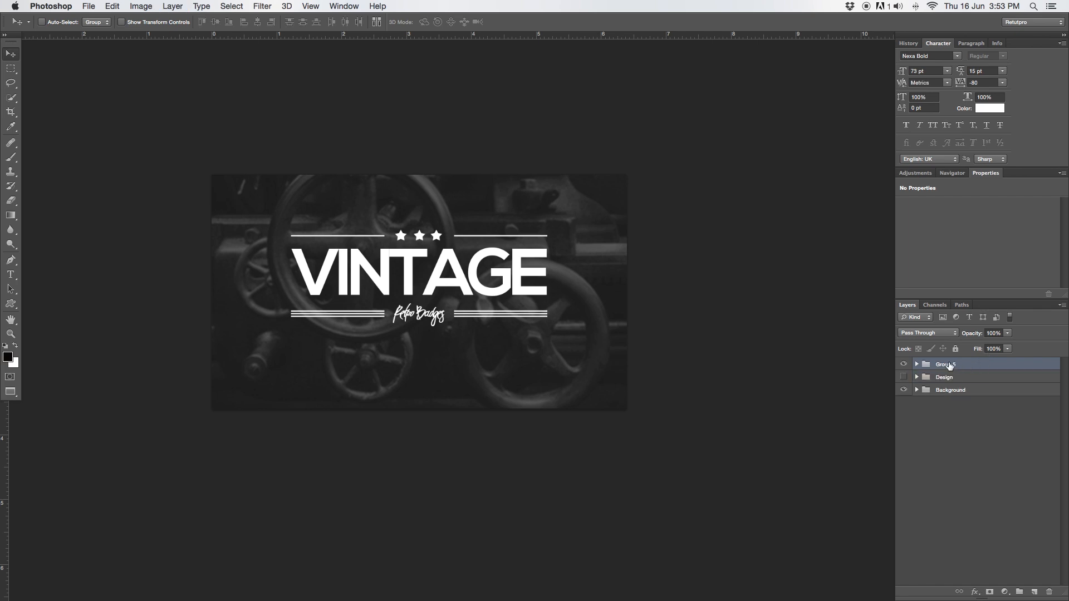
Step: Rename the combined logo group 'Design2' and zoom in on the badge
double_click(947, 364)
text(Design2)
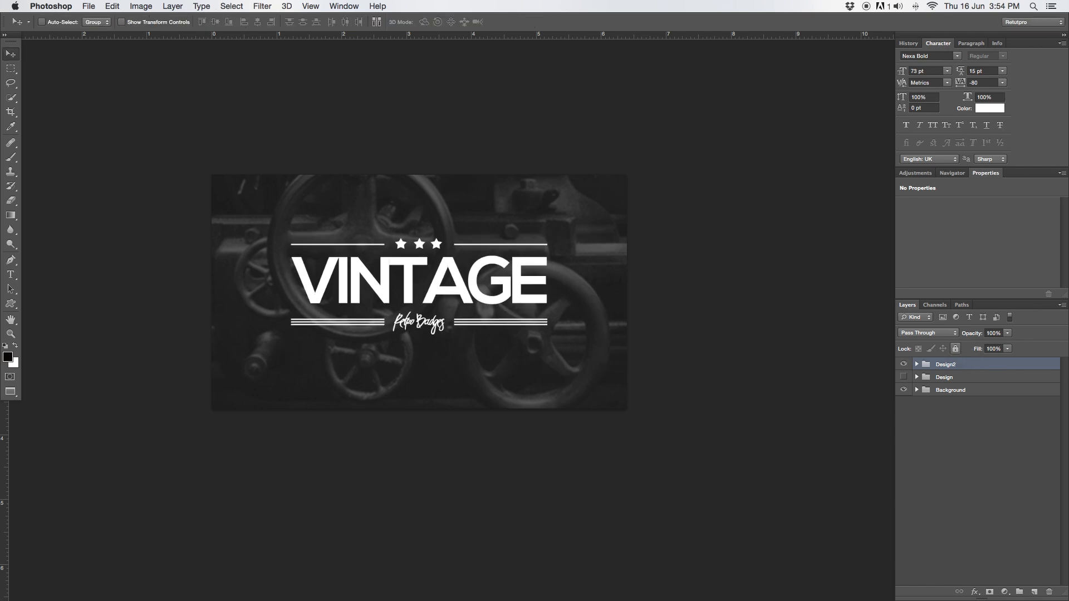
click(688, 384)
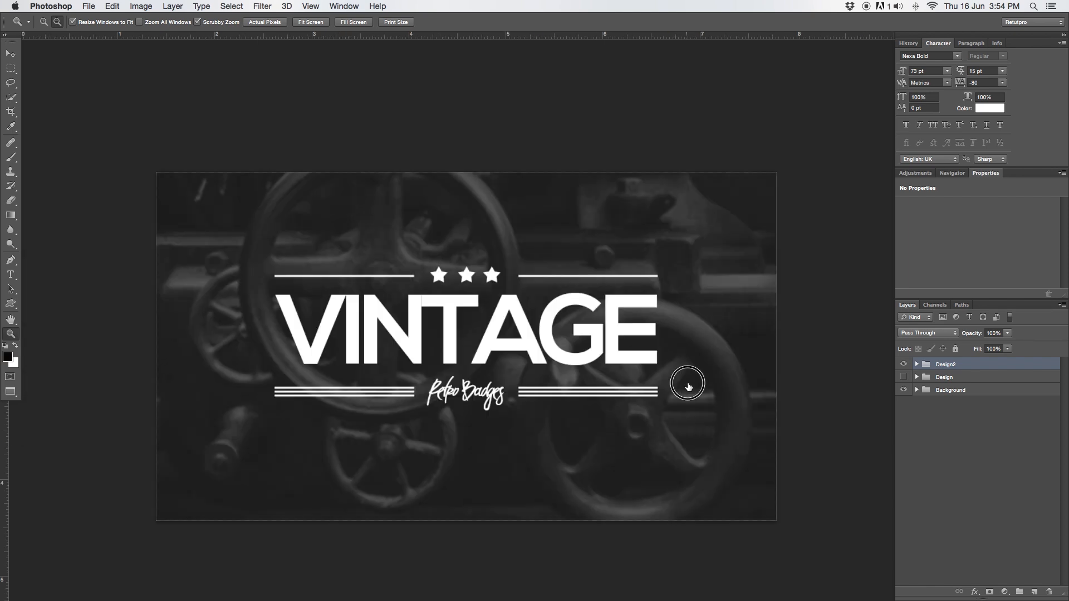